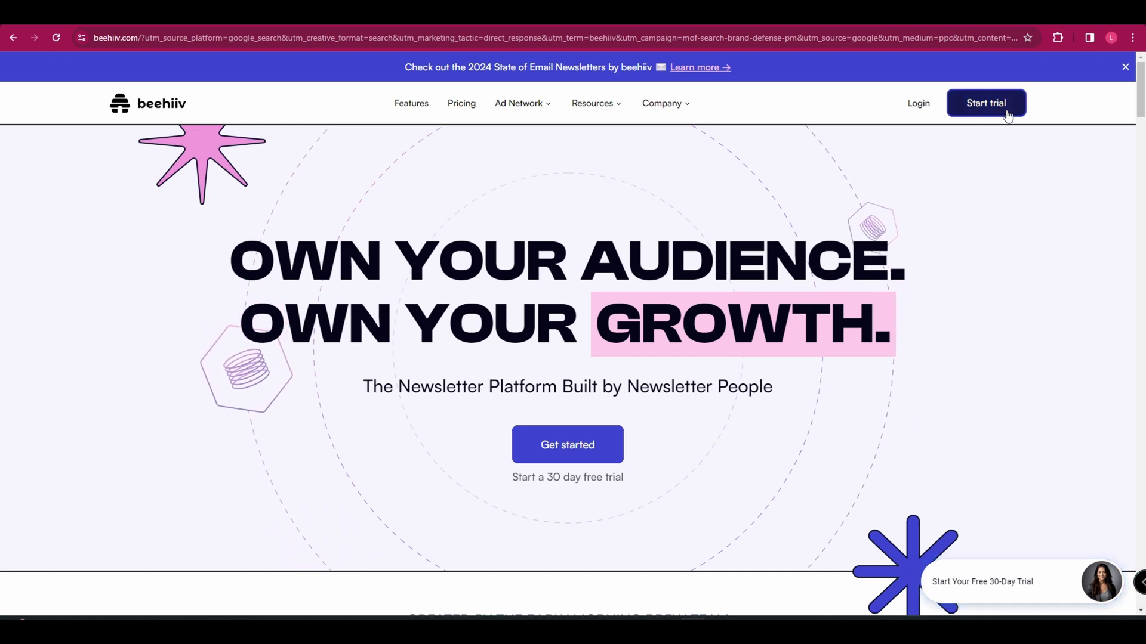
- Start the beehiiv free trial and begin filling in the sign-up form
{"action": "left_click", "coordinate": [986, 103]}
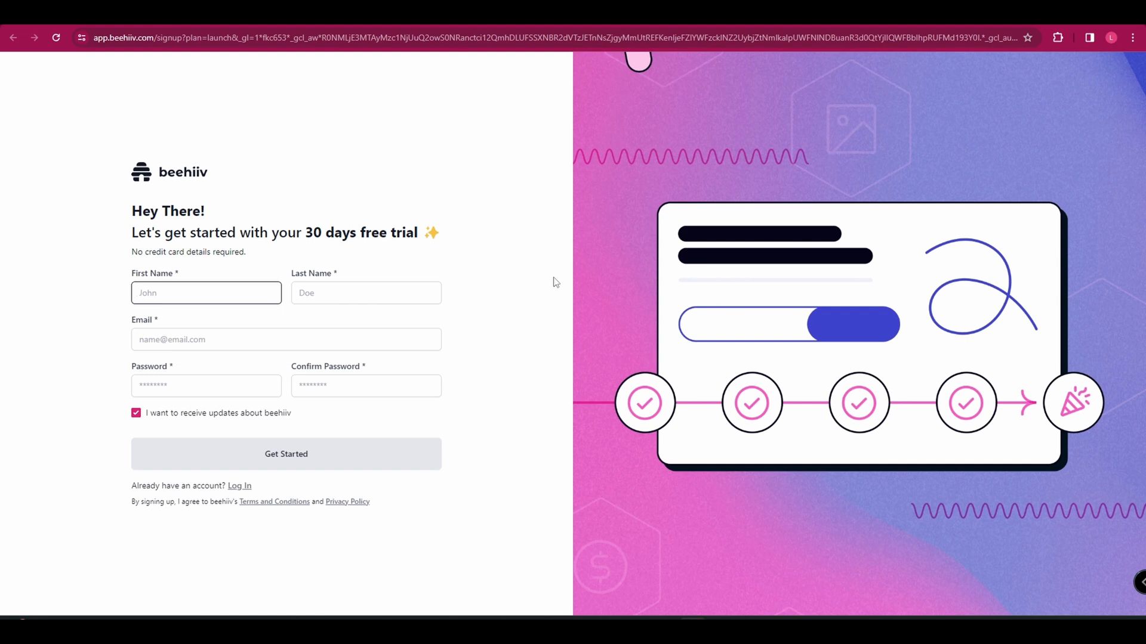
{"action": "left_click", "coordinate": [285, 453]}
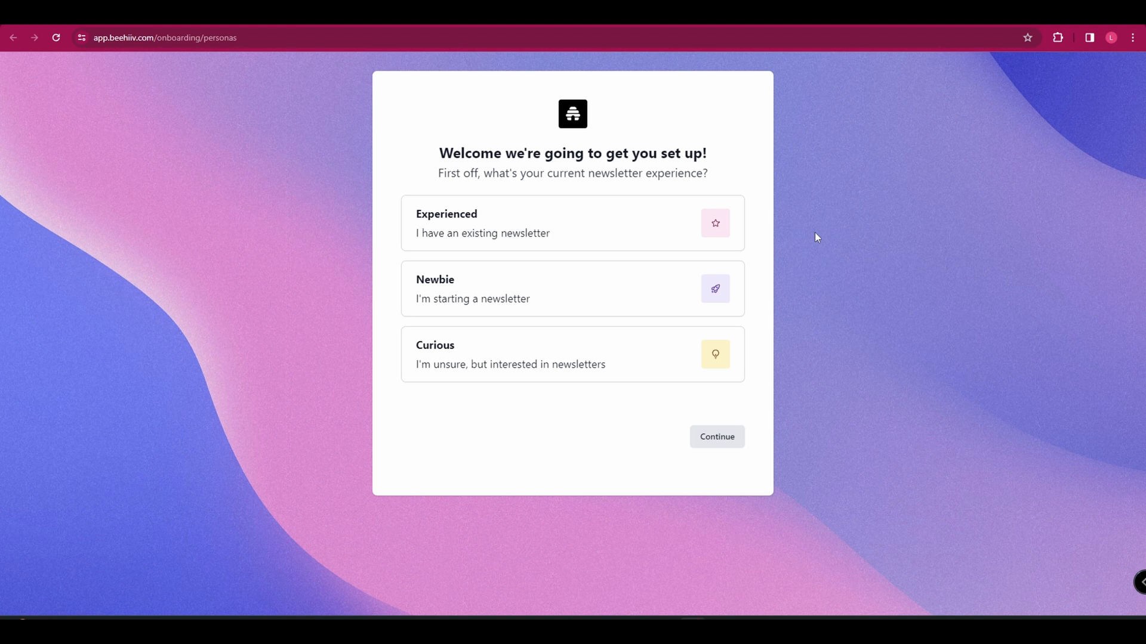
{"action": "mouse_move", "coordinate": [580, 208]}
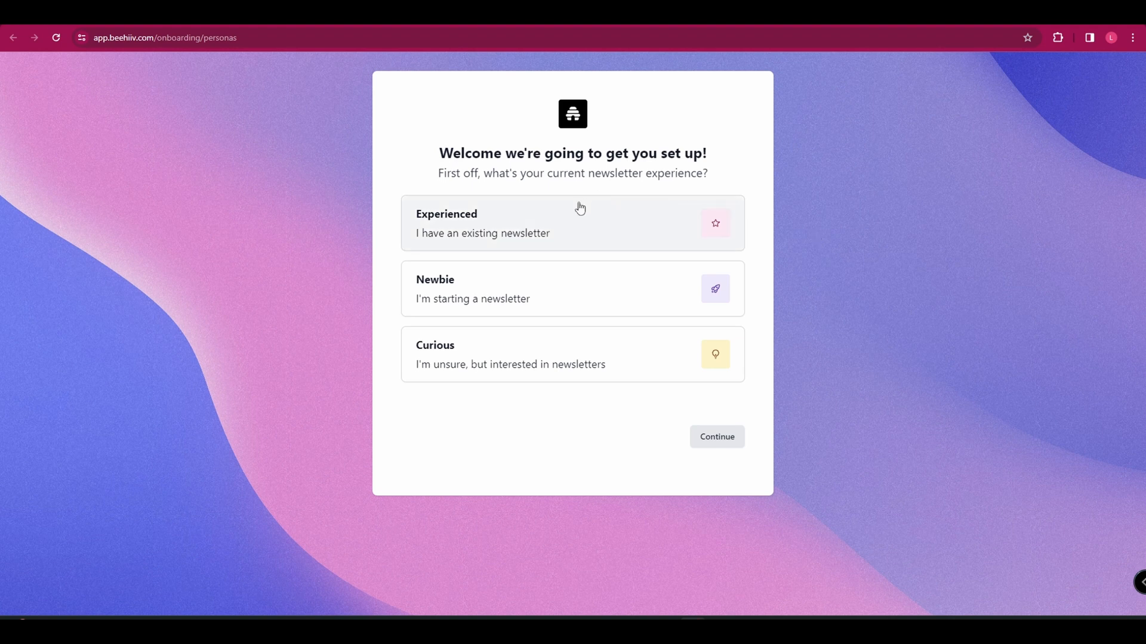
- Answer the newsletter-experience question as Curious and continue to publication setup
{"action": "left_click", "coordinate": [571, 355]}
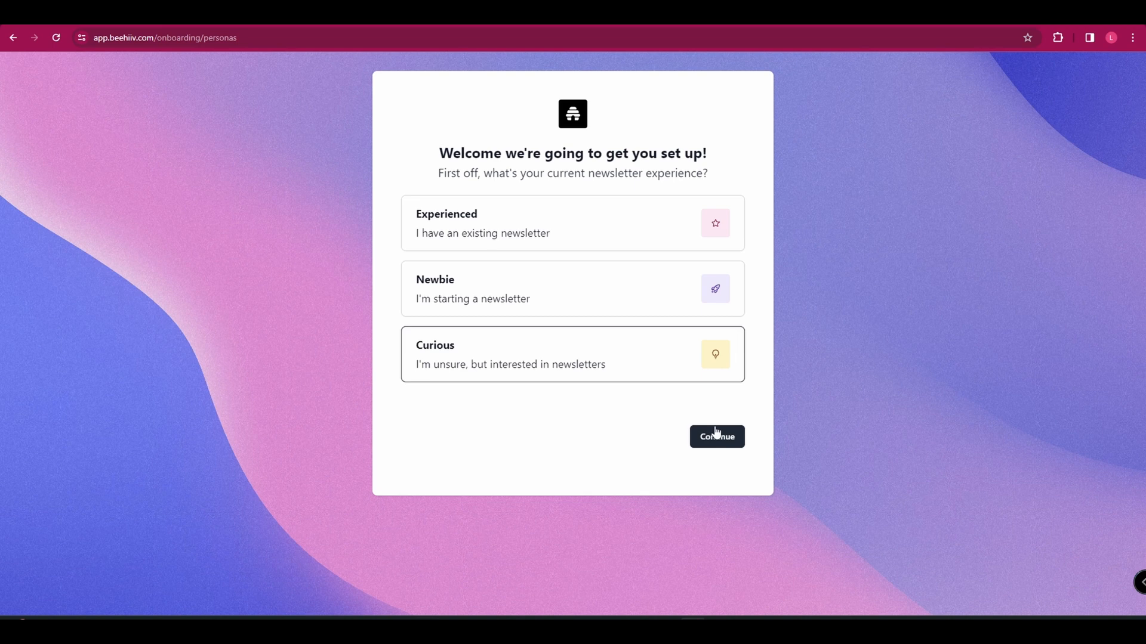
{"action": "left_click", "coordinate": [716, 437]}
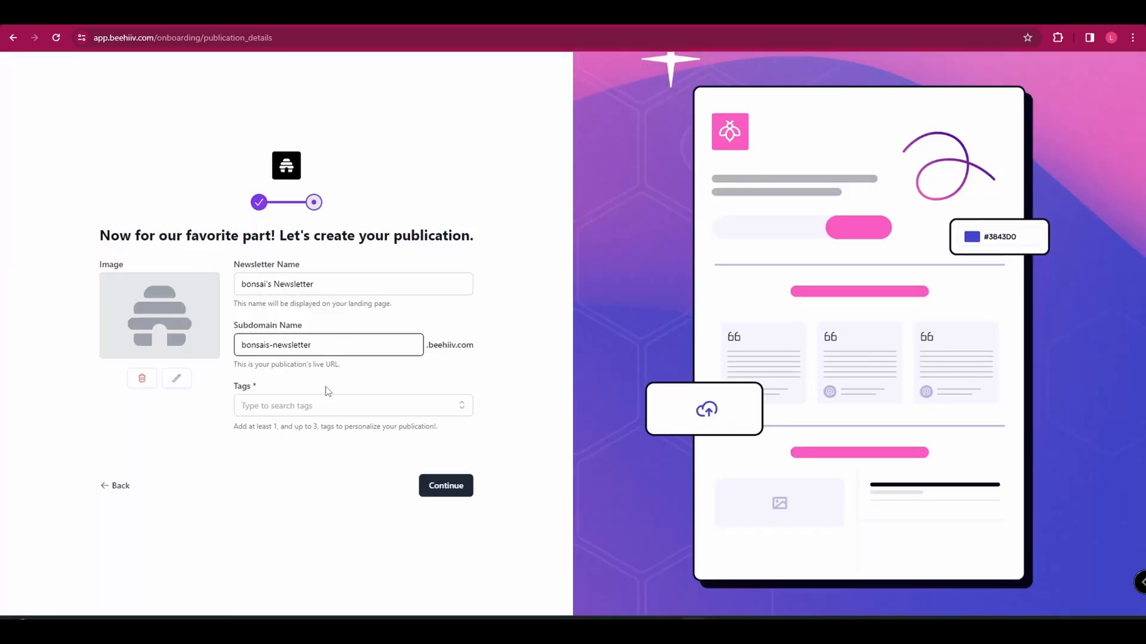
- Review the name, subdomain and tags for bonsai's Newsletter, submit, and start the Scale free trial
{"action": "left_click", "coordinate": [353, 284]}
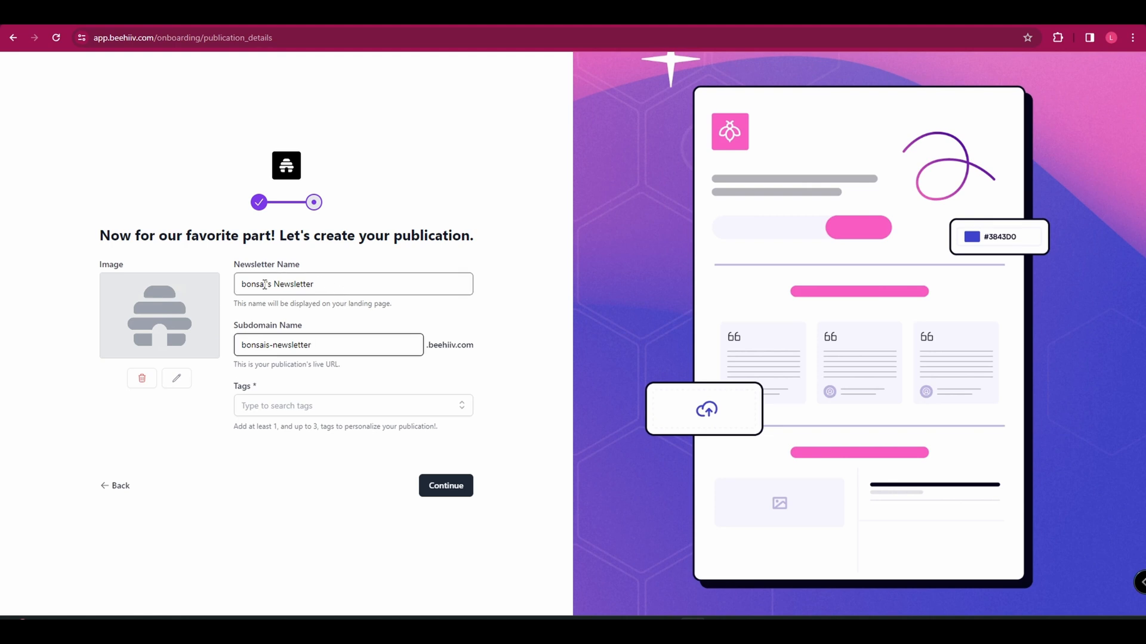
{"action": "left_click", "coordinate": [327, 345]}
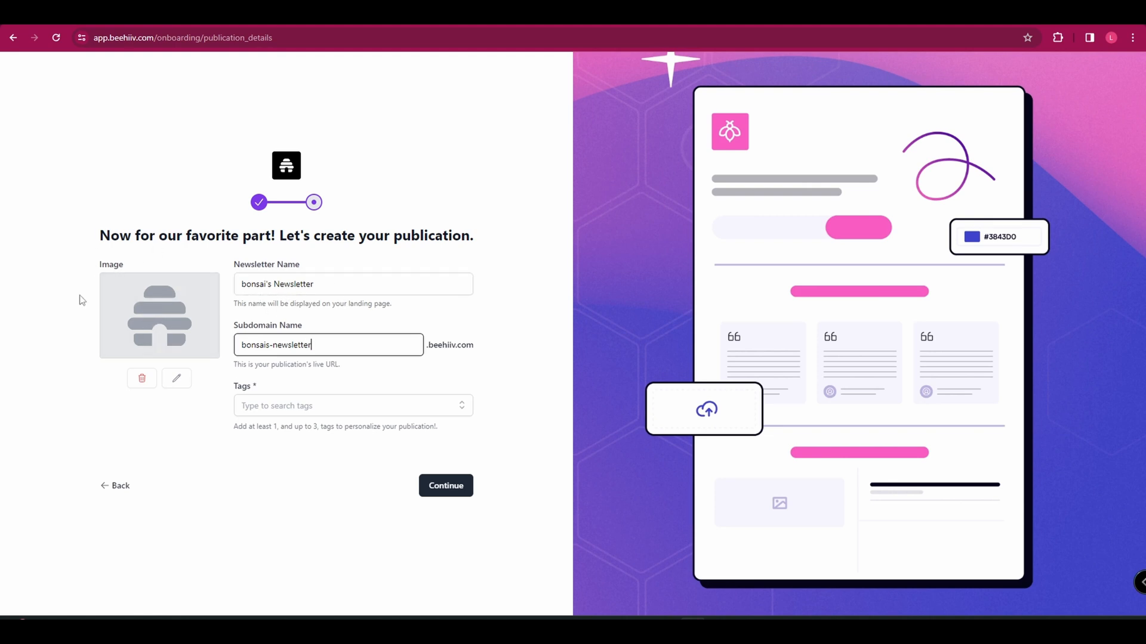
{"action": "left_click", "coordinate": [352, 406]}
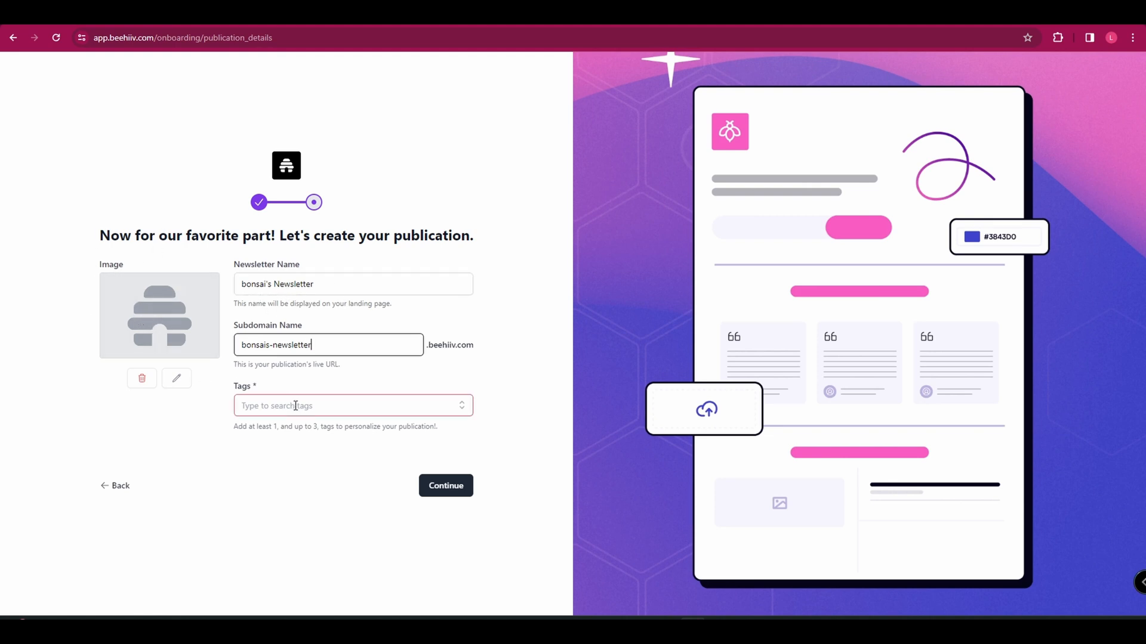
{"action": "left_click", "coordinate": [445, 486]}
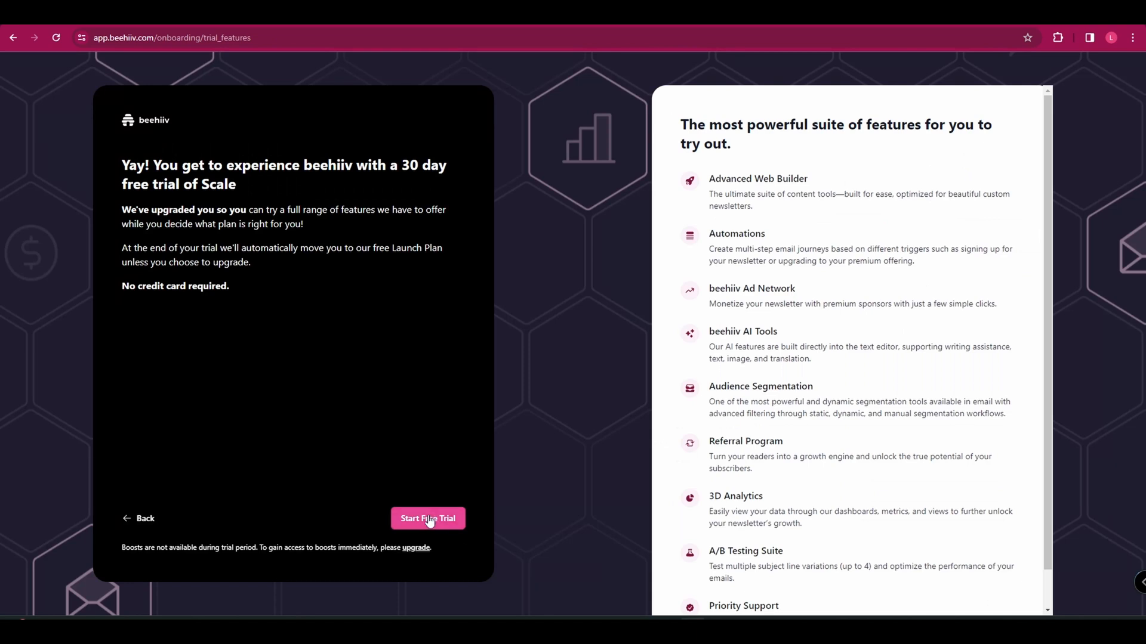
{"action": "left_click", "coordinate": [427, 518]}
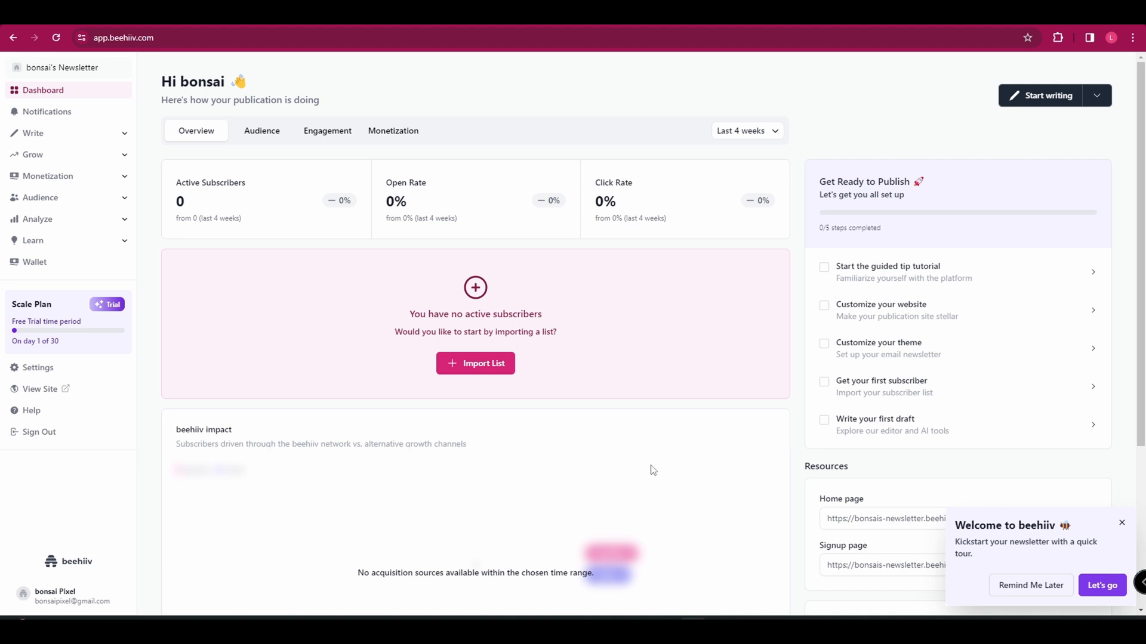
{"action": "mouse_move", "coordinate": [624, 487]}
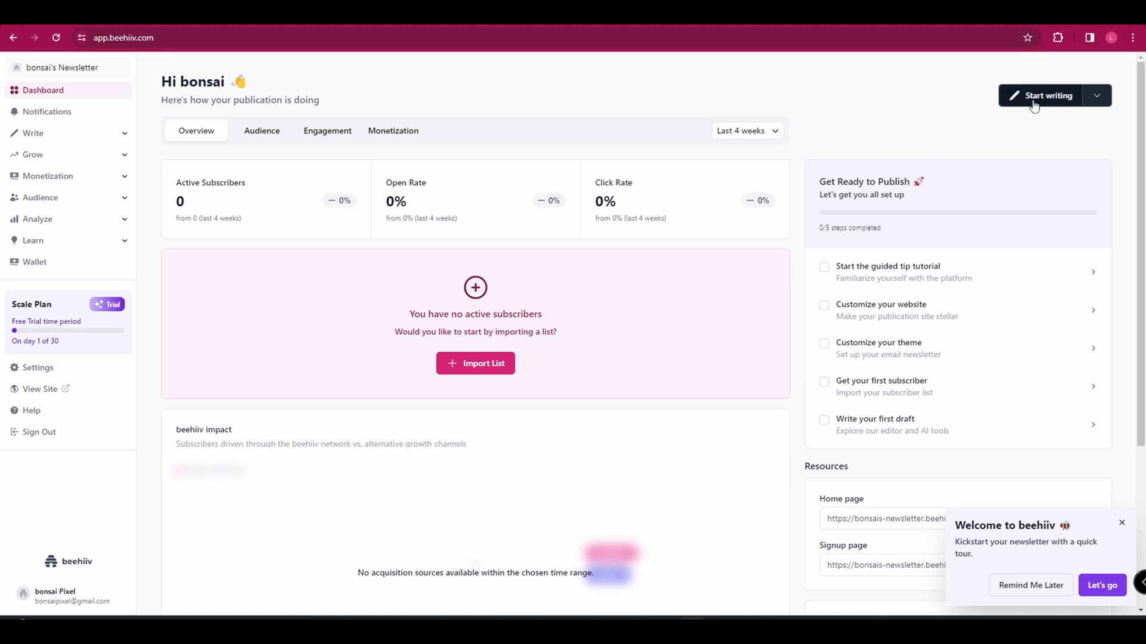
- Start writing a new post from the dashboard, opening a blank draft in the editor
{"action": "left_click", "coordinate": [1044, 95]}
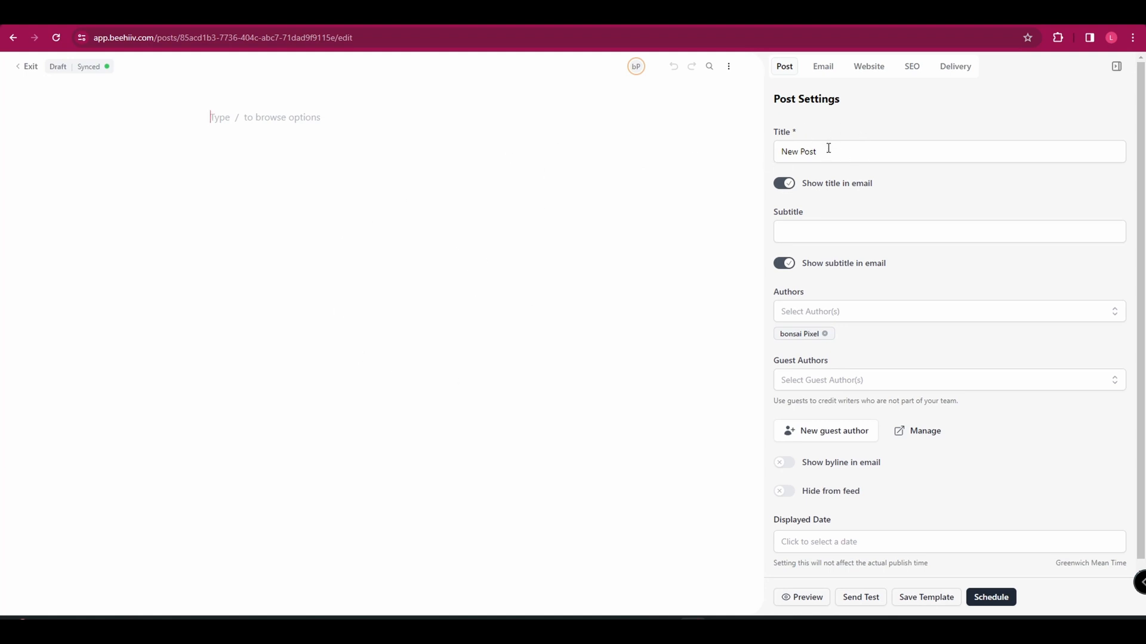
- Replace the placeholder post title with 'Weekly Wag'
{"action": "triple_click", "coordinate": [828, 152]}
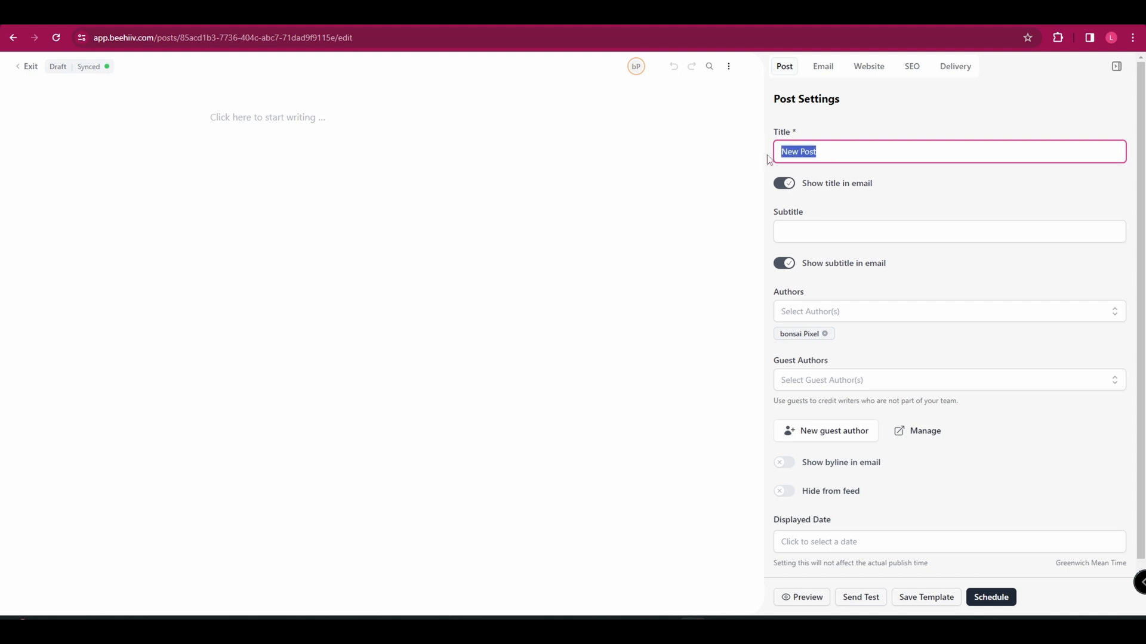
{"action": "type", "text": "WeeklyWag"}
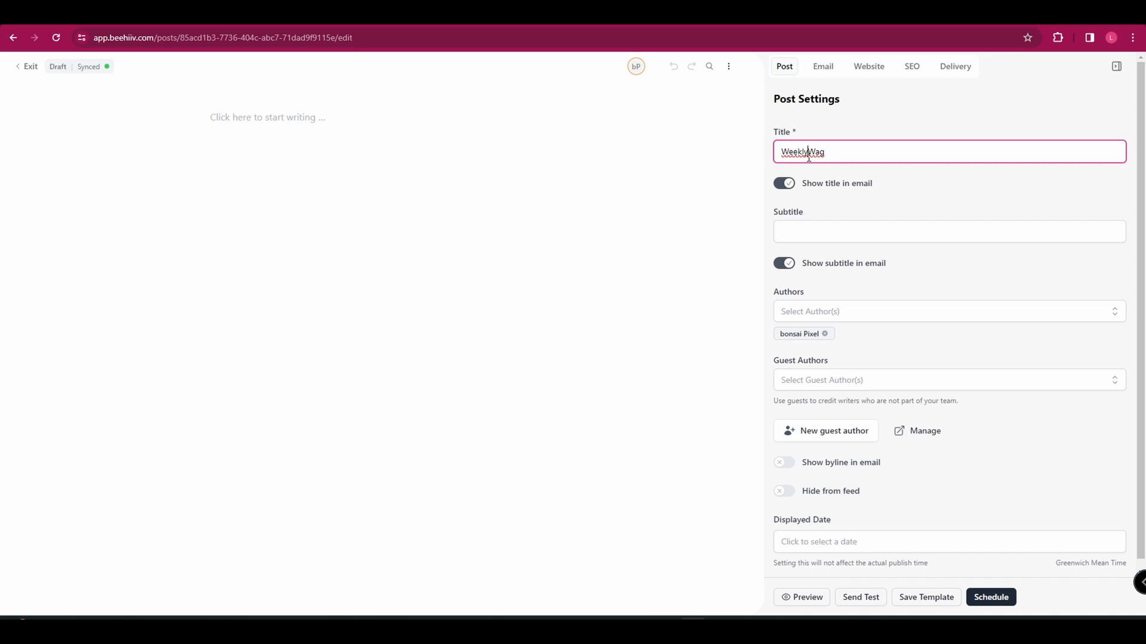
{"action": "left_click", "coordinate": [783, 184]}
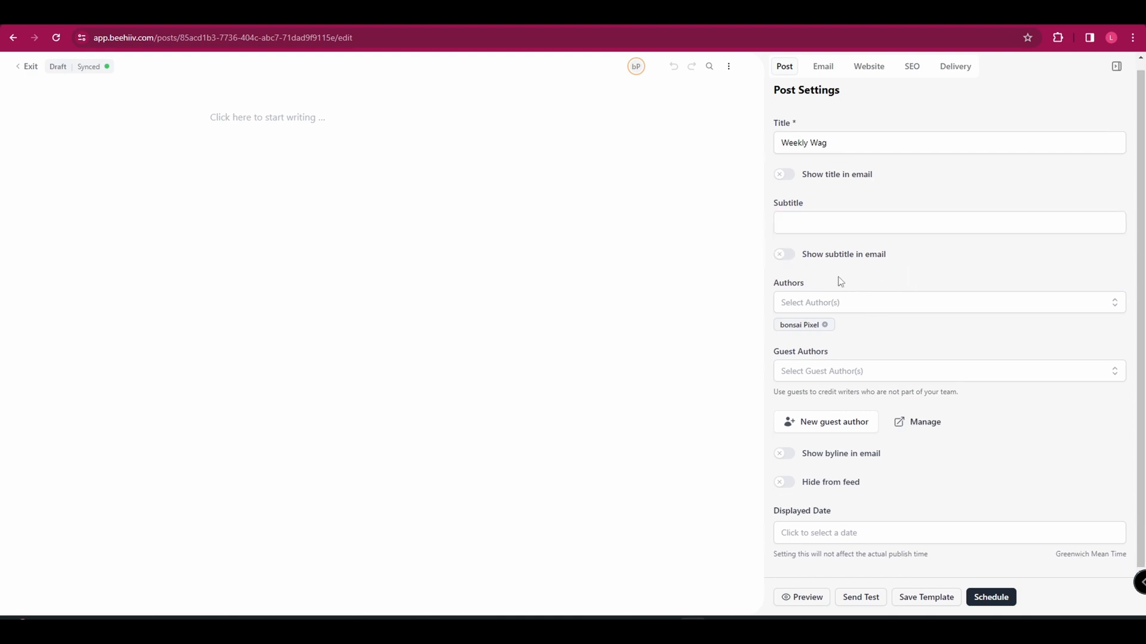
- Check the author choices and leave the email byline switched off
{"action": "left_click", "coordinate": [948, 302]}
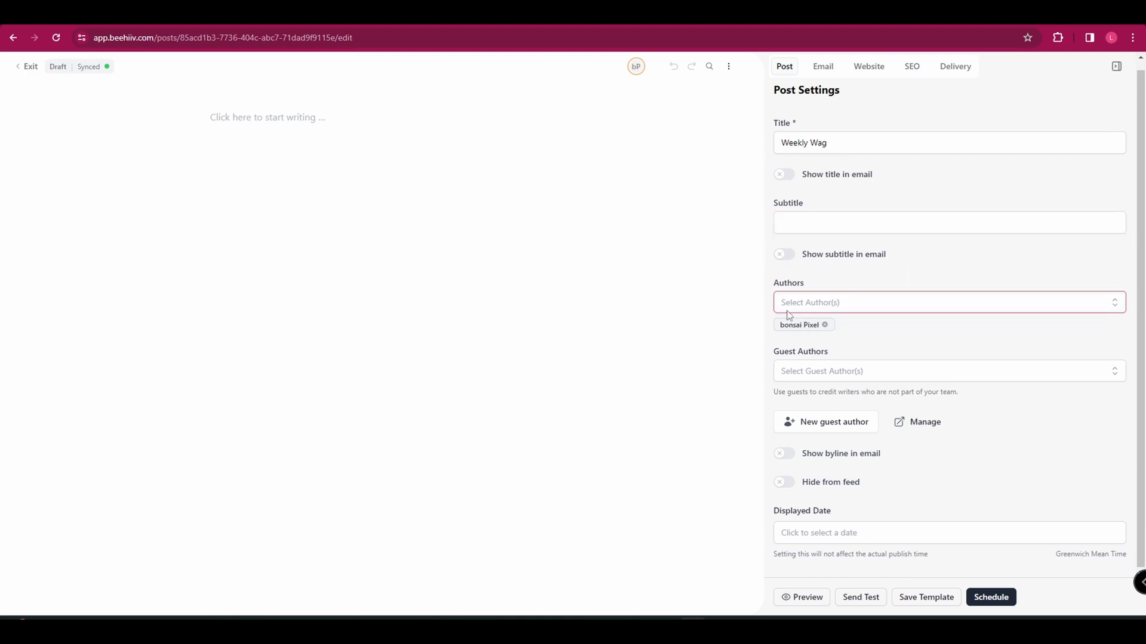
{"action": "left_click", "coordinate": [947, 370]}
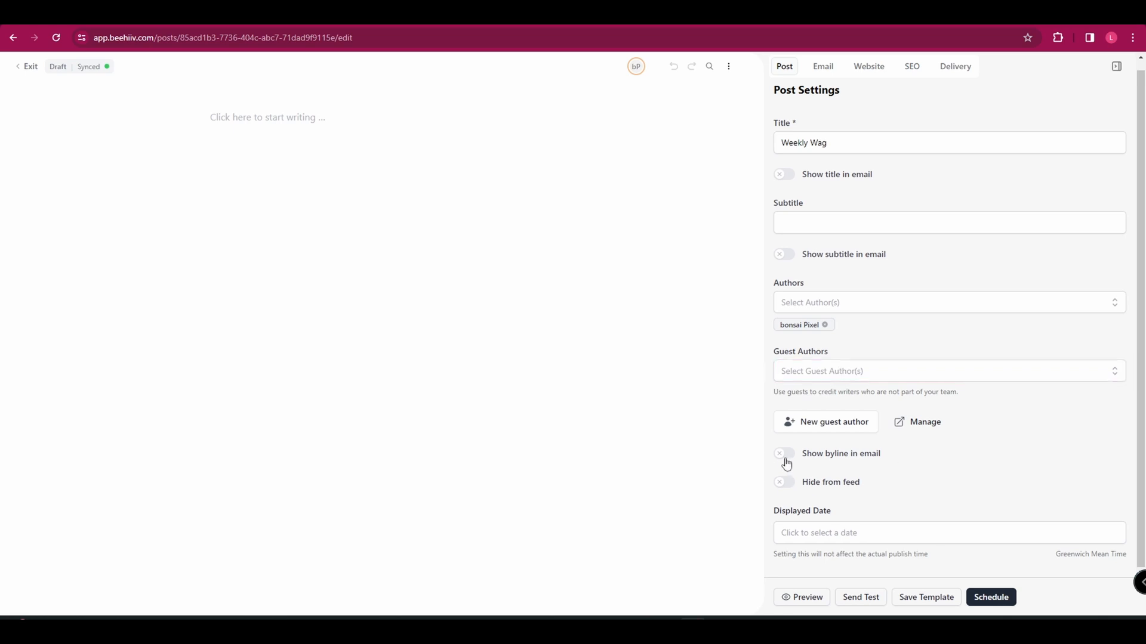
{"action": "left_click", "coordinate": [783, 454]}
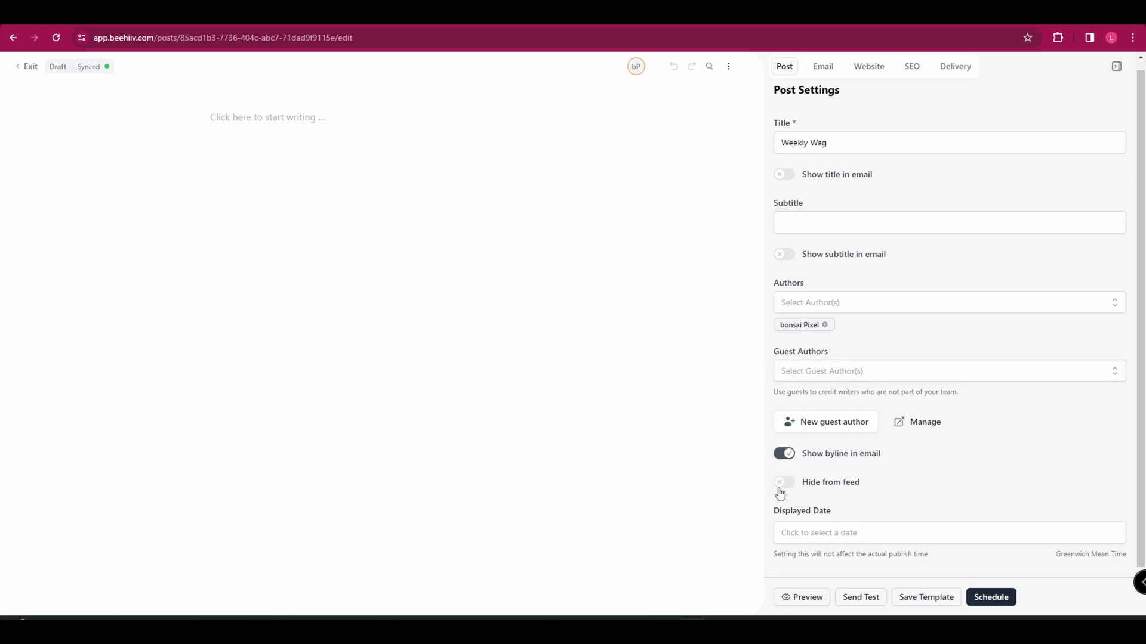
{"action": "left_click", "coordinate": [784, 453]}
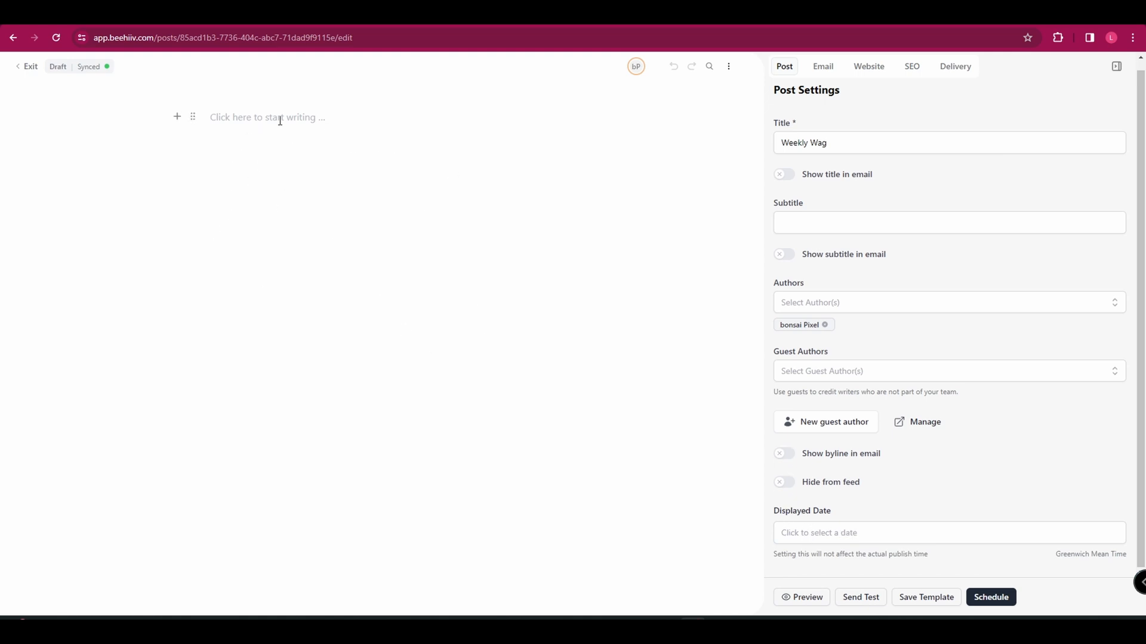
{"action": "mouse_move", "coordinate": [393, 183]}
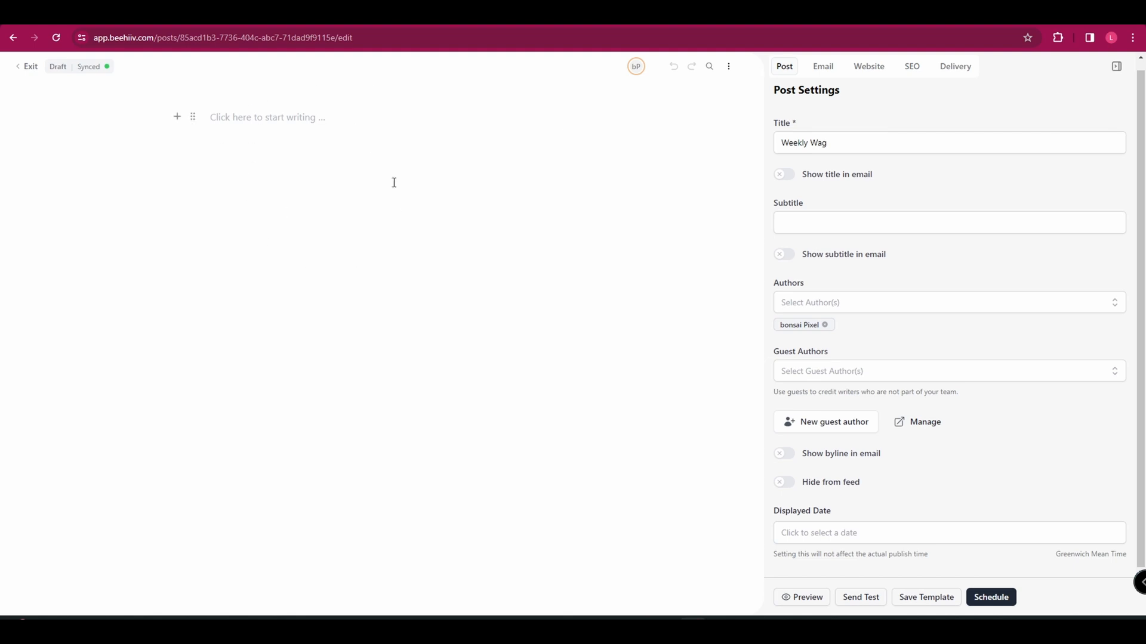
- Start the post body and bring up the slash-command block menu
{"action": "left_click", "coordinate": [266, 117]}
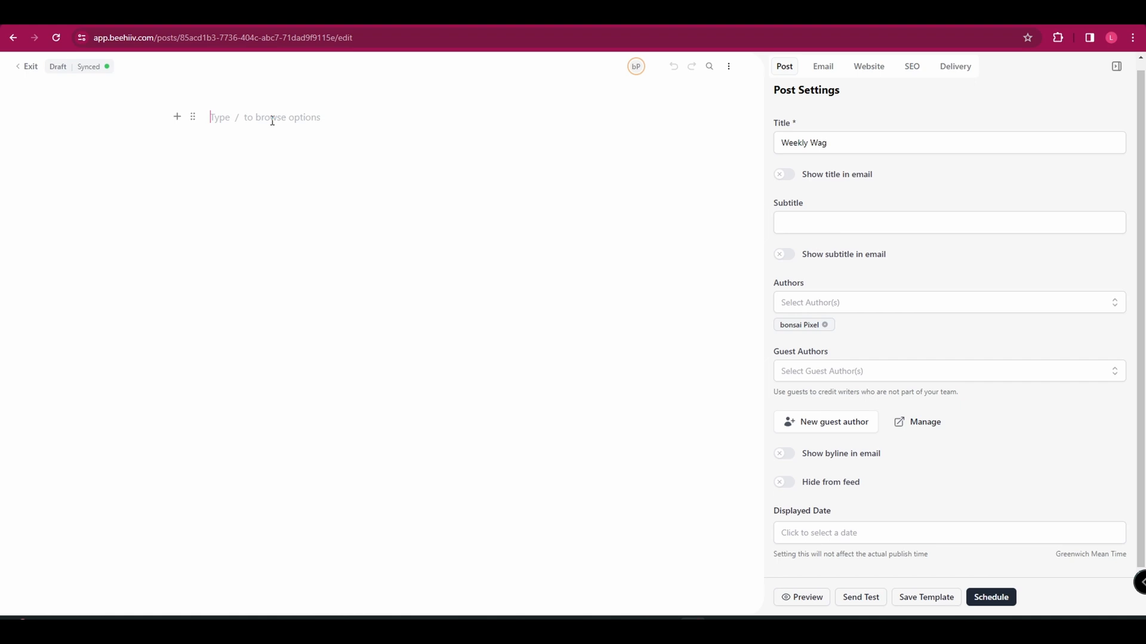
{"action": "type", "text": "/"}
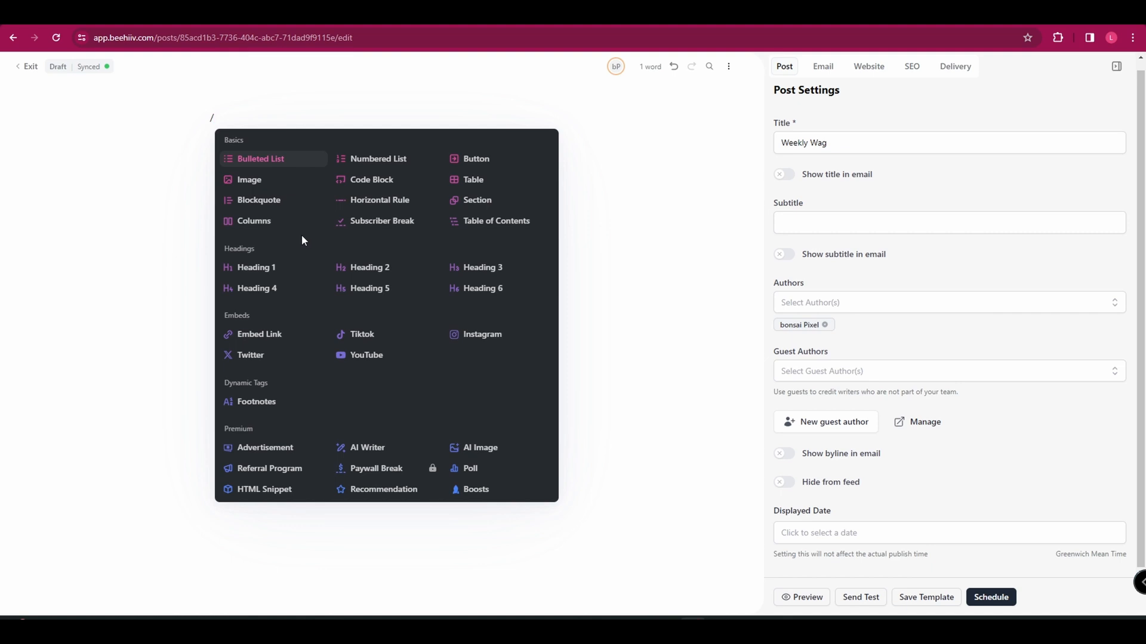
{"action": "mouse_move", "coordinate": [256, 266]}
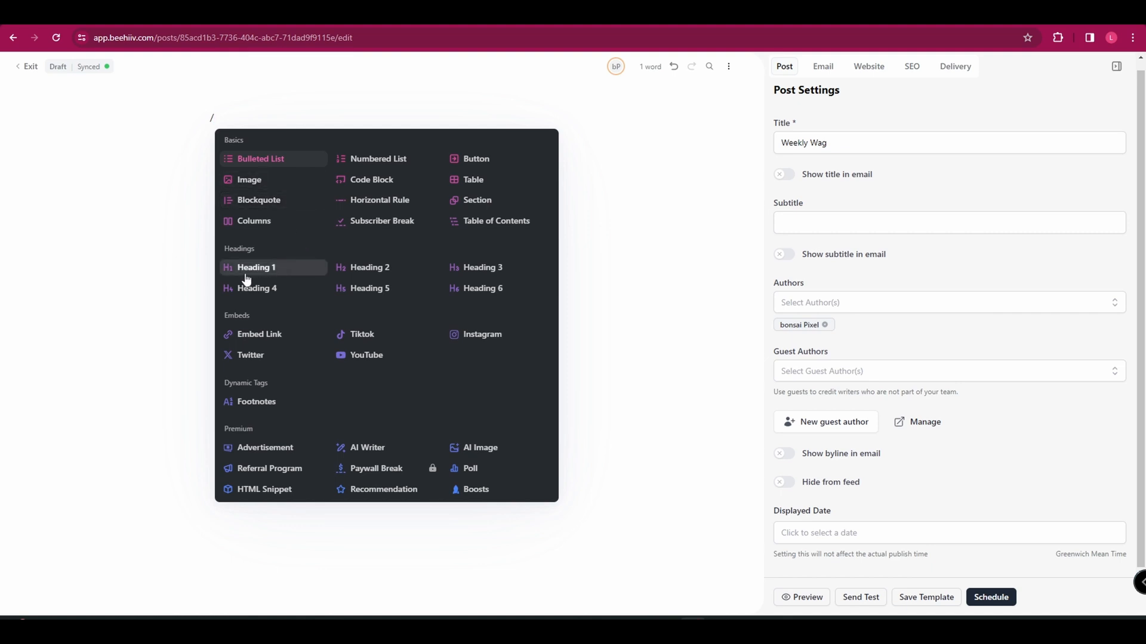
{"action": "mouse_move", "coordinate": [434, 409]}
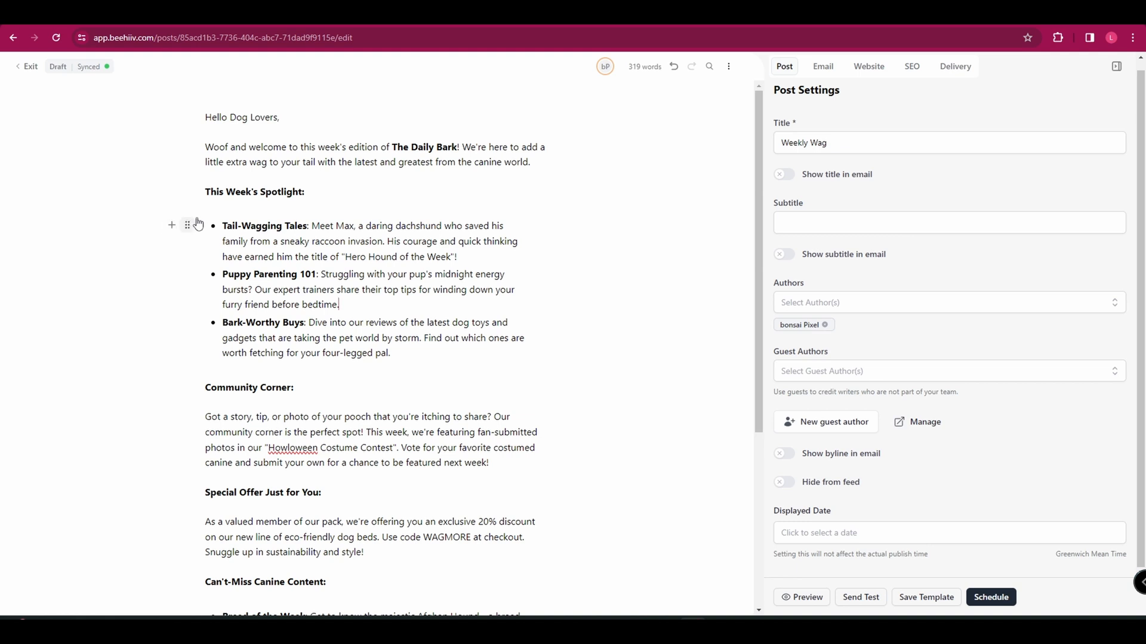
{"action": "mouse_move", "coordinate": [171, 229]}
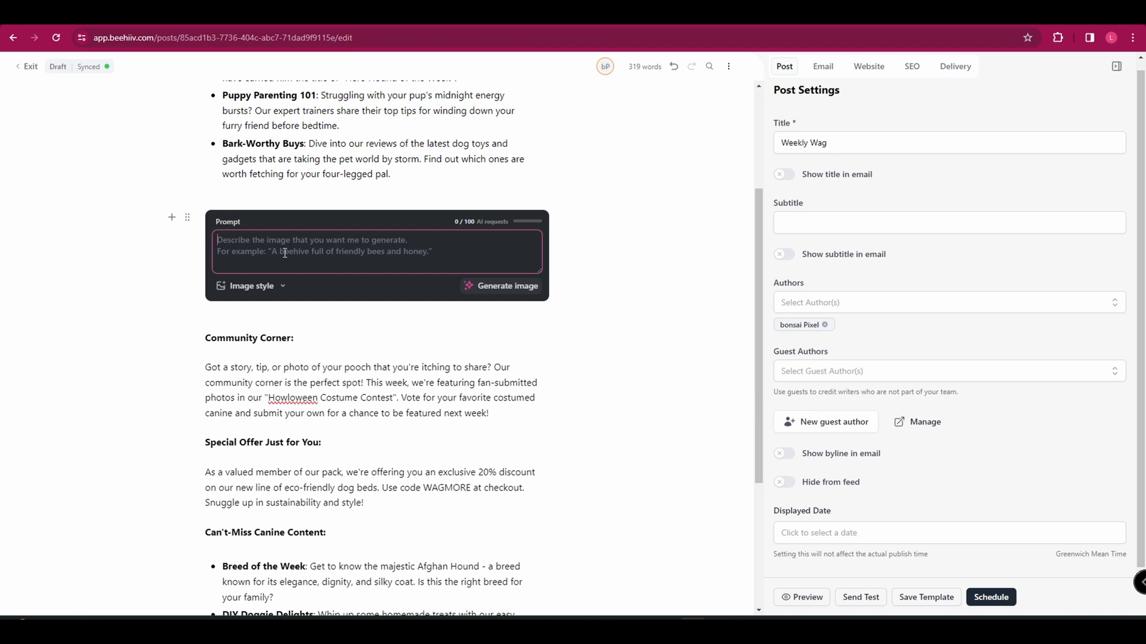
- Generate an AI image from the 'A dog playing a toy' prompt, regenerate it, and insert it into the post
{"action": "type", "text": "A dog playing a t"}
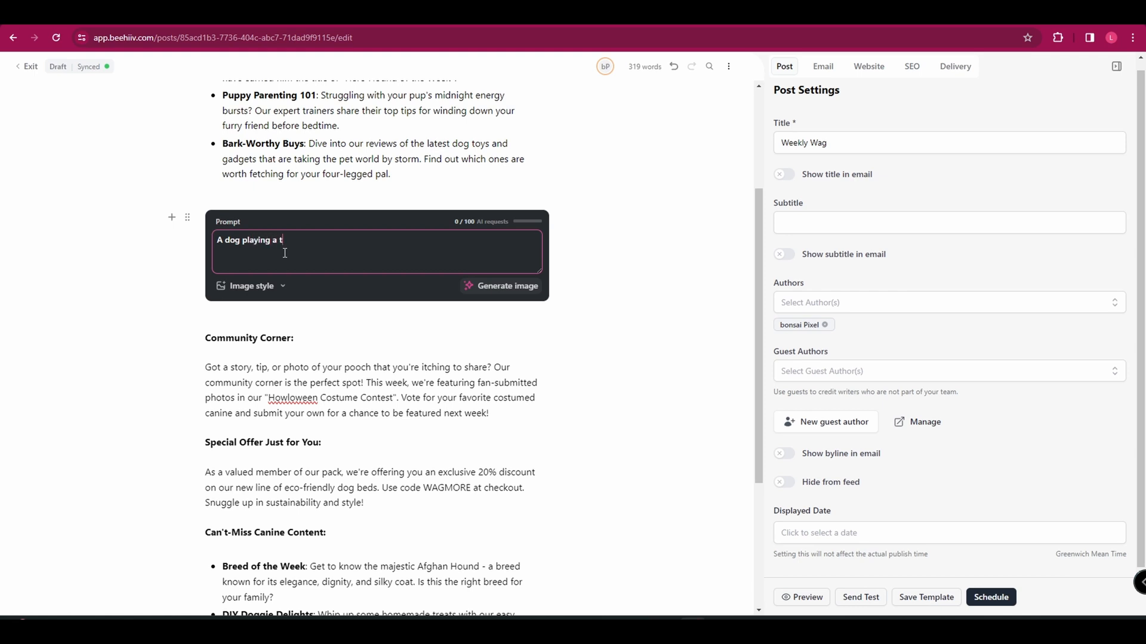
{"action": "left_click", "coordinate": [500, 286]}
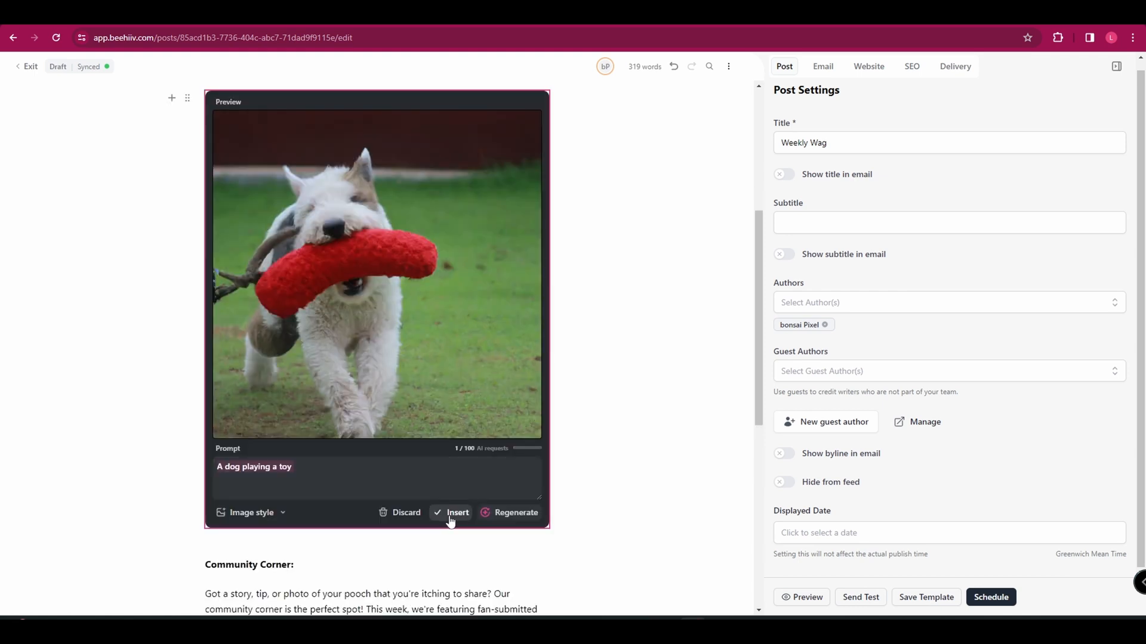
{"action": "left_click", "coordinate": [516, 512]}
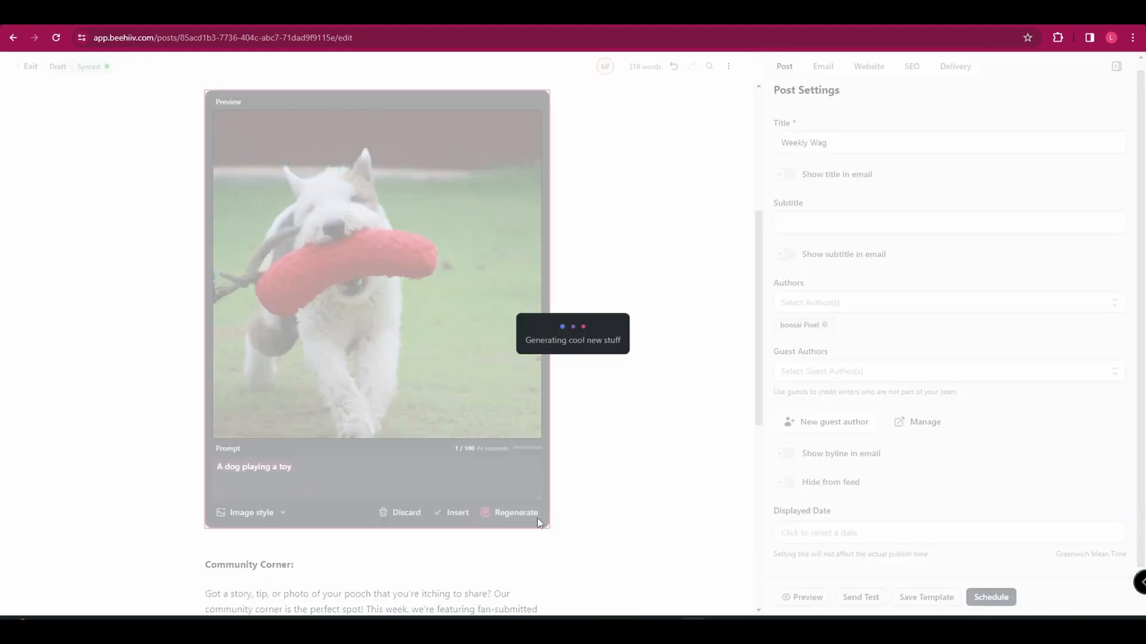
{"action": "left_click", "coordinate": [516, 512]}
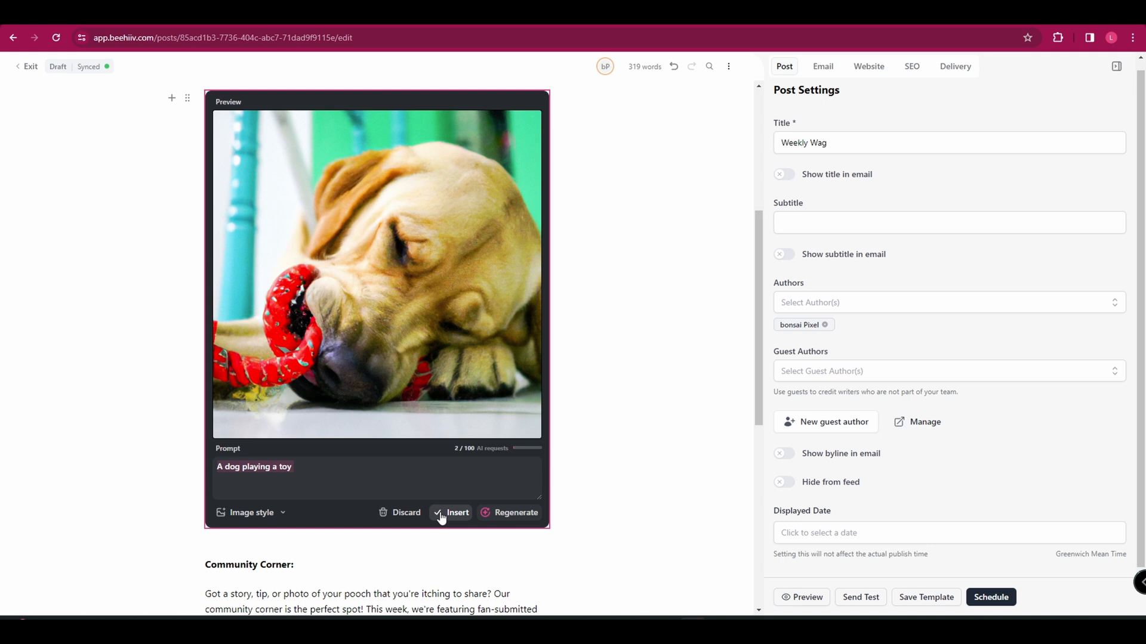
{"action": "left_click", "coordinate": [457, 512]}
{"action": "type", "text": "/"}
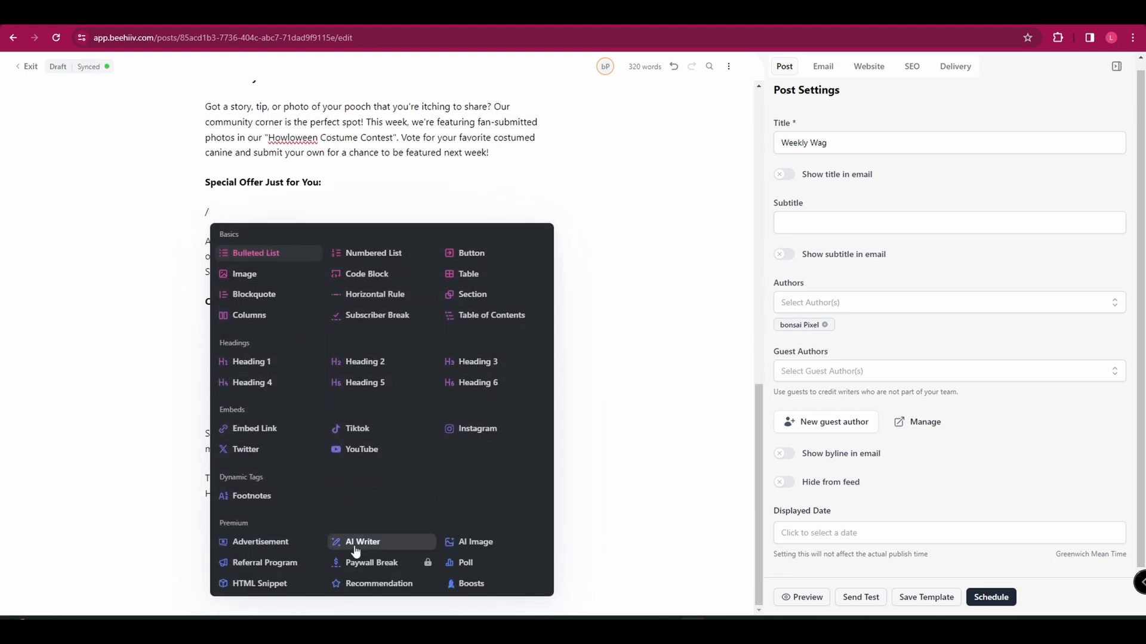
{"action": "left_click", "coordinate": [363, 542]}
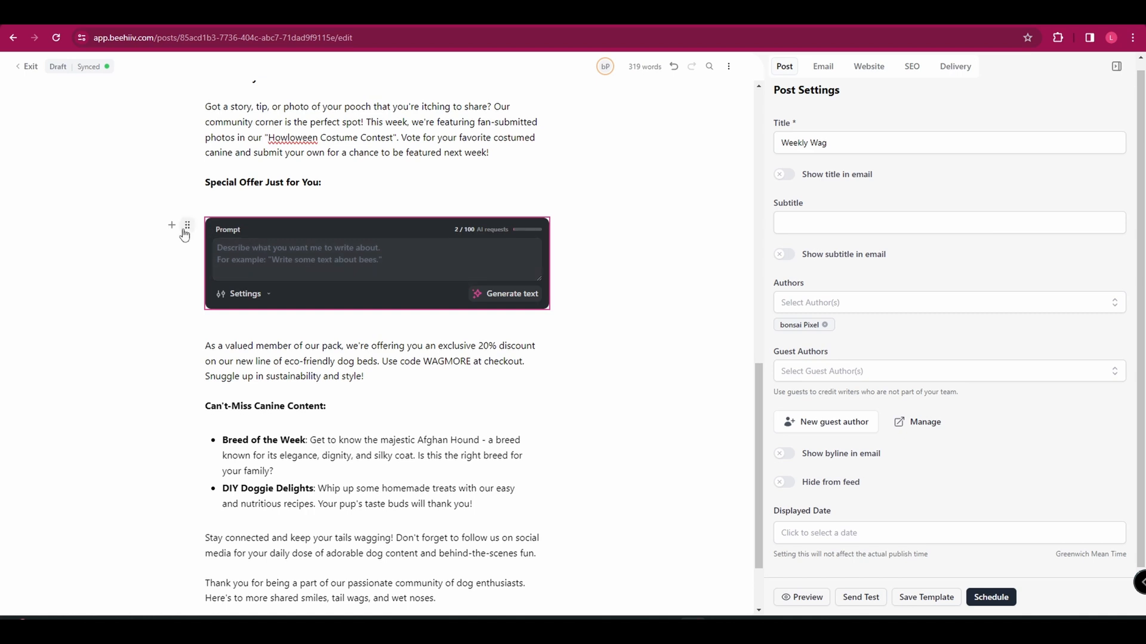
{"action": "left_click", "coordinate": [187, 226]}
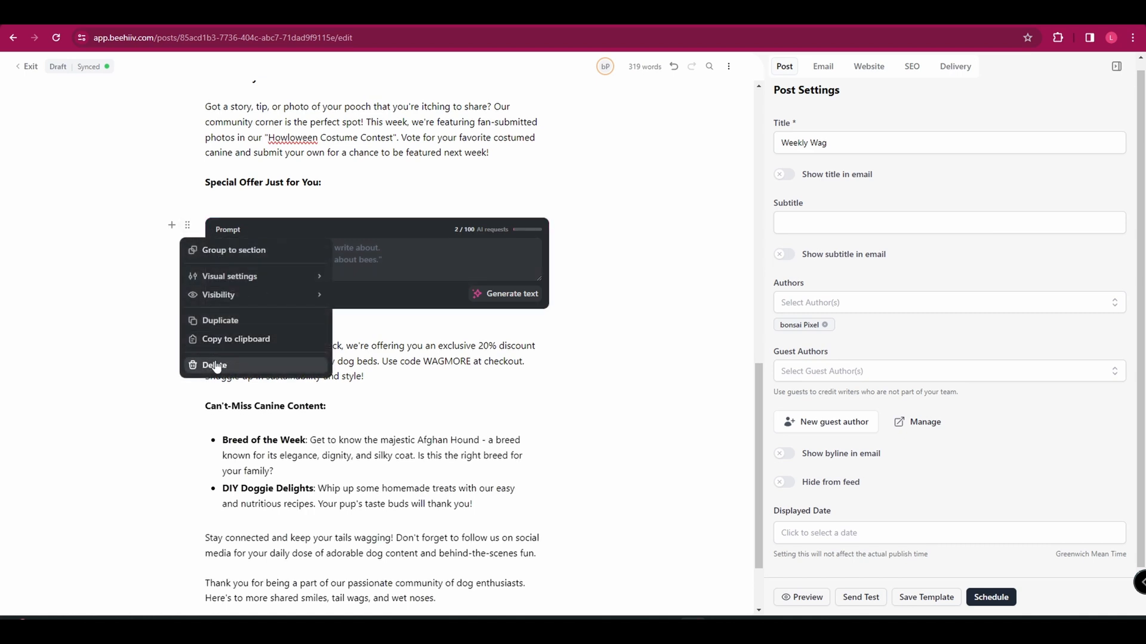
{"action": "left_click", "coordinate": [214, 365]}
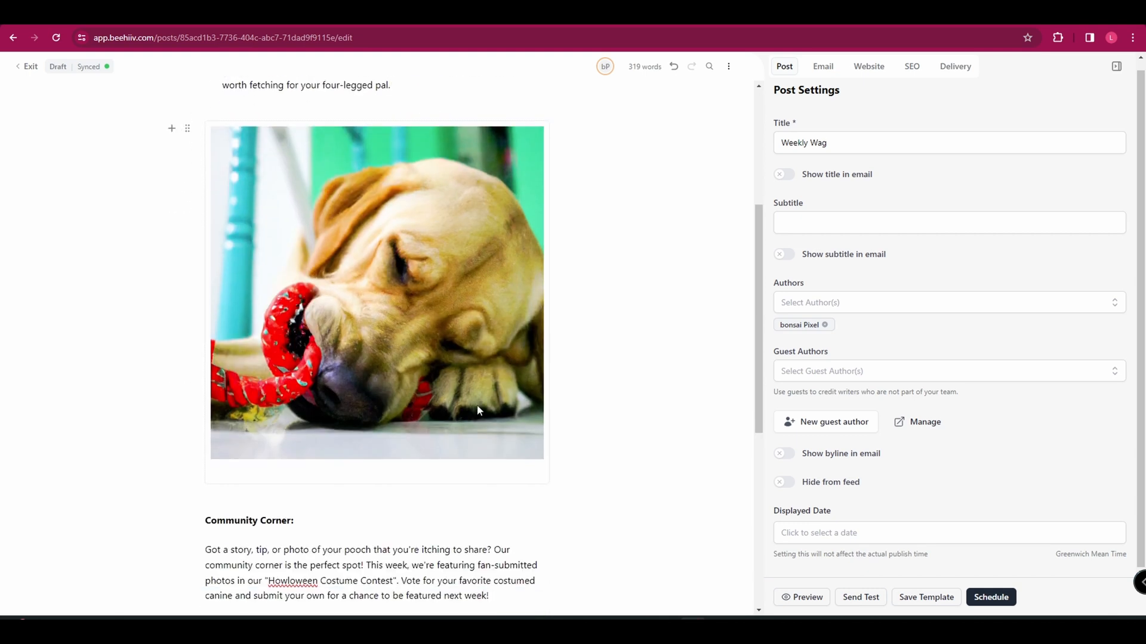
{"action": "scroll", "scroll_direction": "down", "scroll_amount": 3}
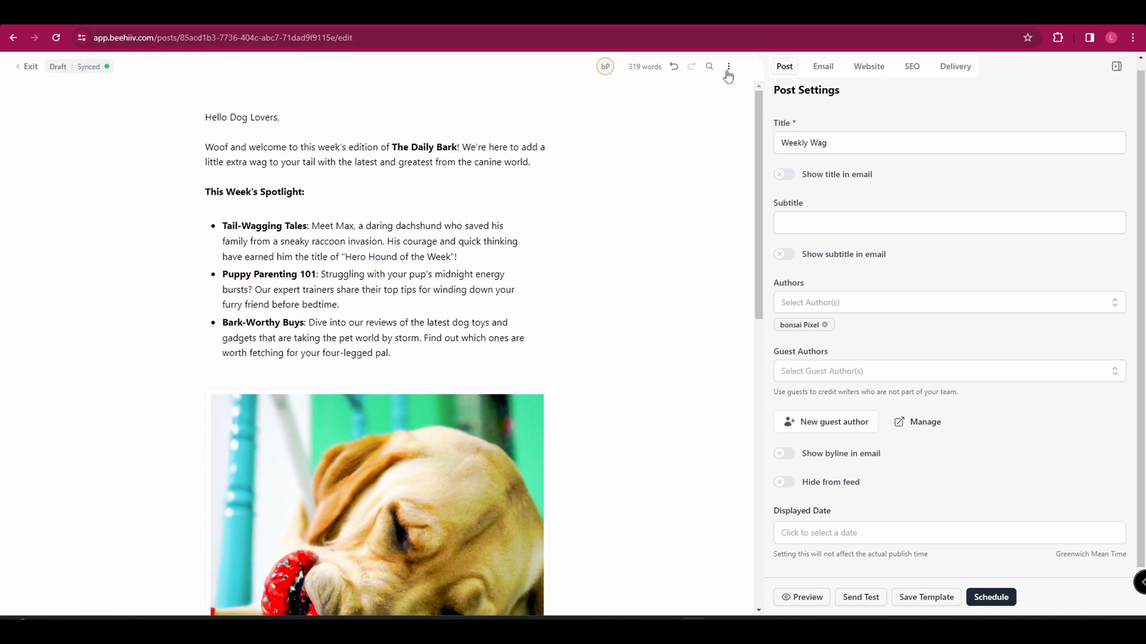
- Open the post theme settings and keep the outside and post backgrounds white
{"action": "left_click", "coordinate": [728, 67]}
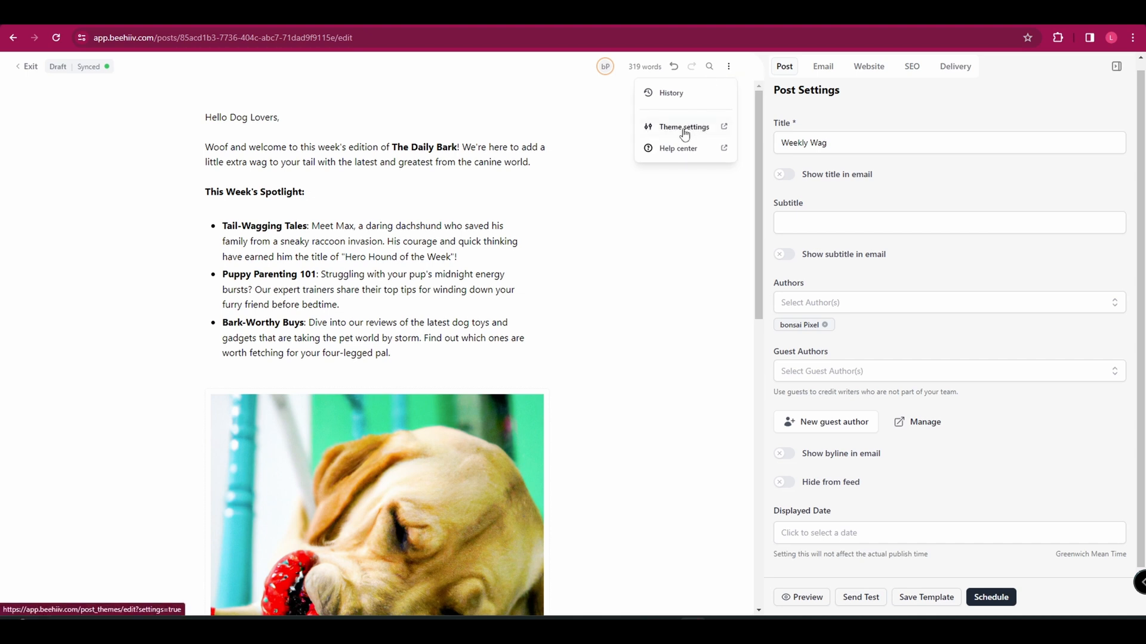
{"action": "left_click", "coordinate": [684, 127]}
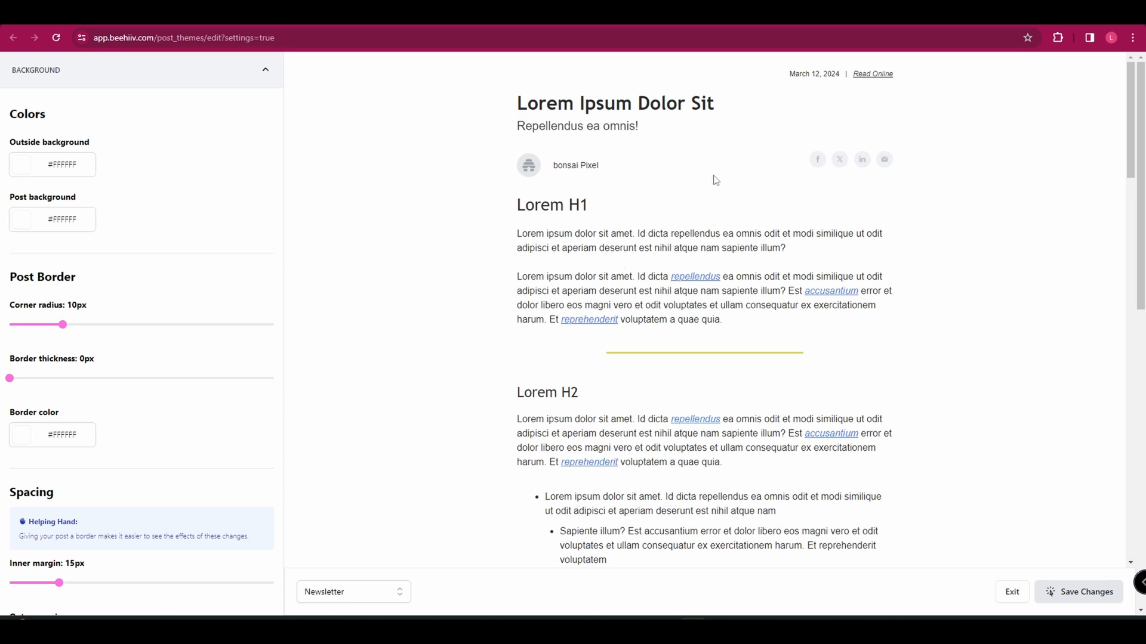
{"action": "mouse_move", "coordinate": [694, 228]}
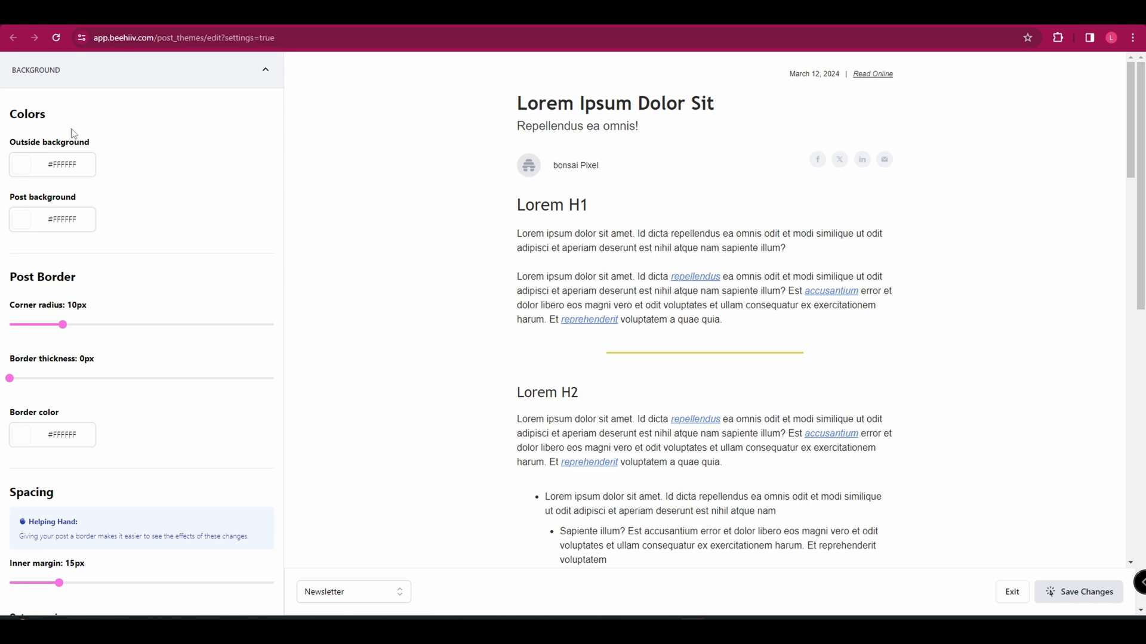
{"action": "left_click", "coordinate": [21, 165]}
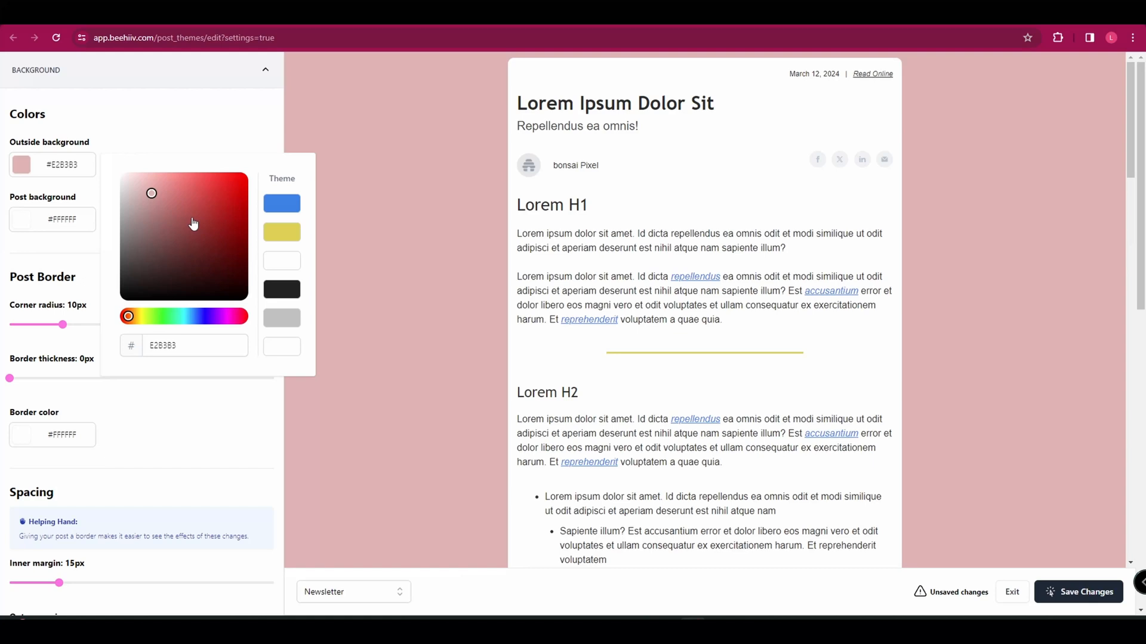
{"action": "left_click", "coordinate": [188, 217]}
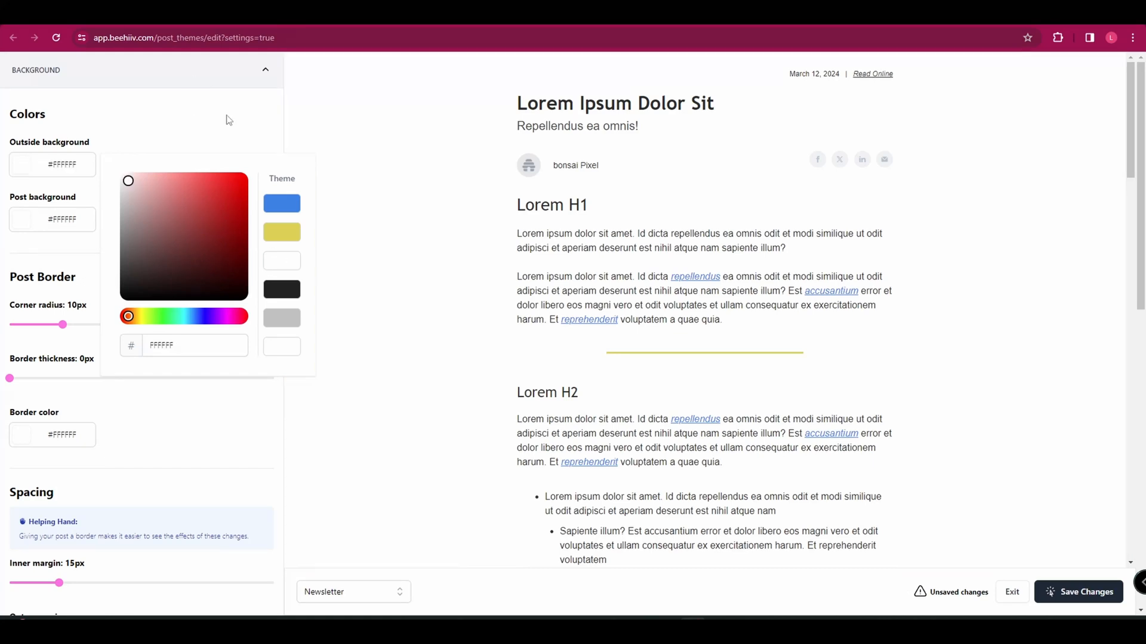
{"action": "left_click", "coordinate": [52, 220]}
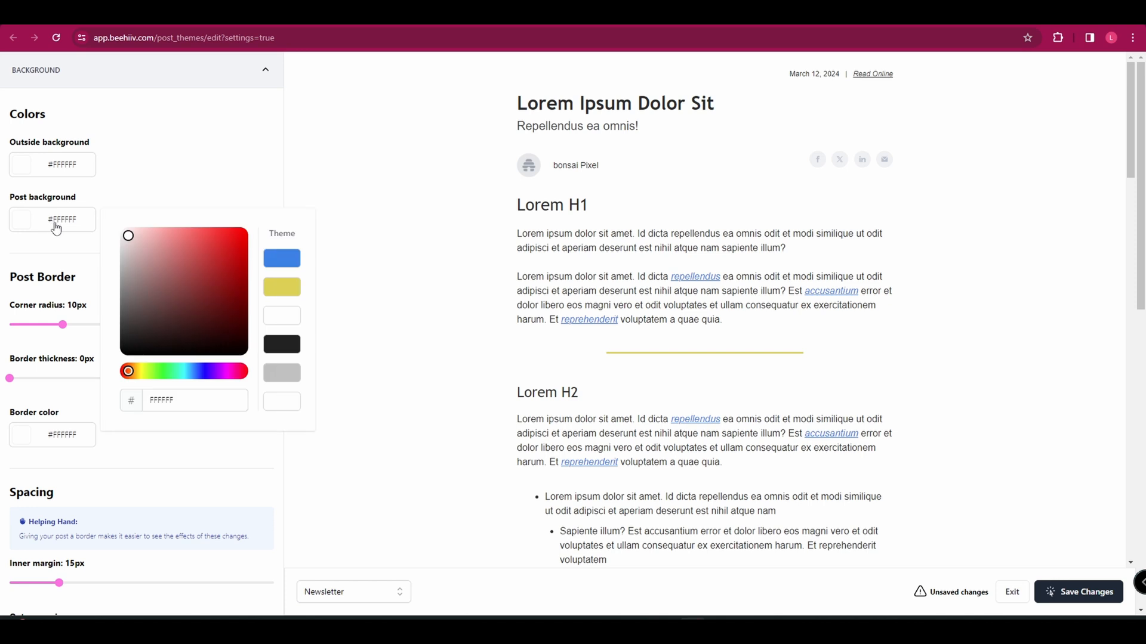
{"action": "left_click", "coordinate": [186, 287]}
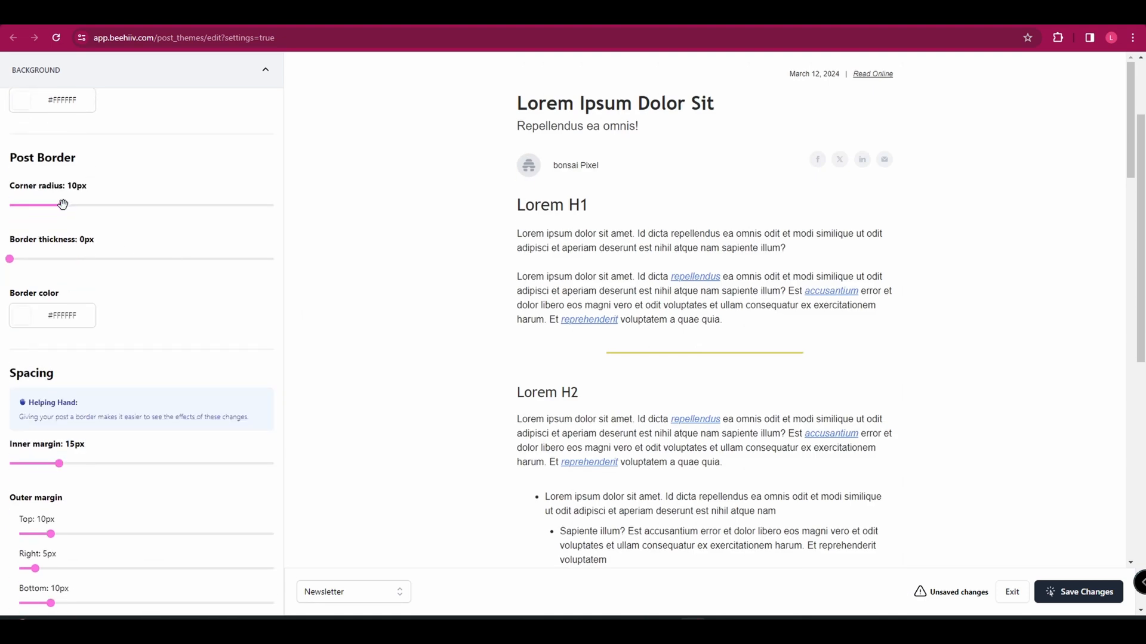
- Round the post corners to 19px and give it a thicker blue #2C81E5 border
{"action": "left_click_drag", "start_coordinate": [64, 206], "coordinate": [75, 205]}
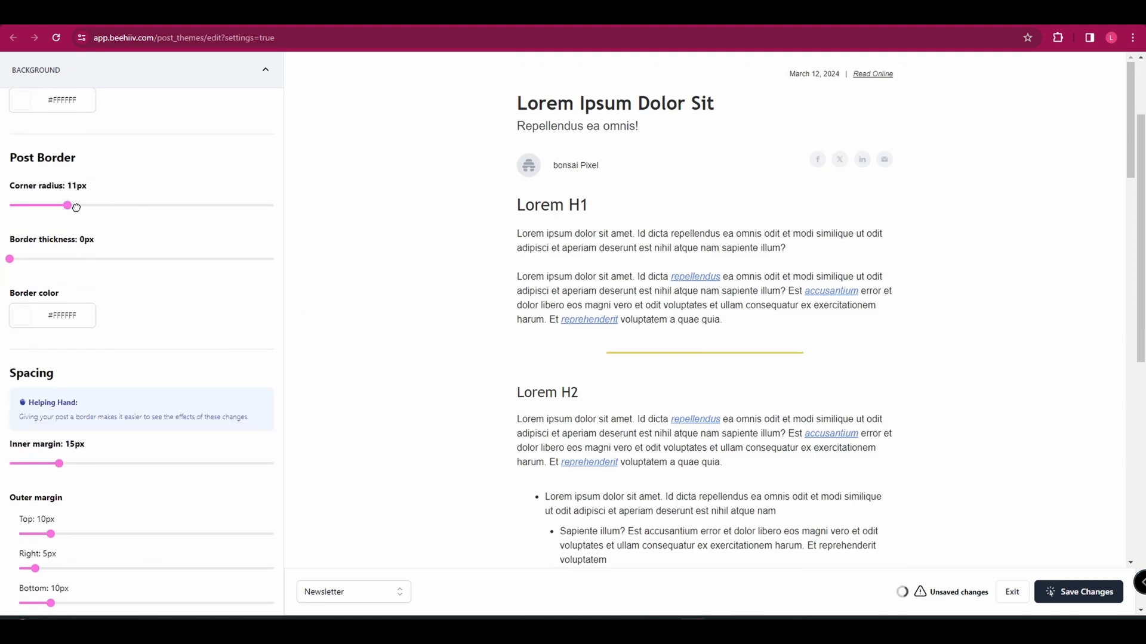
{"action": "left_click_drag", "start_coordinate": [69, 206], "coordinate": [89, 206]}
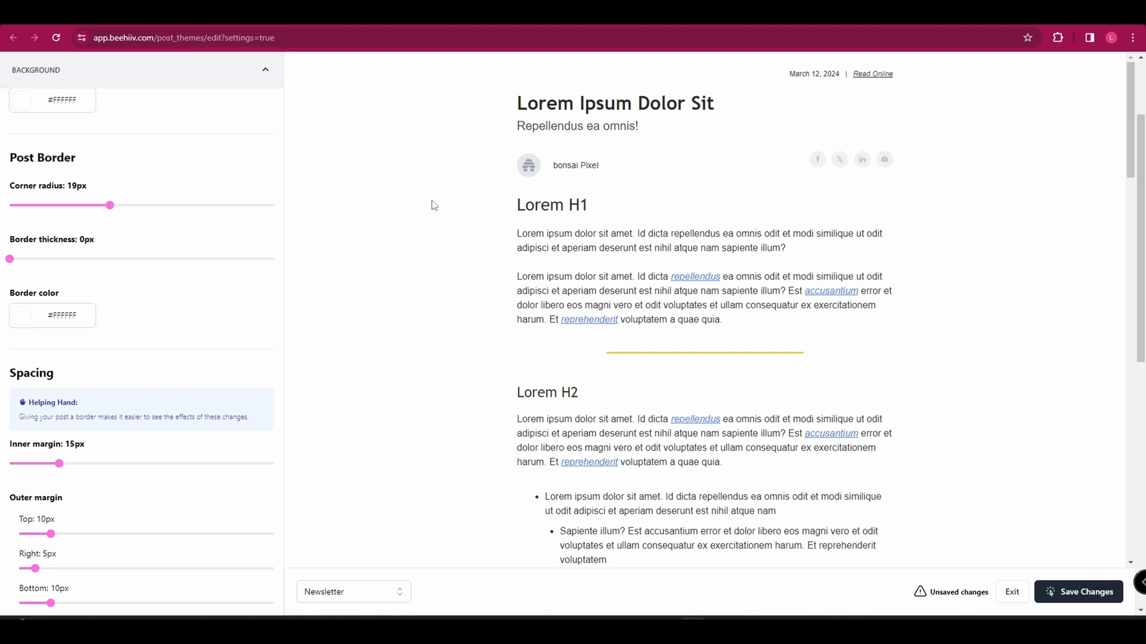
{"action": "left_click_drag", "start_coordinate": [9, 259], "coordinate": [113, 259]}
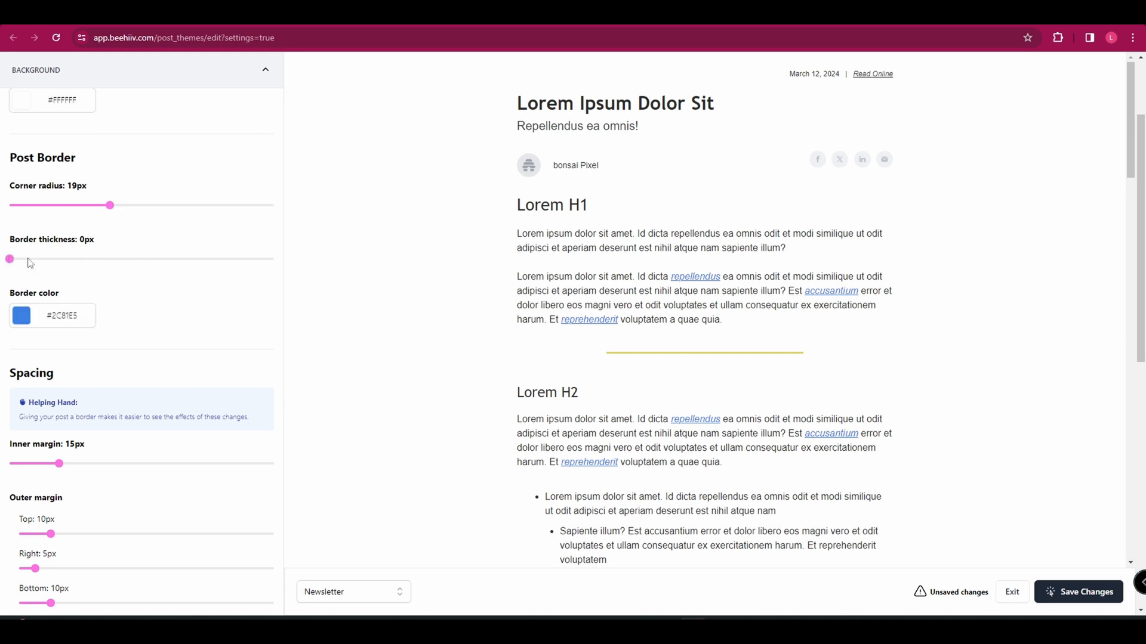
{"action": "left_click_drag", "start_coordinate": [9, 259], "coordinate": [62, 259]}
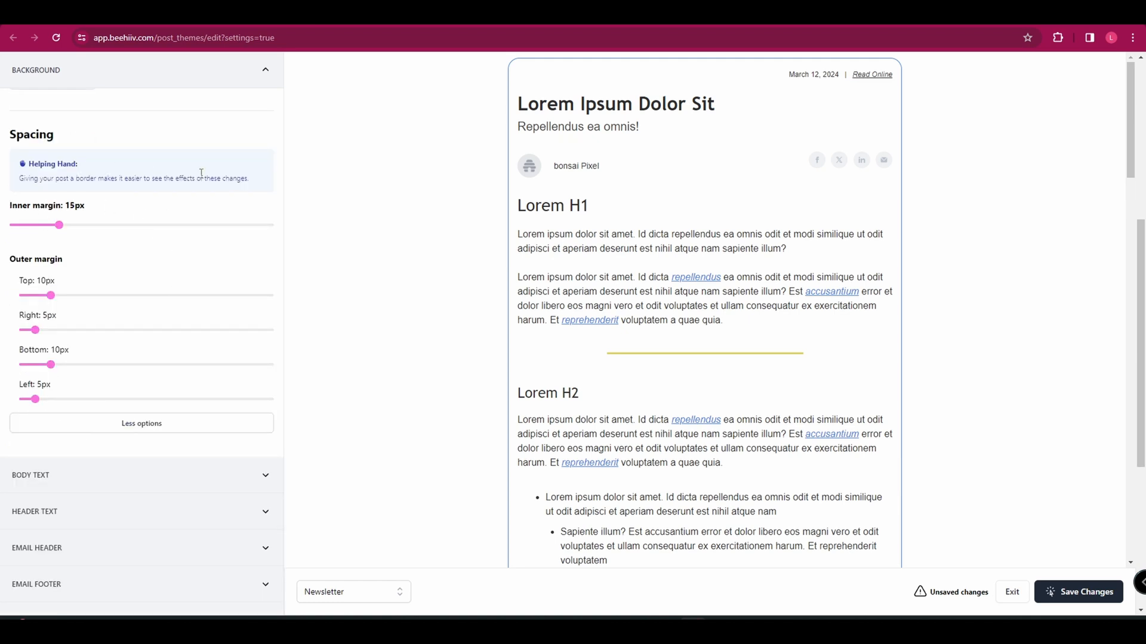
{"action": "scroll", "scroll_direction": "down", "scroll_amount": 3}
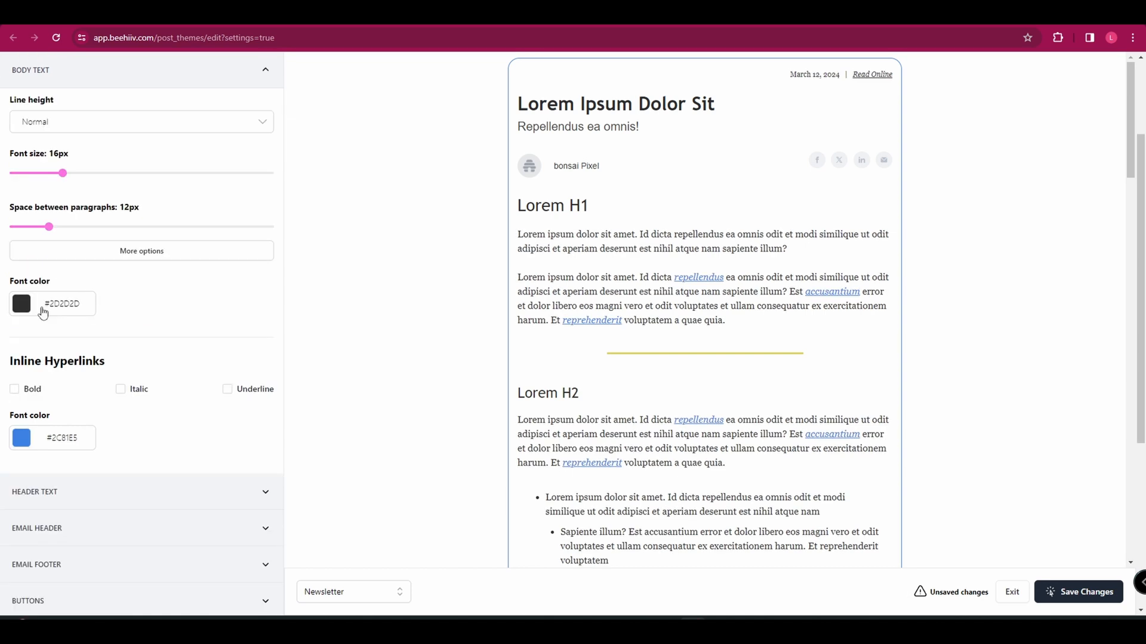
- Make body text a serif font and inline links green, then move down to the header text settings
{"action": "left_click", "coordinate": [22, 303]}
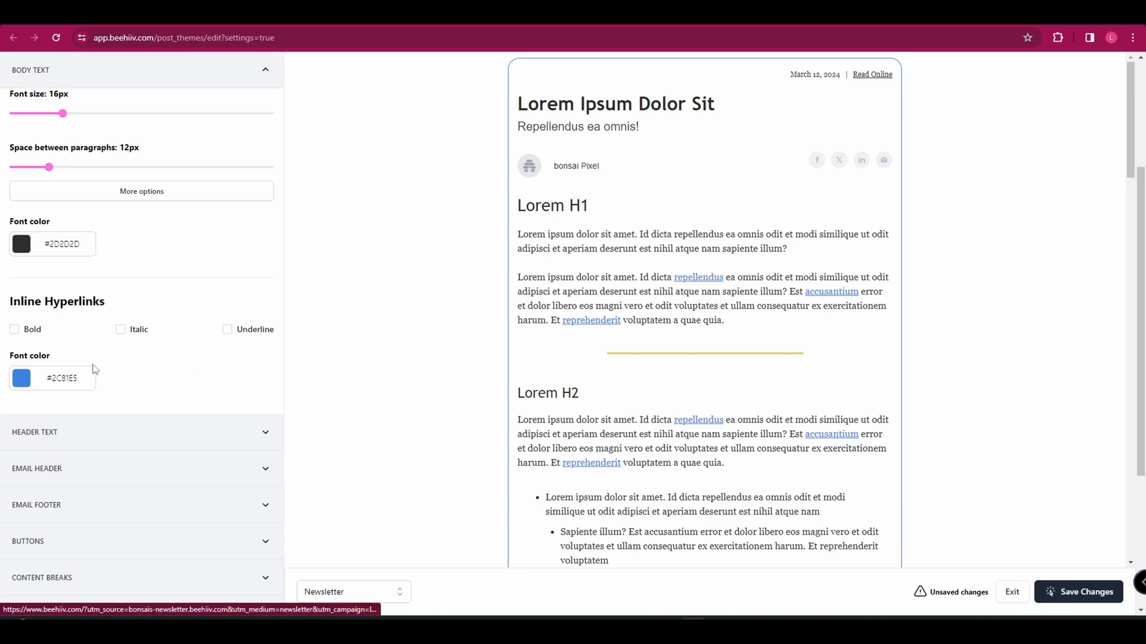
{"action": "left_click", "coordinate": [21, 378]}
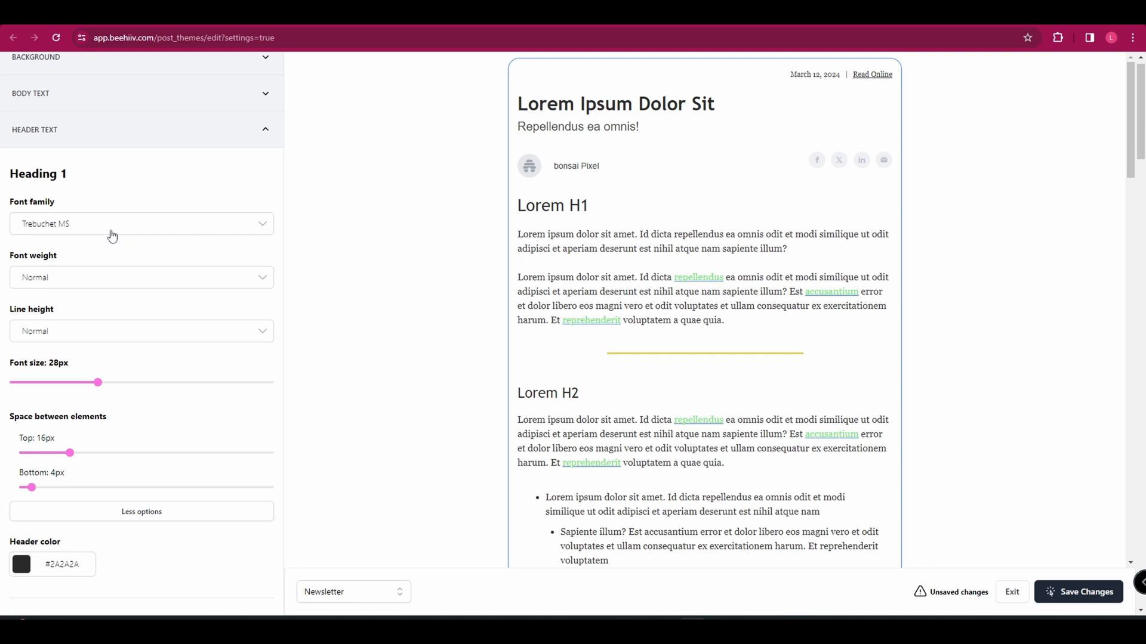
{"action": "mouse_move", "coordinate": [558, 180]}
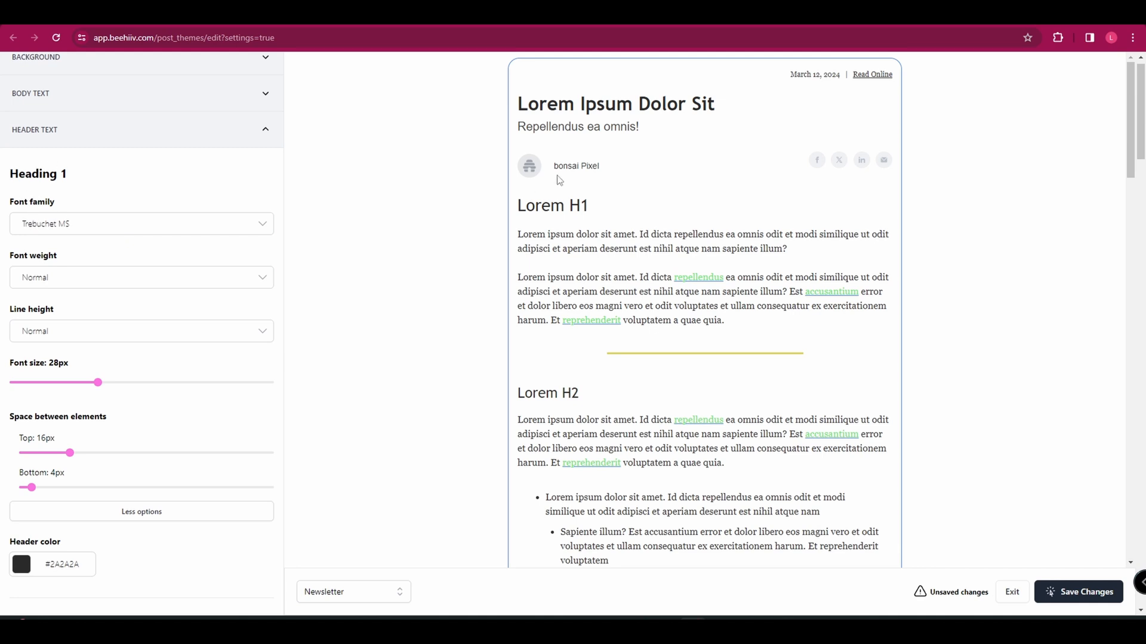
{"action": "scroll", "scroll_direction": "down", "scroll_amount": 3}
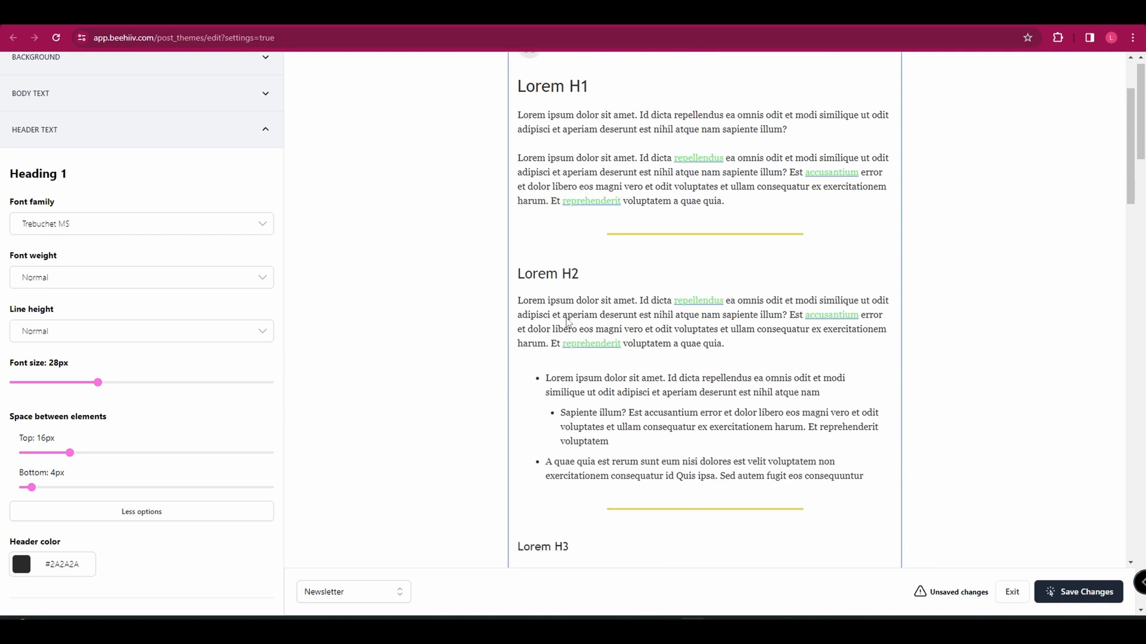
{"action": "scroll", "scroll_direction": "down", "scroll_amount": 3}
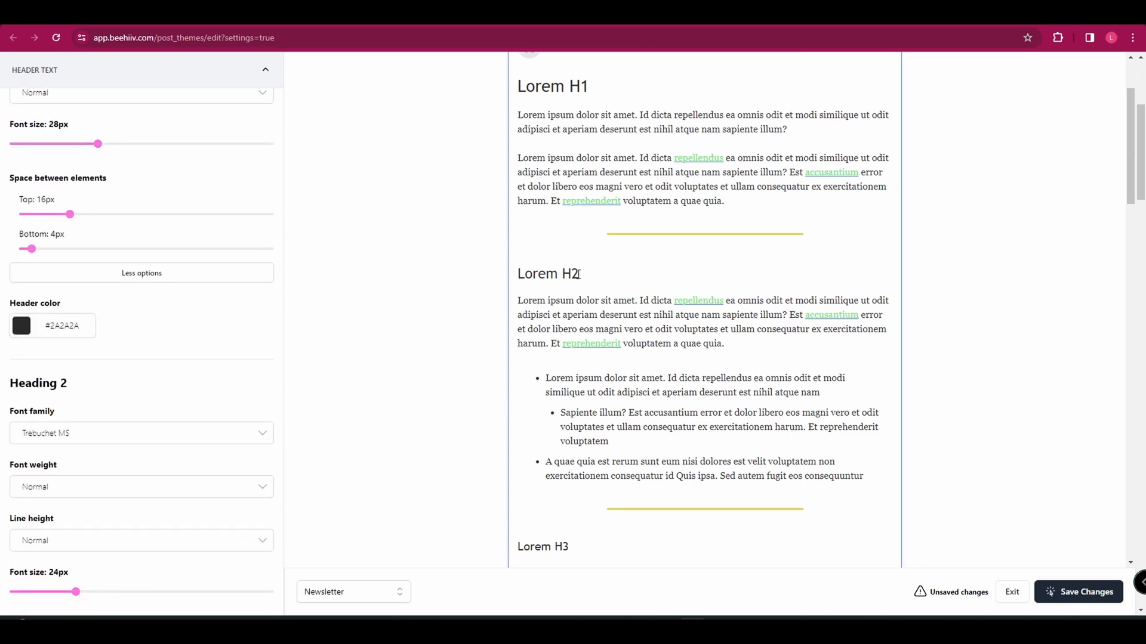
{"action": "scroll", "scroll_direction": "down", "scroll_amount": 3}
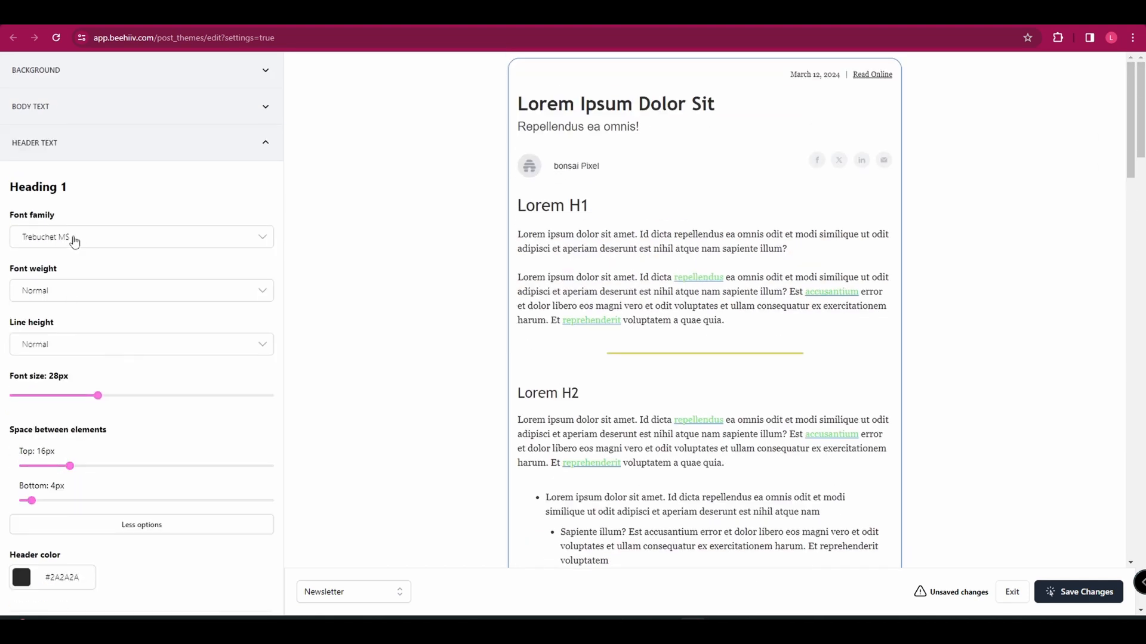
- Set the Heading 1 font to Bitter and expand the Content Breaks settings
{"action": "left_click", "coordinate": [141, 236]}
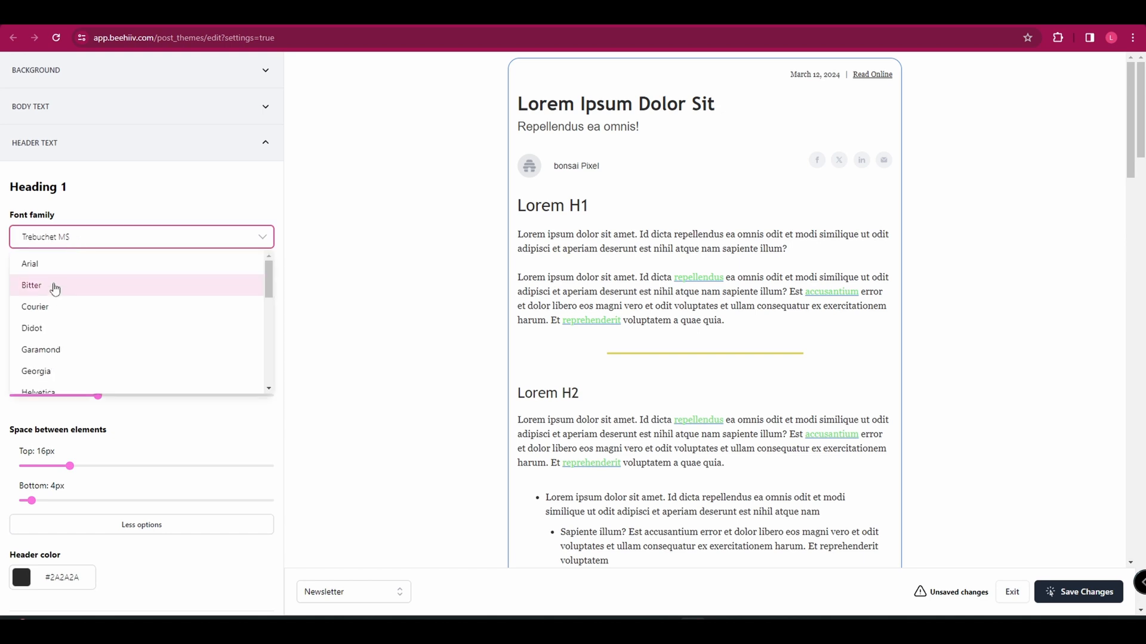
{"action": "left_click", "coordinate": [31, 285]}
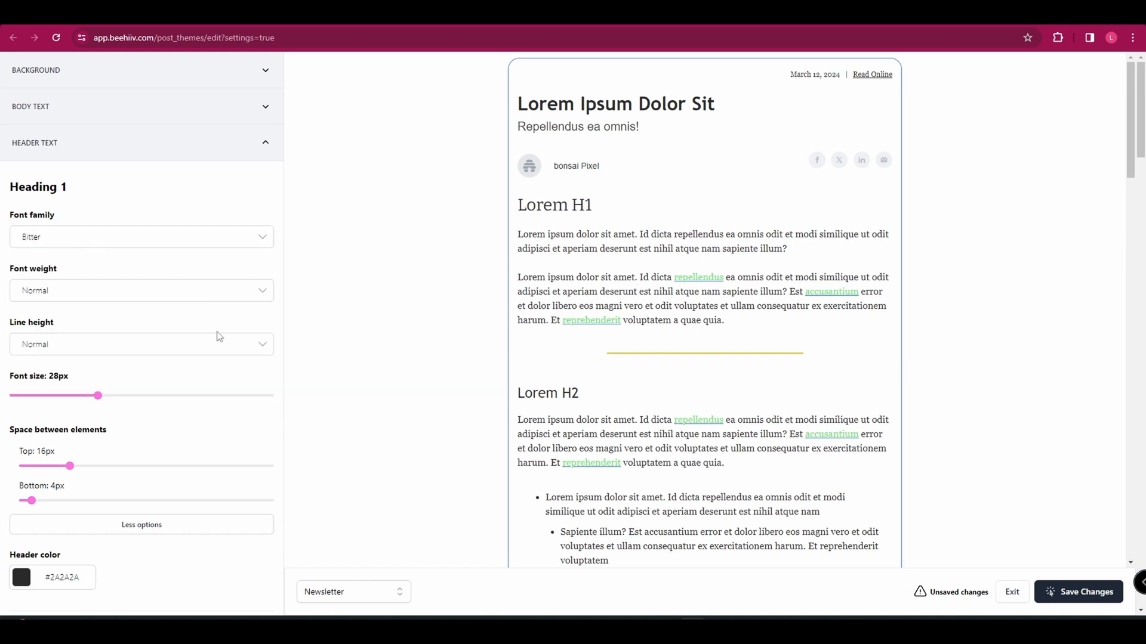
{"action": "mouse_move", "coordinate": [145, 333]}
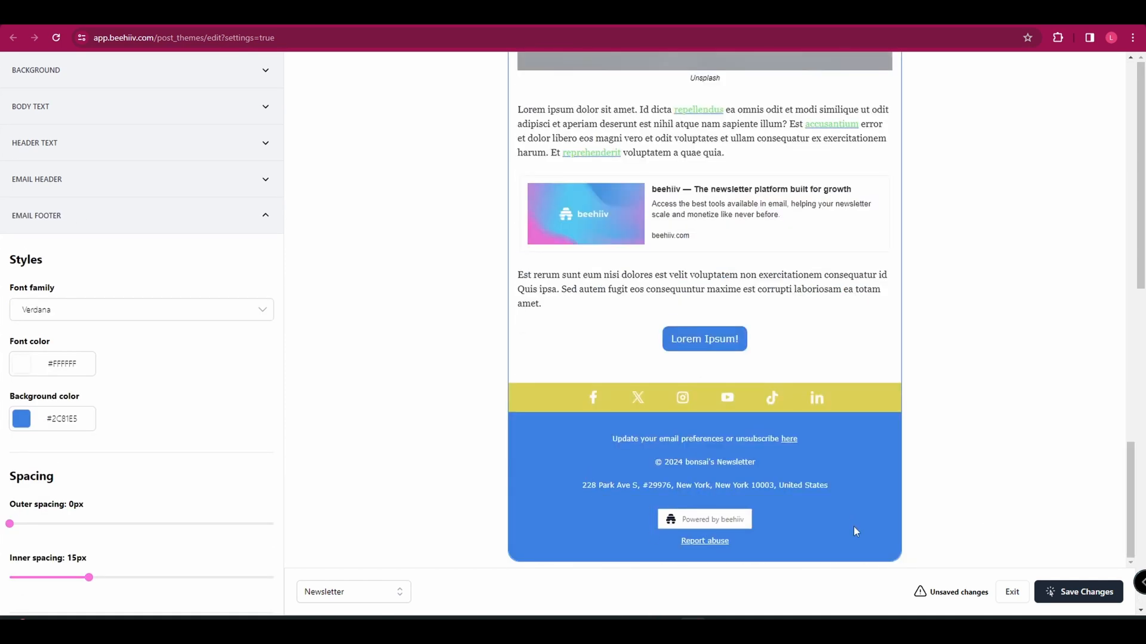
{"action": "left_click", "coordinate": [21, 419]}
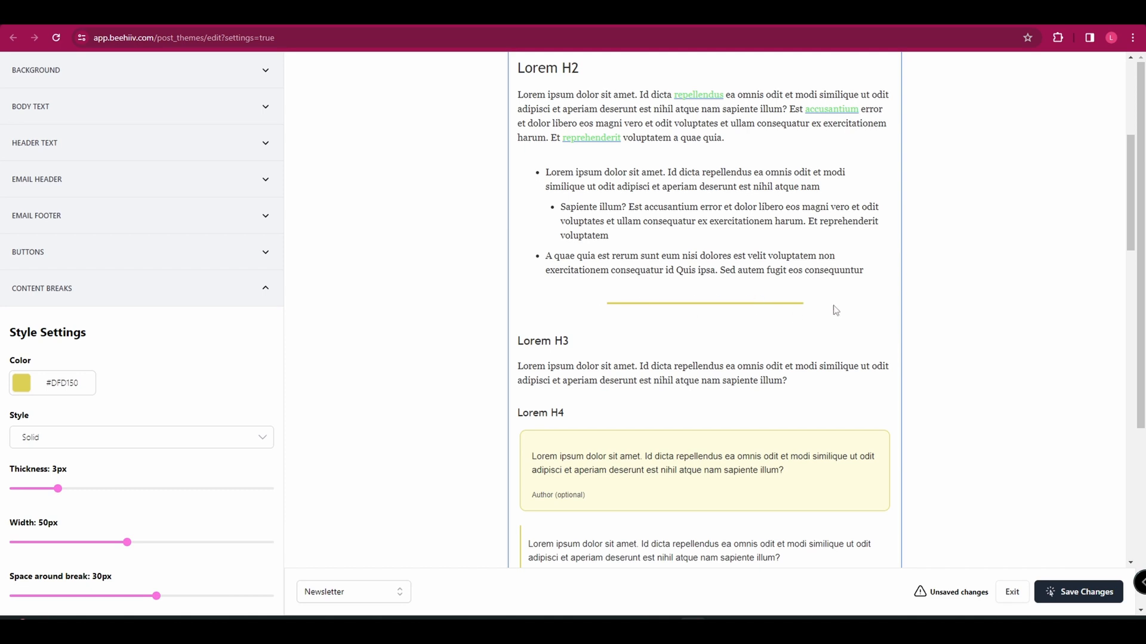
- Make the content break line dotted and browse the Images and Lists sections
{"action": "left_click", "coordinate": [140, 437]}
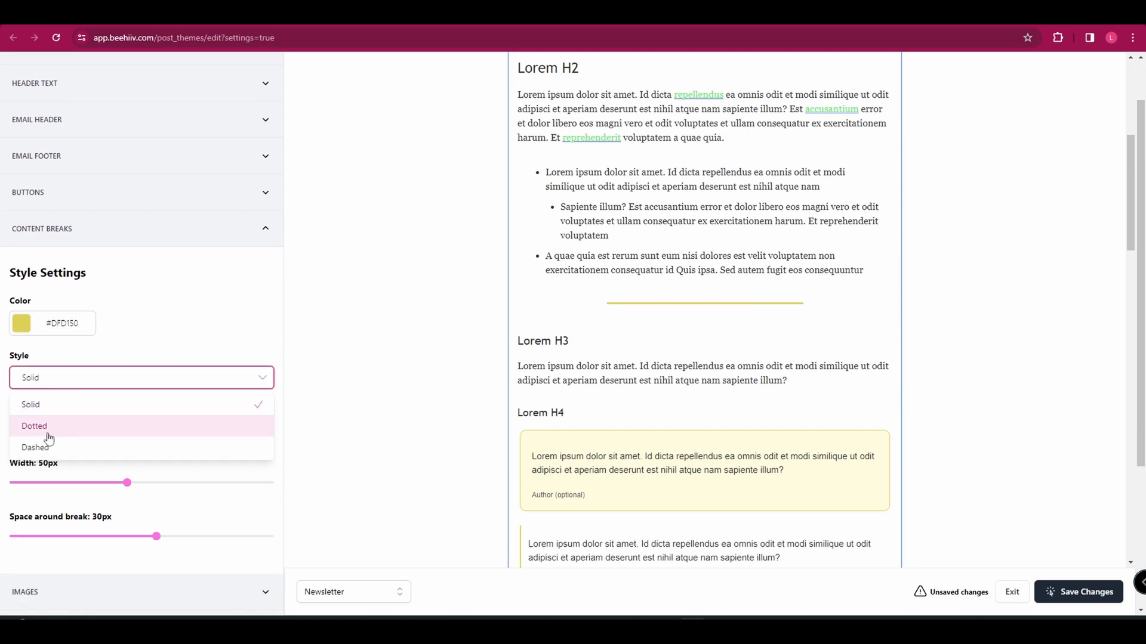
{"action": "left_click", "coordinate": [33, 426]}
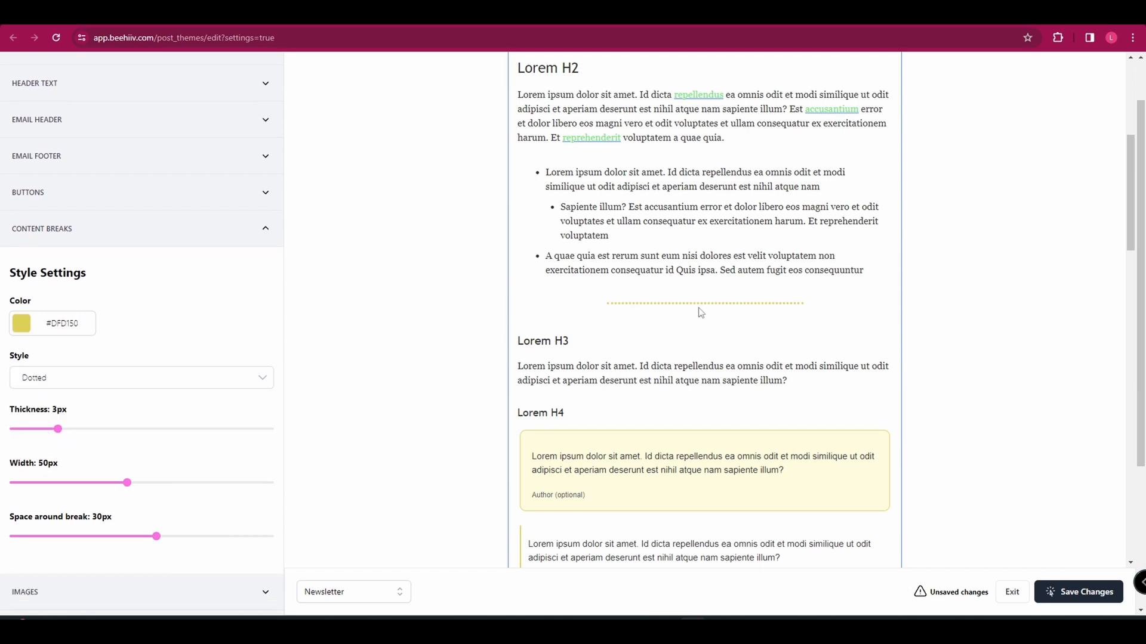
{"action": "scroll", "scroll_direction": "down", "scroll_amount": 3}
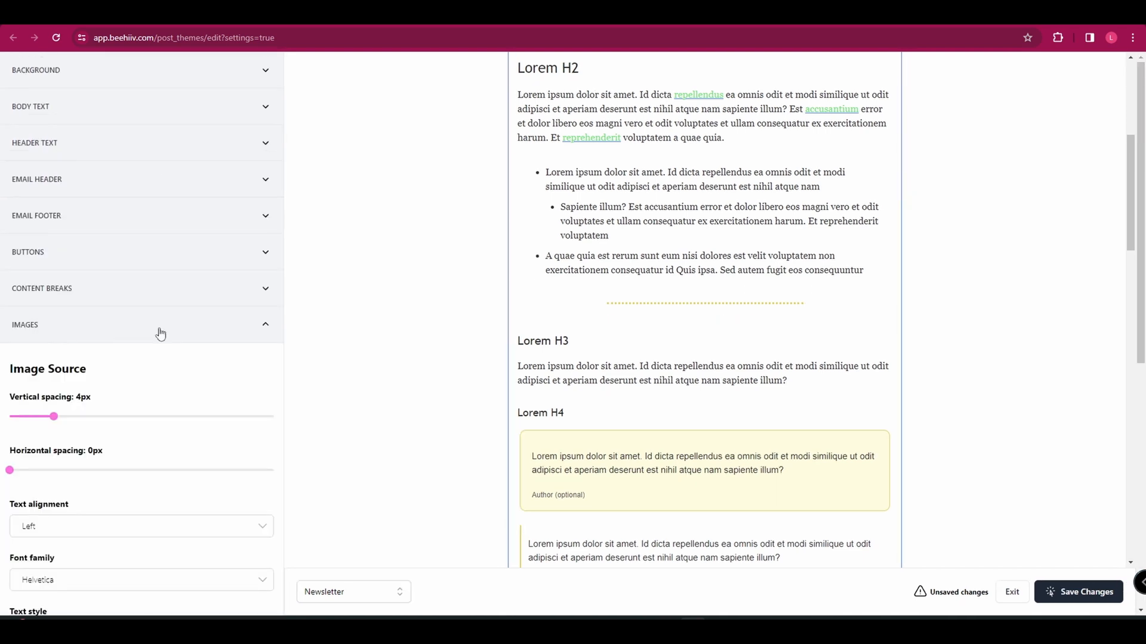
{"action": "scroll", "scroll_direction": "down", "scroll_amount": 3}
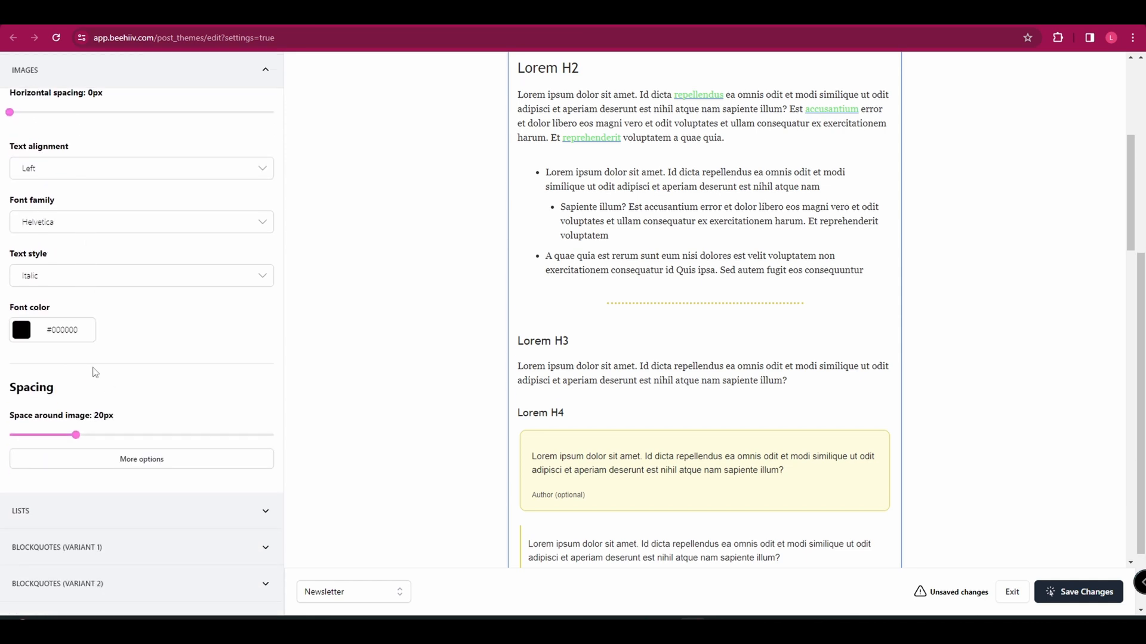
{"action": "mouse_move", "coordinate": [46, 337]}
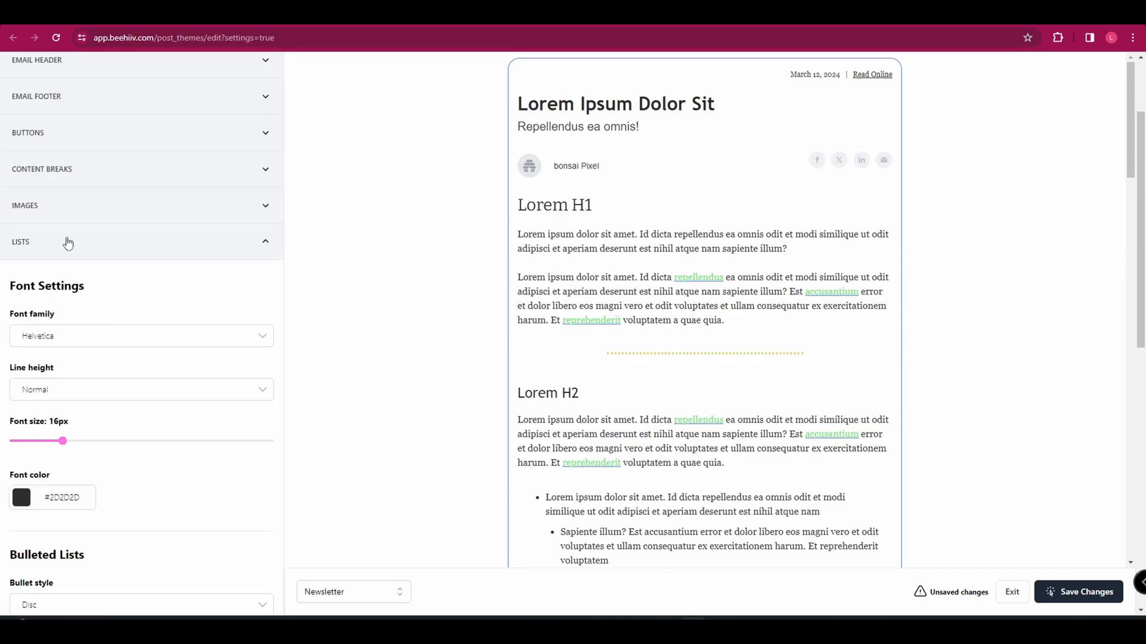
- Look over the table style settings and return to the Weekly Wag post editor
{"action": "left_click", "coordinate": [21, 242]}
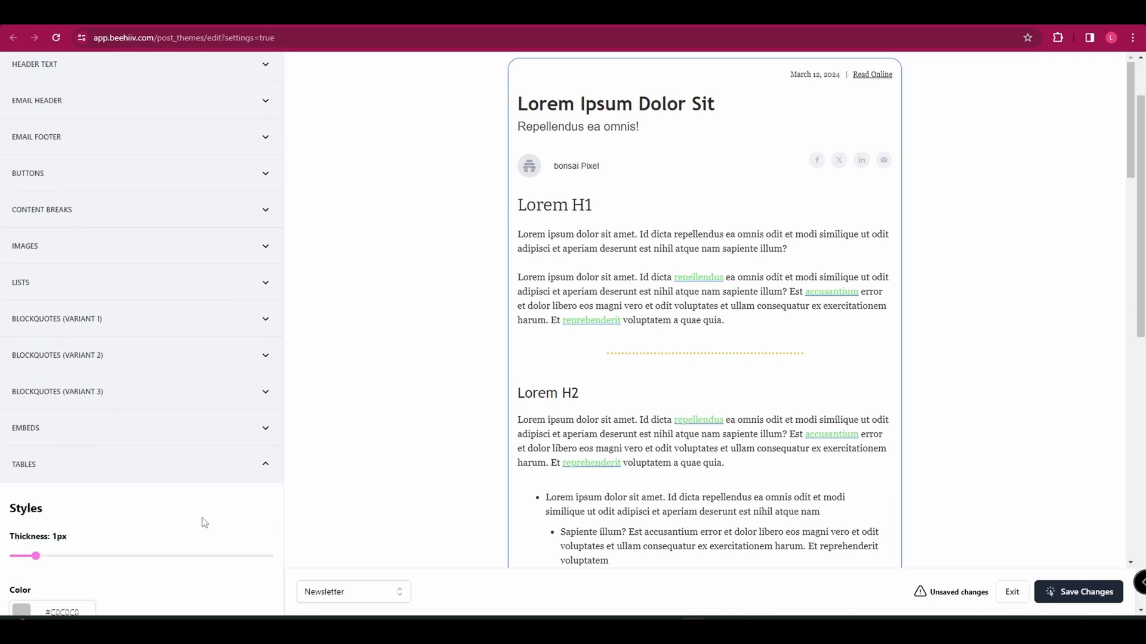
{"action": "scroll", "scroll_direction": "down", "scroll_amount": 3}
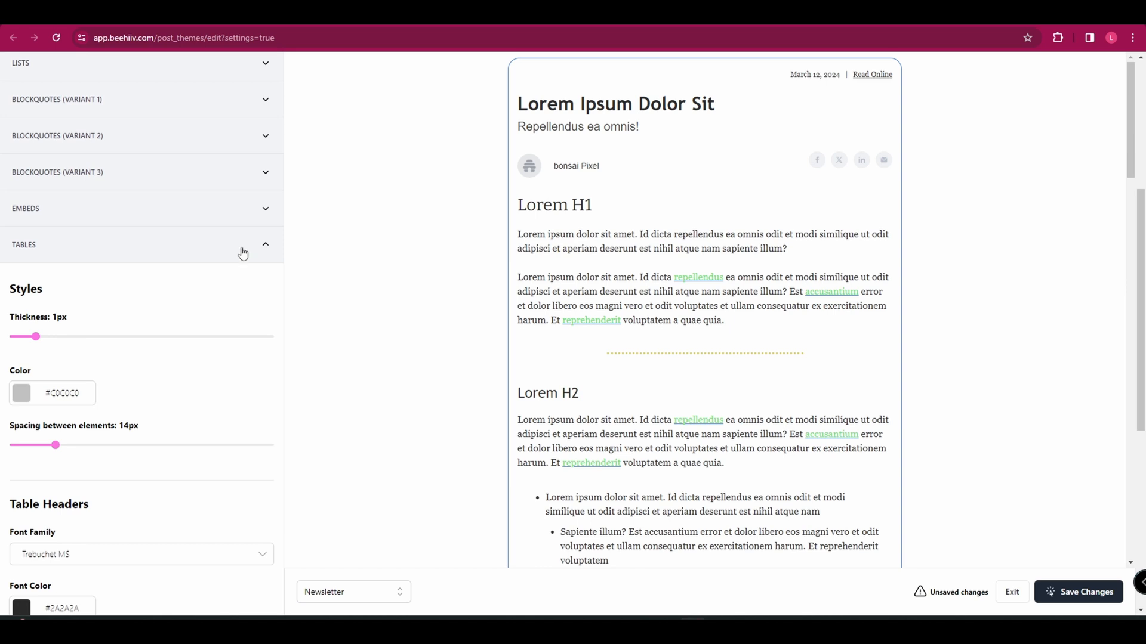
{"action": "left_click", "coordinate": [243, 245]}
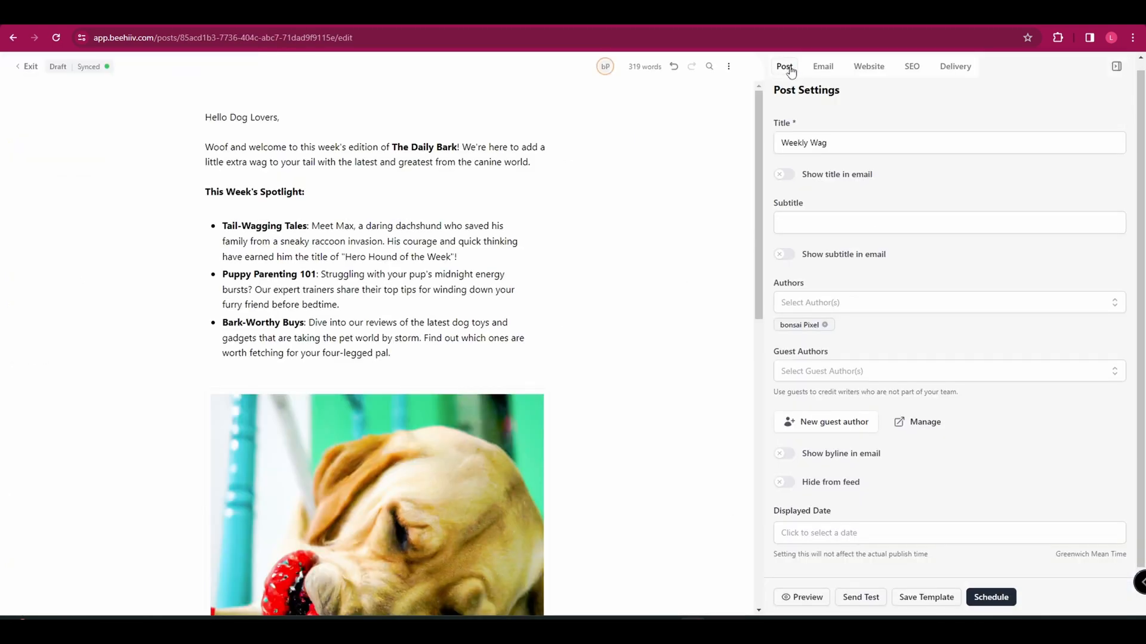
- In the Email settings, toggle the subject-line A/B test on and back off
{"action": "left_click", "coordinate": [823, 67]}
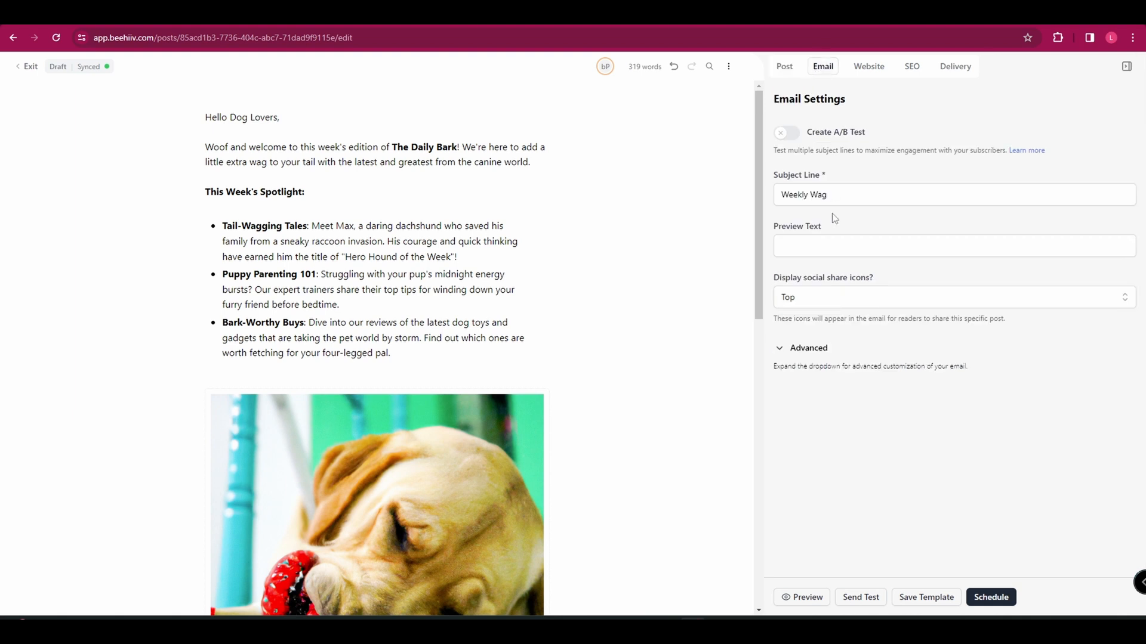
{"action": "left_click", "coordinate": [785, 133]}
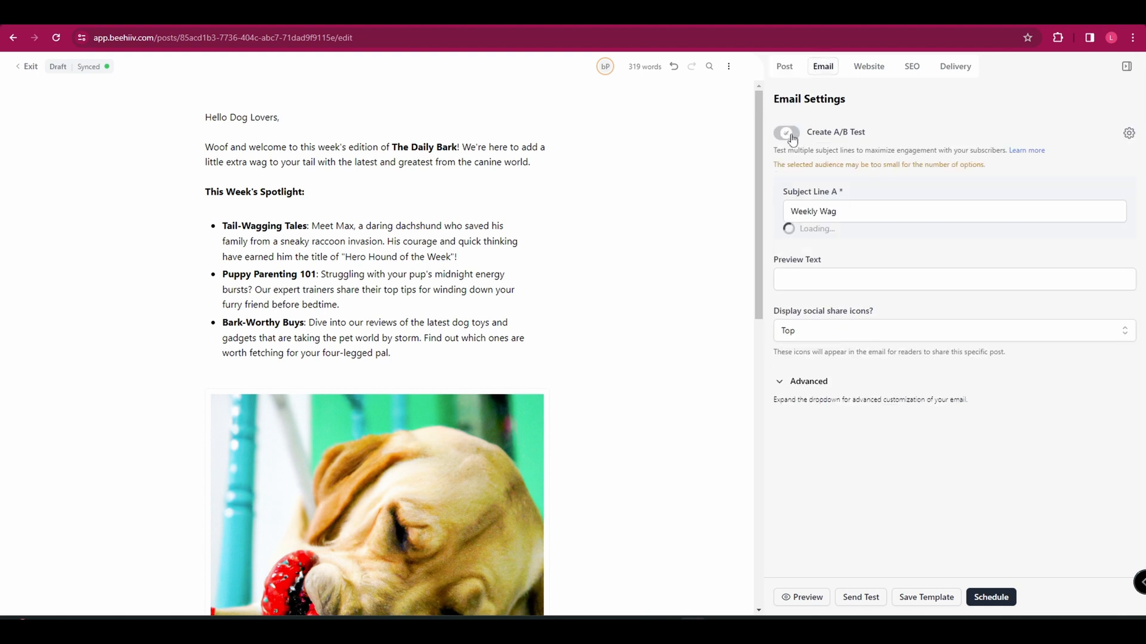
{"action": "left_click", "coordinate": [786, 133]}
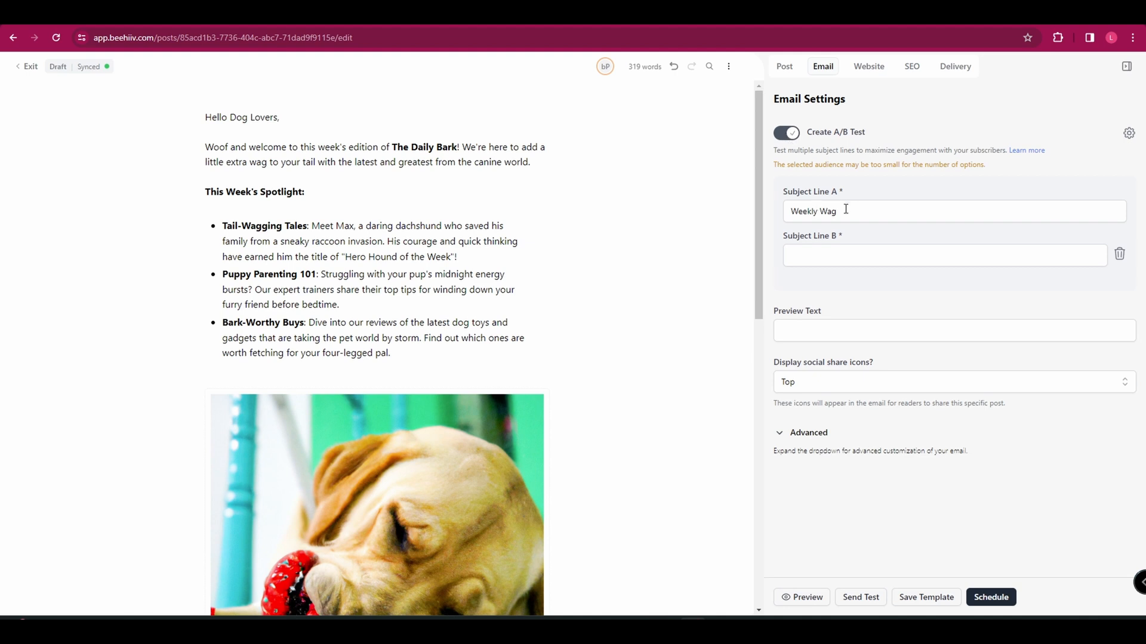
{"action": "mouse_move", "coordinate": [884, 235]}
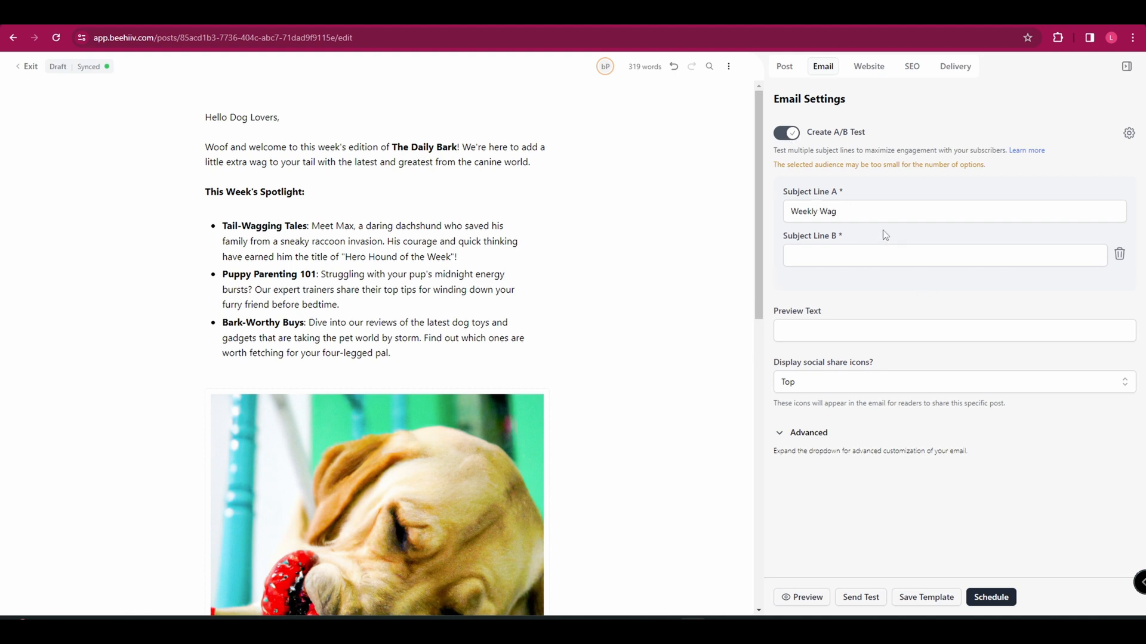
{"action": "left_click", "coordinate": [786, 132]}
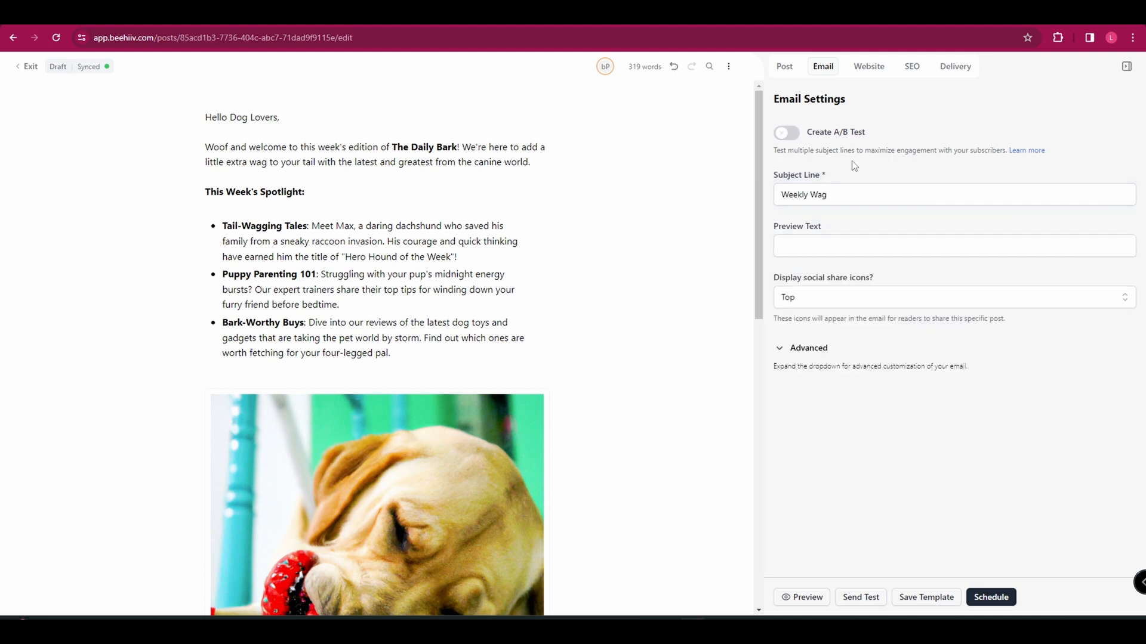
{"action": "double_click", "coordinate": [796, 174]}
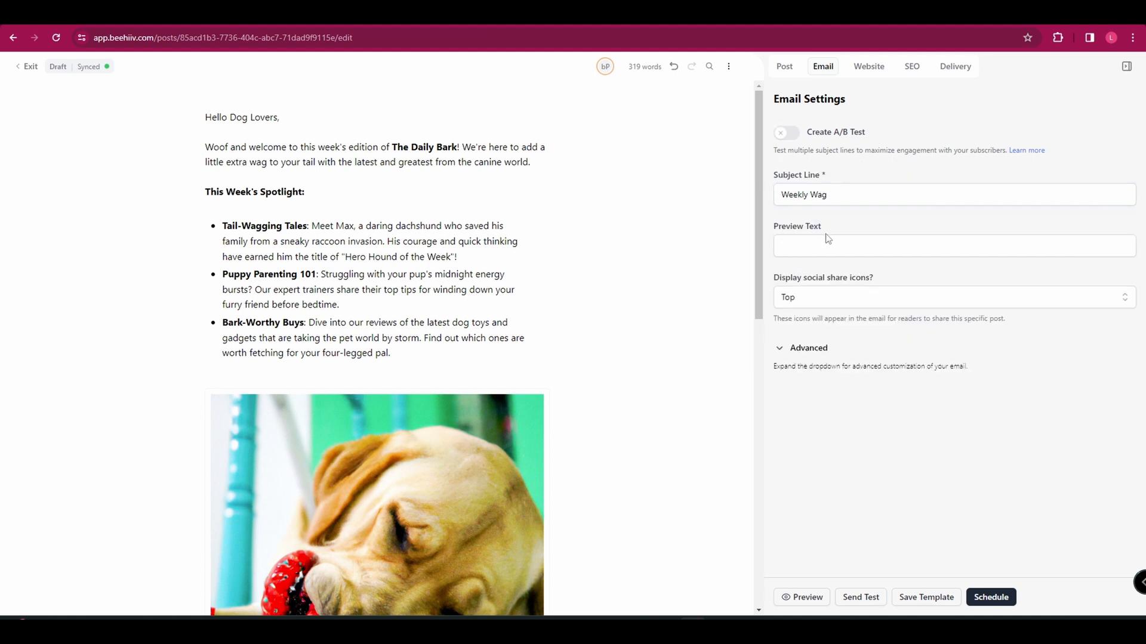
- Reveal the social share icon placement choices and move to the Website settings
{"action": "left_click", "coordinate": [950, 297]}
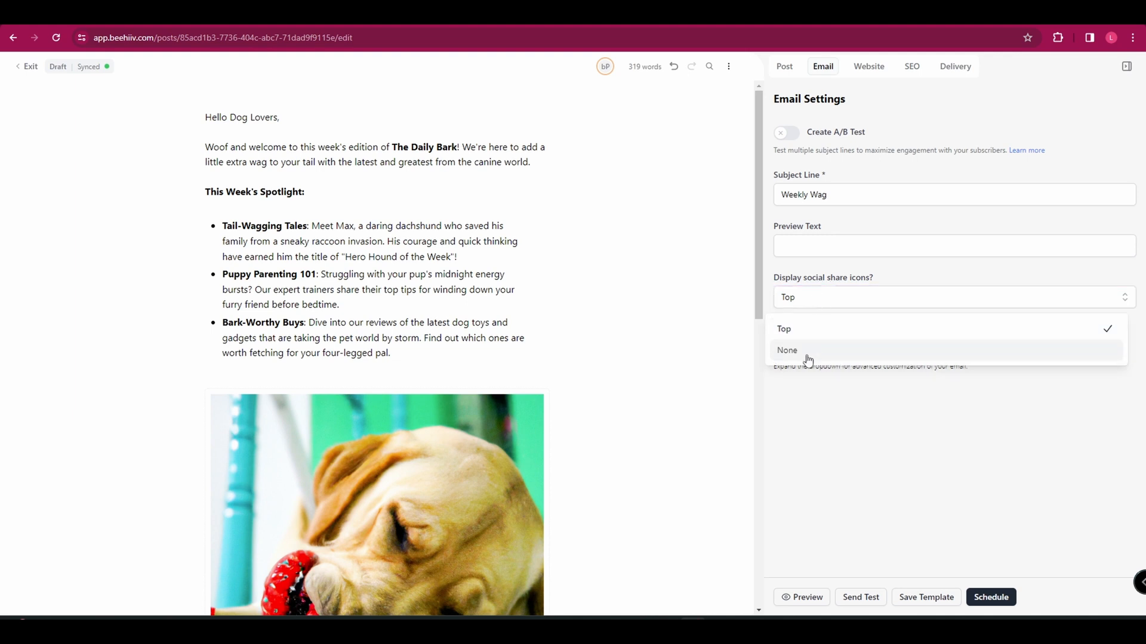
{"action": "mouse_move", "coordinate": [808, 337]}
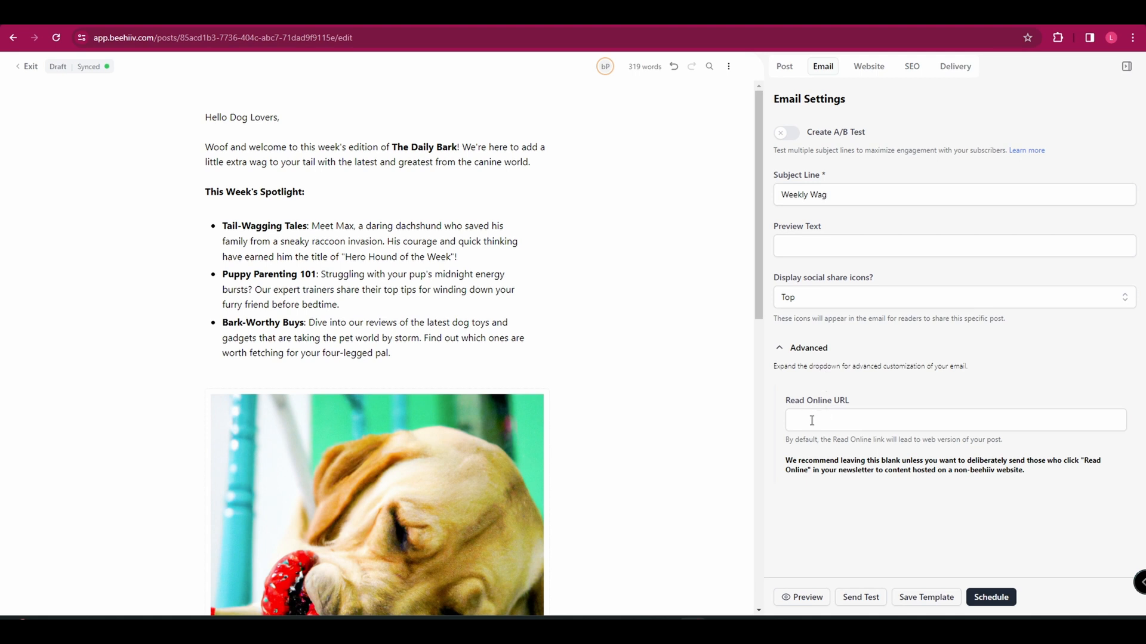
{"action": "left_click", "coordinate": [867, 67]}
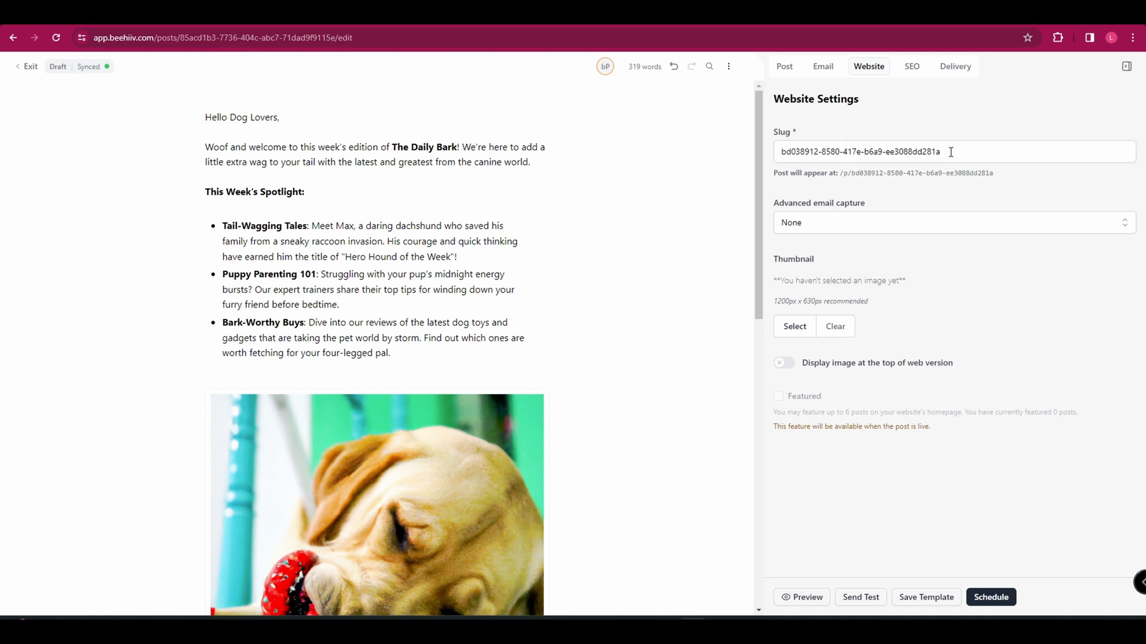
- Replace the slug with weekly-wag and leave the top image on the web version off
{"action": "triple_click", "coordinate": [861, 152]}
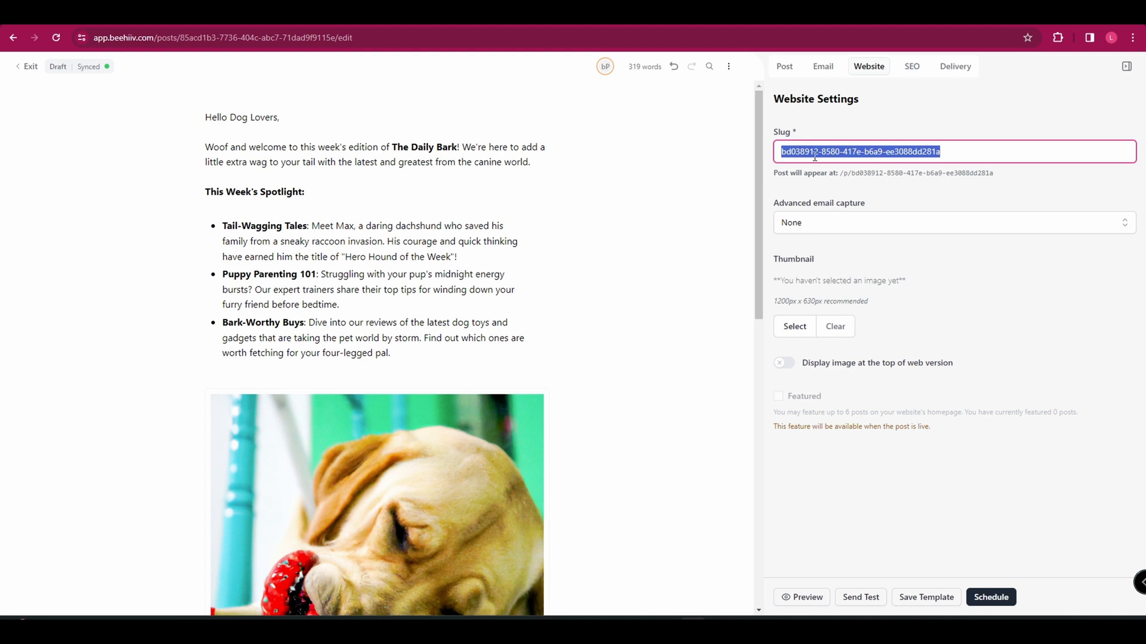
{"action": "key", "text": "Delete"}
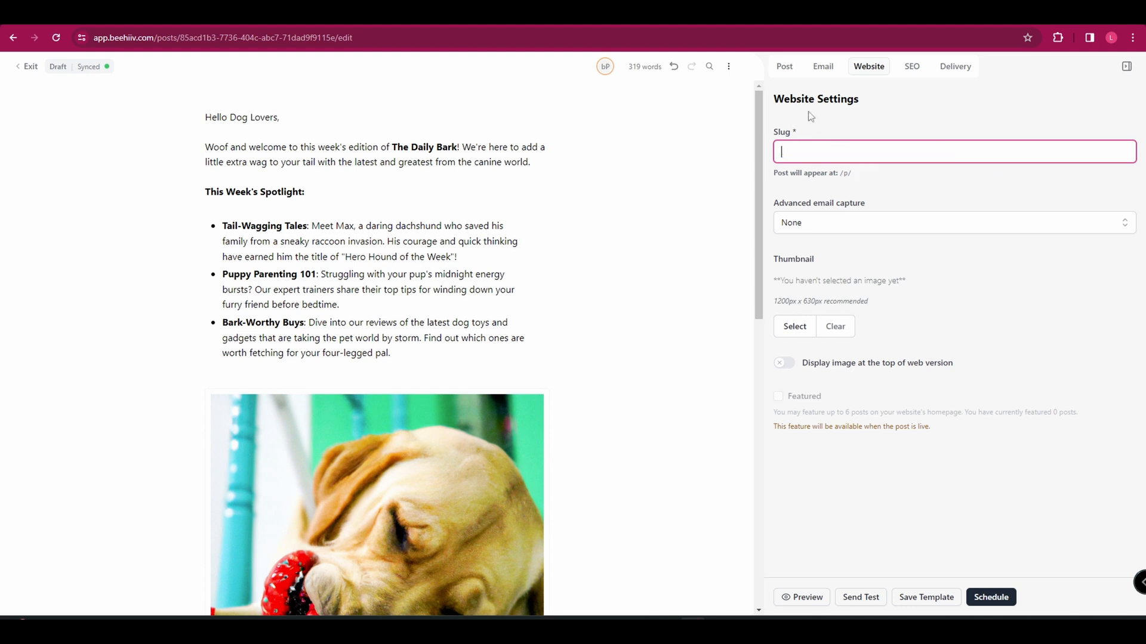
{"action": "type", "text": "weekly-wag"}
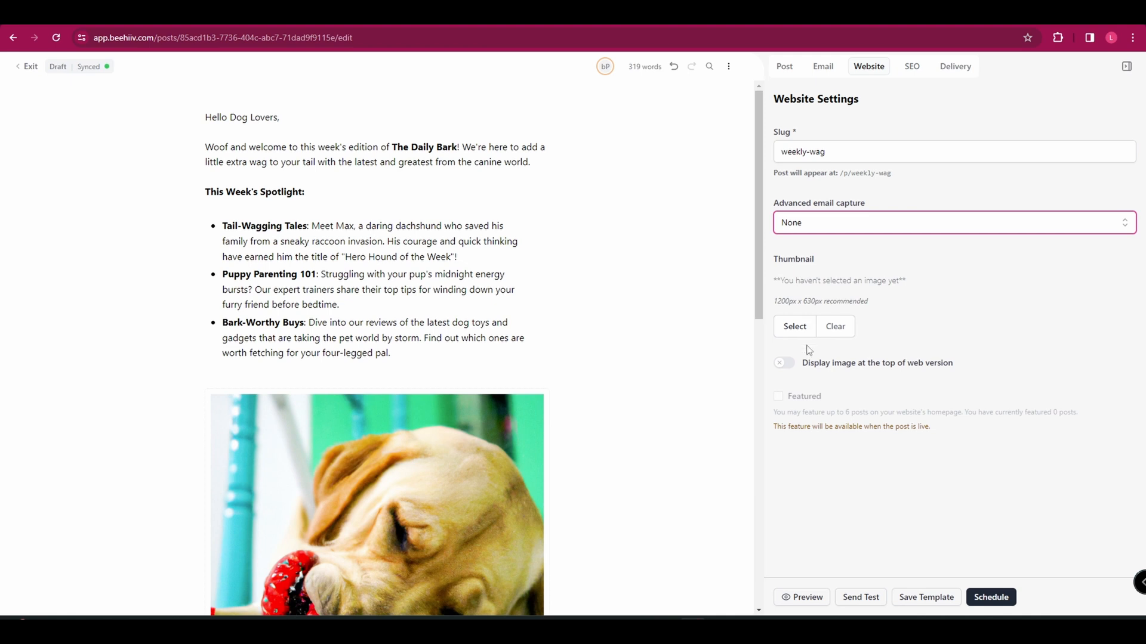
{"action": "left_click", "coordinate": [783, 363]}
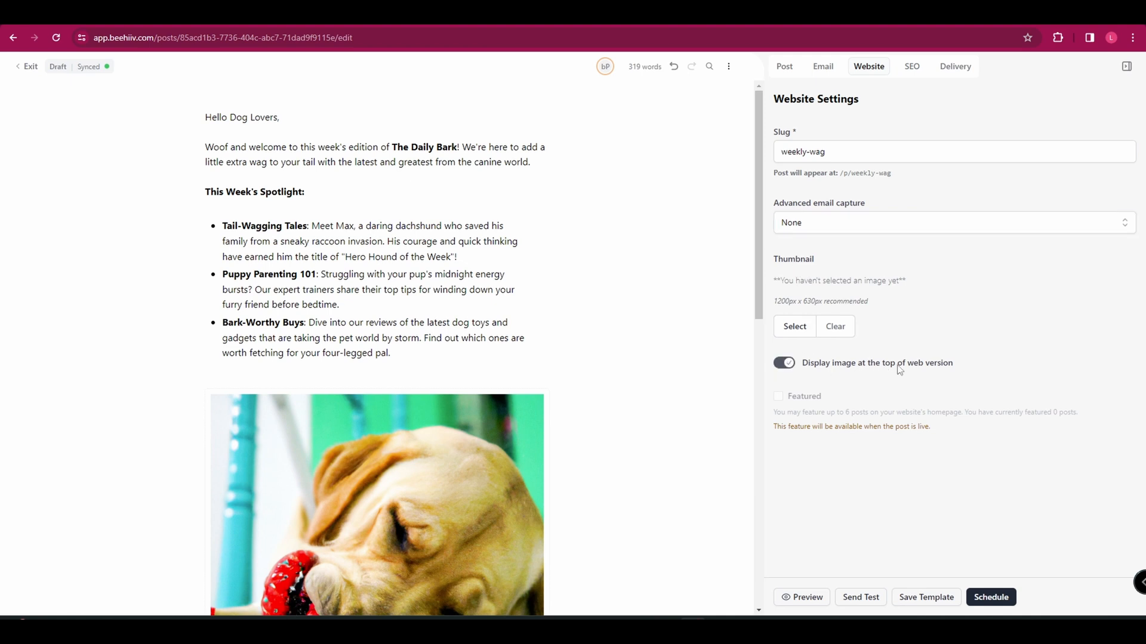
{"action": "left_click", "coordinate": [783, 363]}
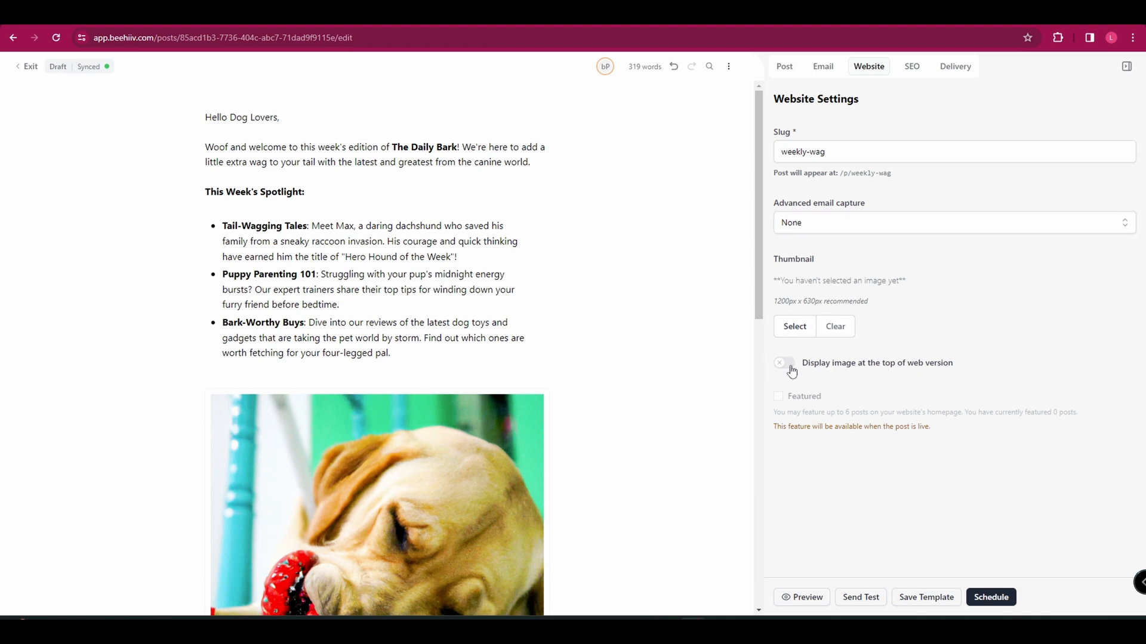
- Show the SEO settings with the Weekly Wag title field active
{"action": "left_click", "coordinate": [910, 66]}
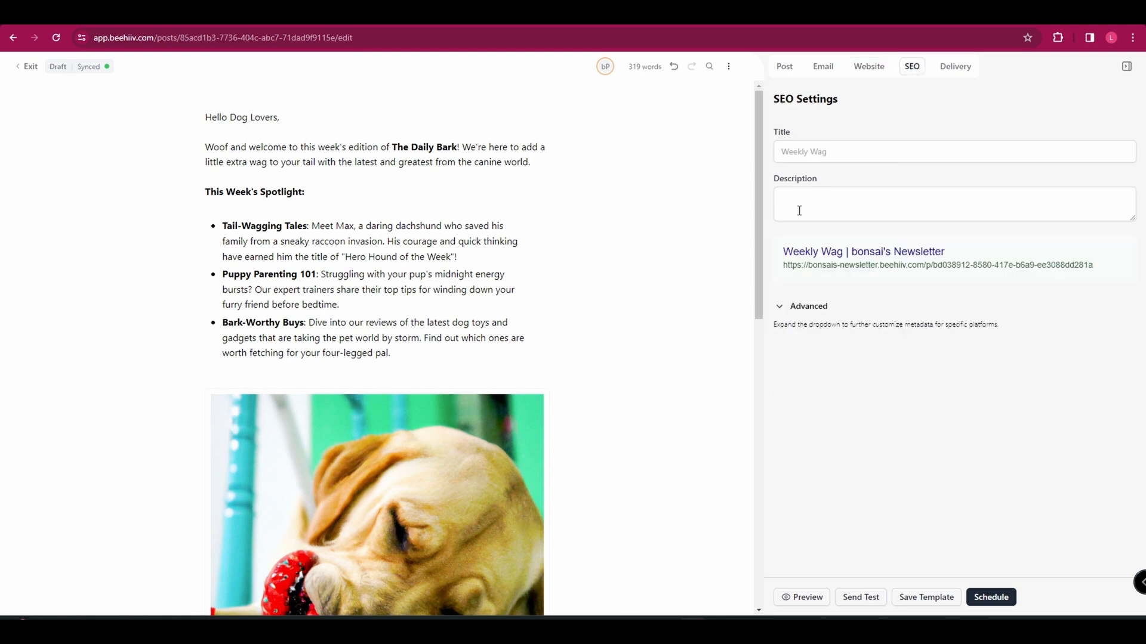
{"action": "left_click", "coordinate": [954, 152]}
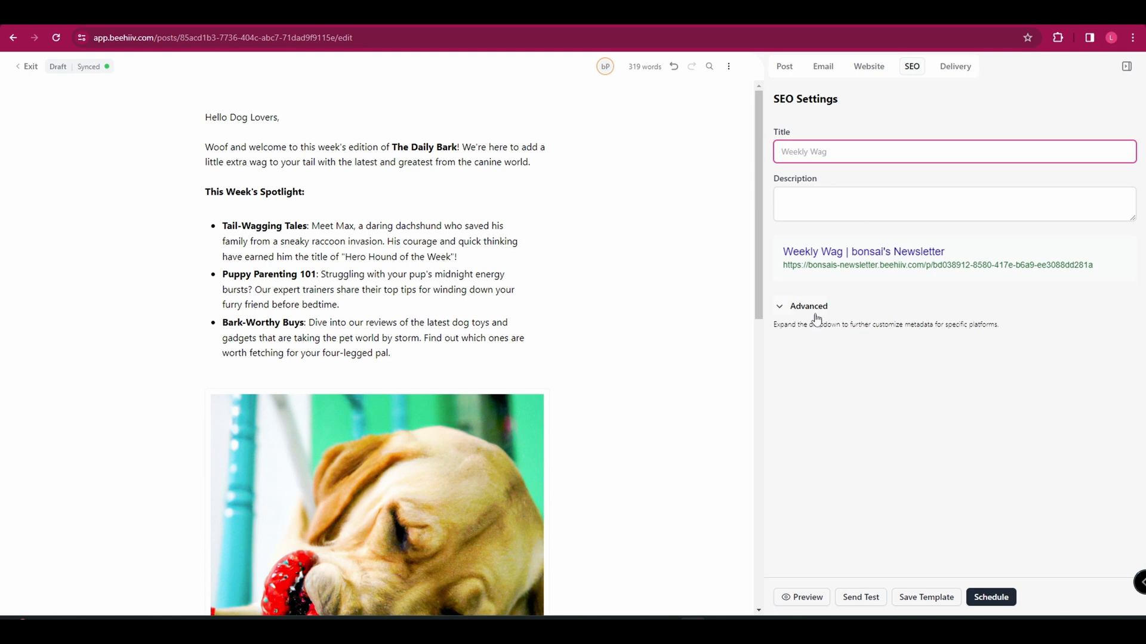
{"action": "mouse_move", "coordinate": [815, 318]}
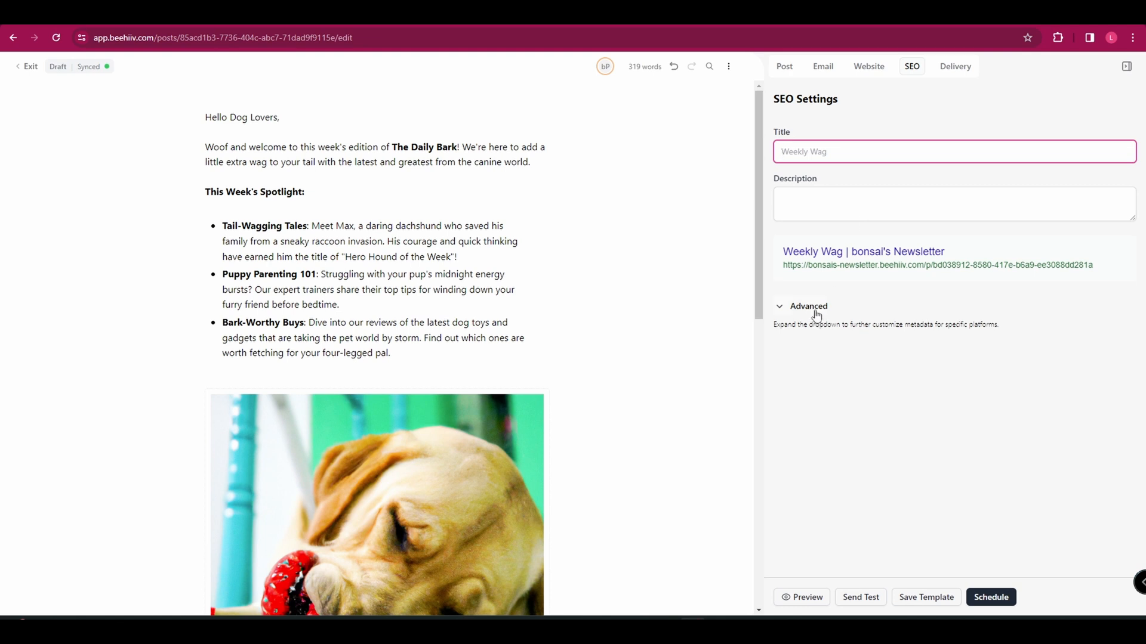
- Show the Delivery settings with all free subscribers and free web access checked
{"action": "left_click", "coordinate": [955, 67]}
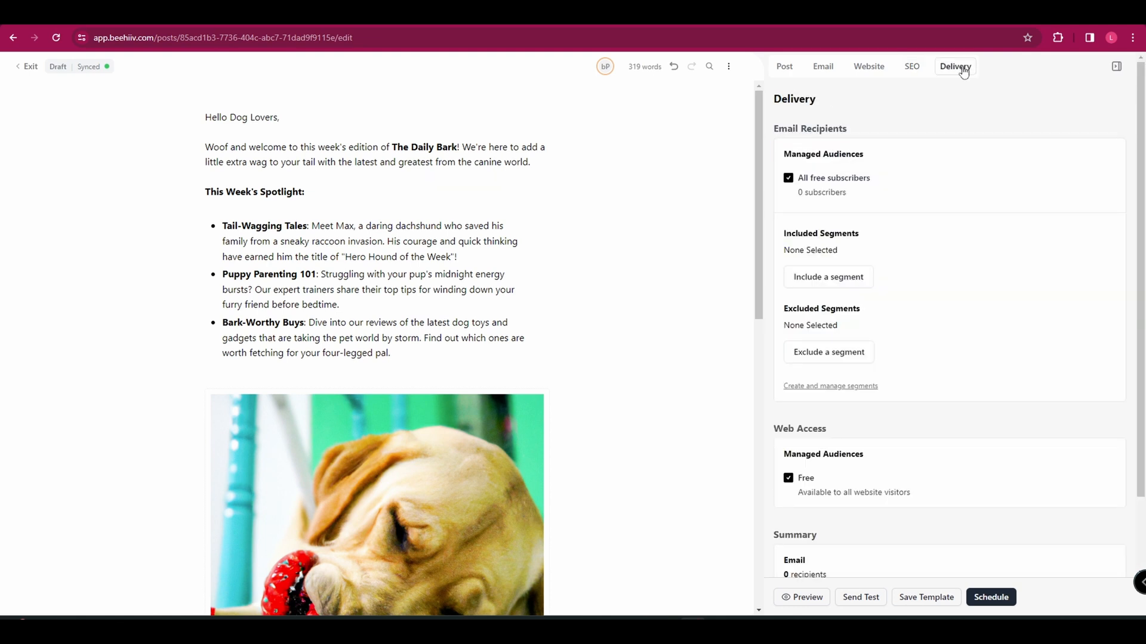
{"action": "mouse_move", "coordinate": [820, 128]}
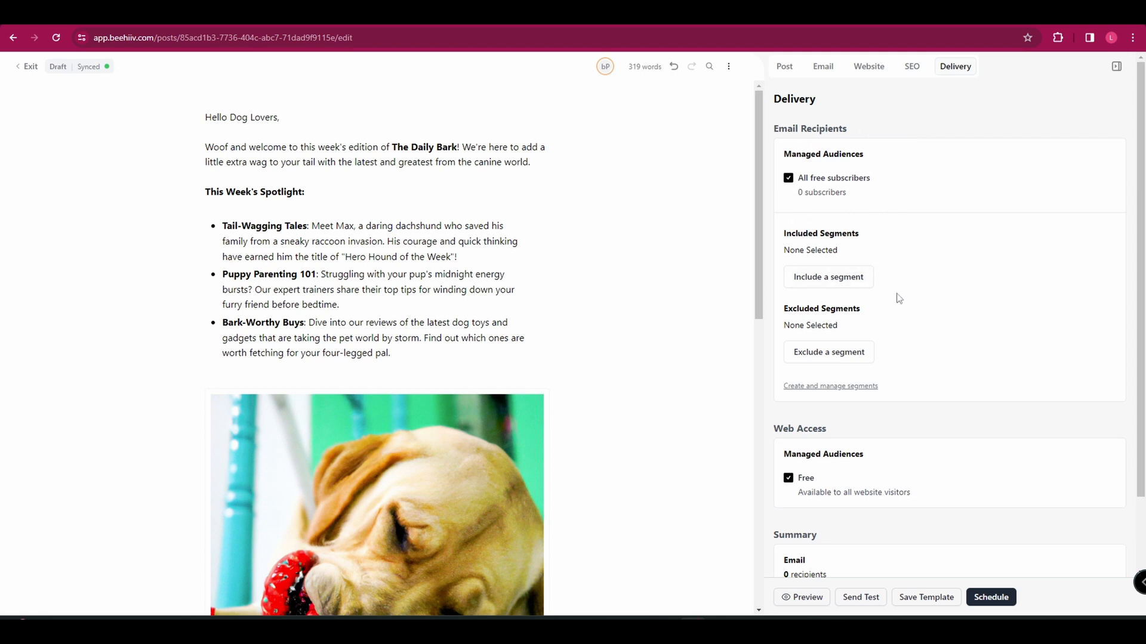
{"action": "mouse_move", "coordinate": [857, 204]}
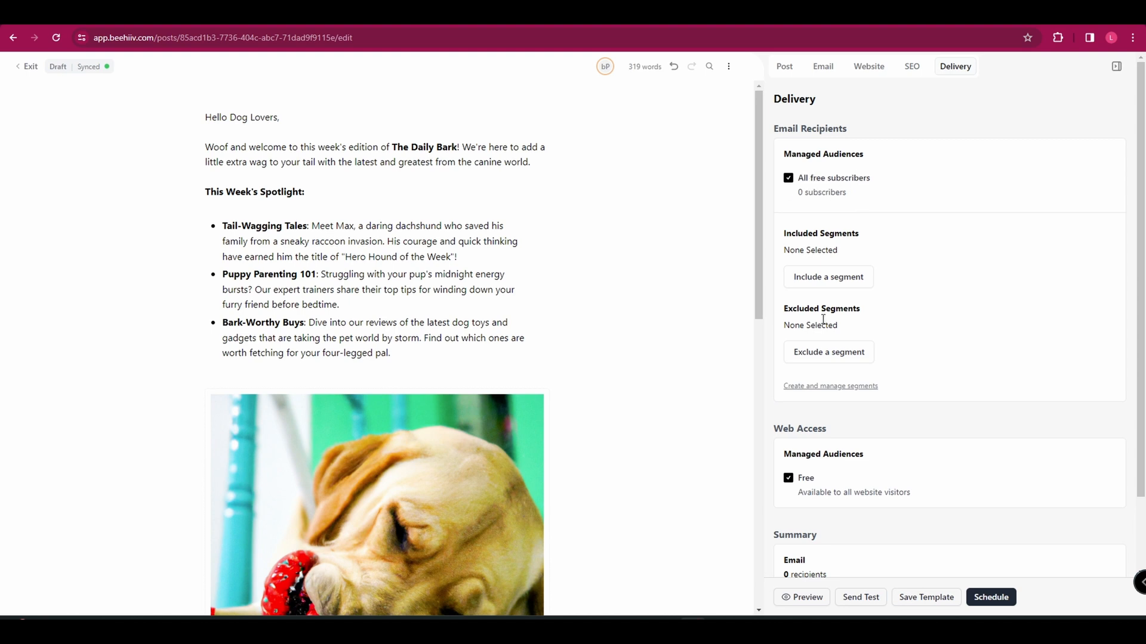
{"action": "mouse_move", "coordinate": [881, 224]}
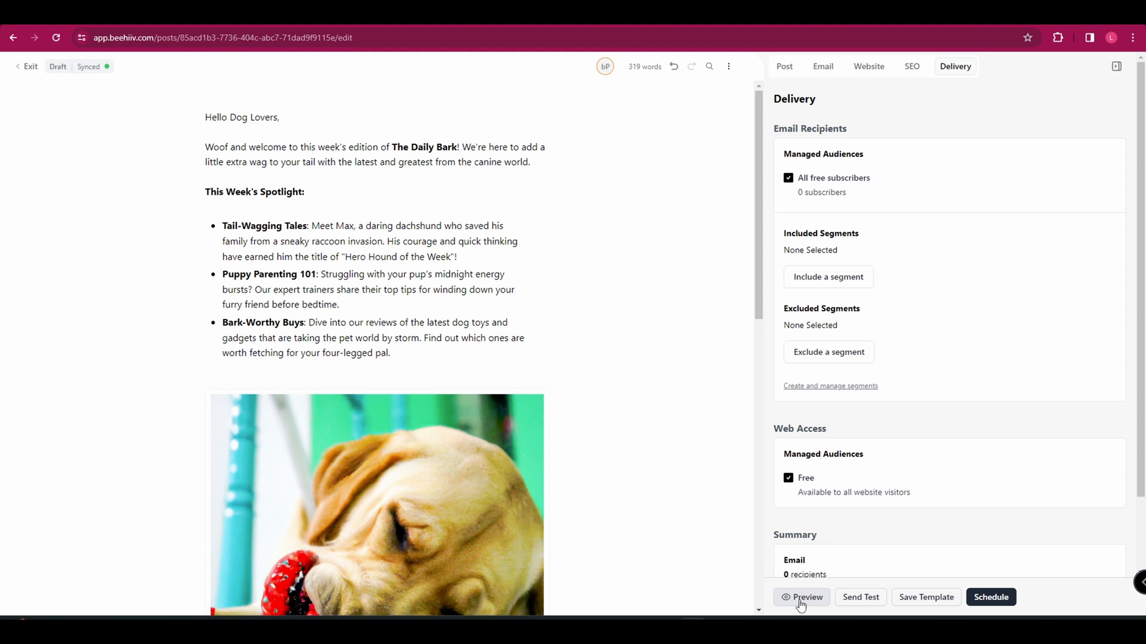
{"action": "left_click", "coordinate": [807, 596]}
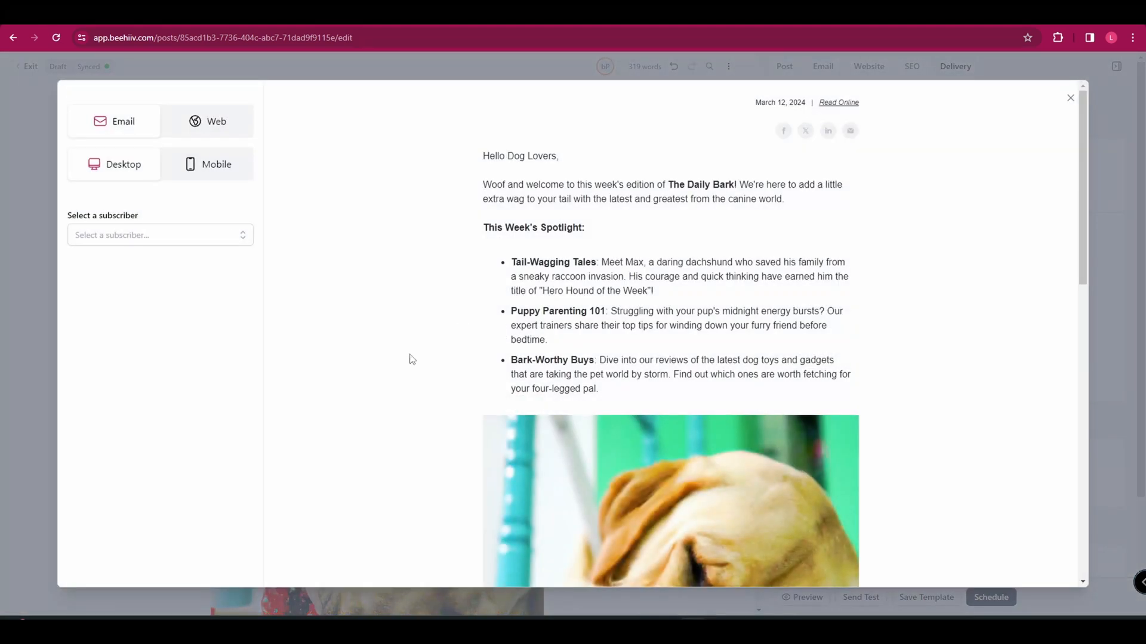
{"action": "mouse_move", "coordinate": [802, 187]}
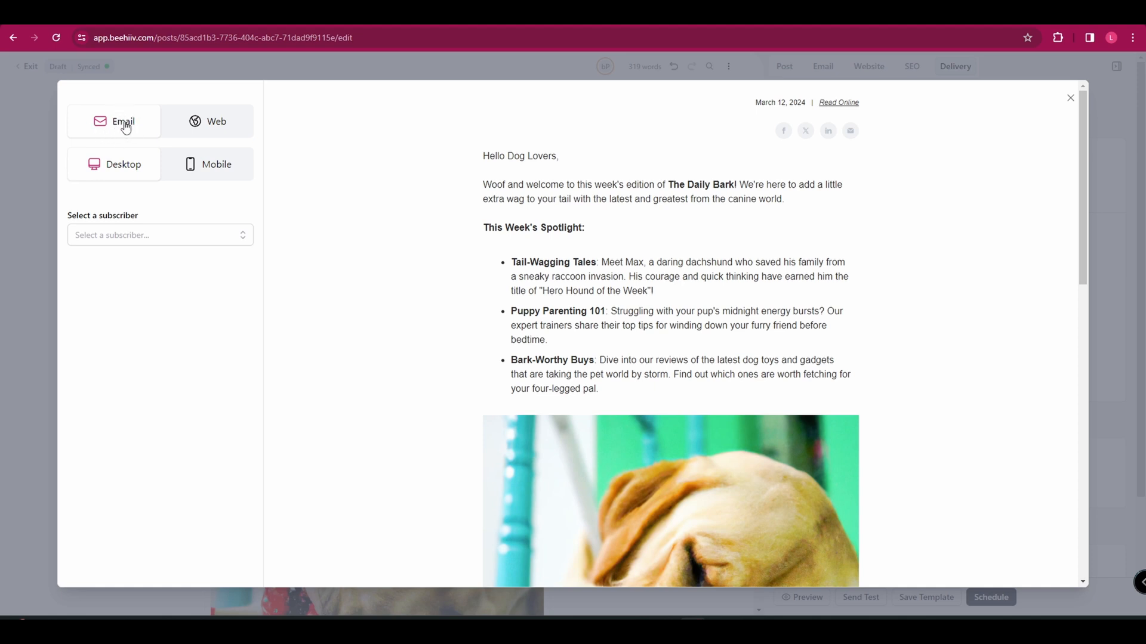
{"action": "left_click", "coordinate": [115, 164]}
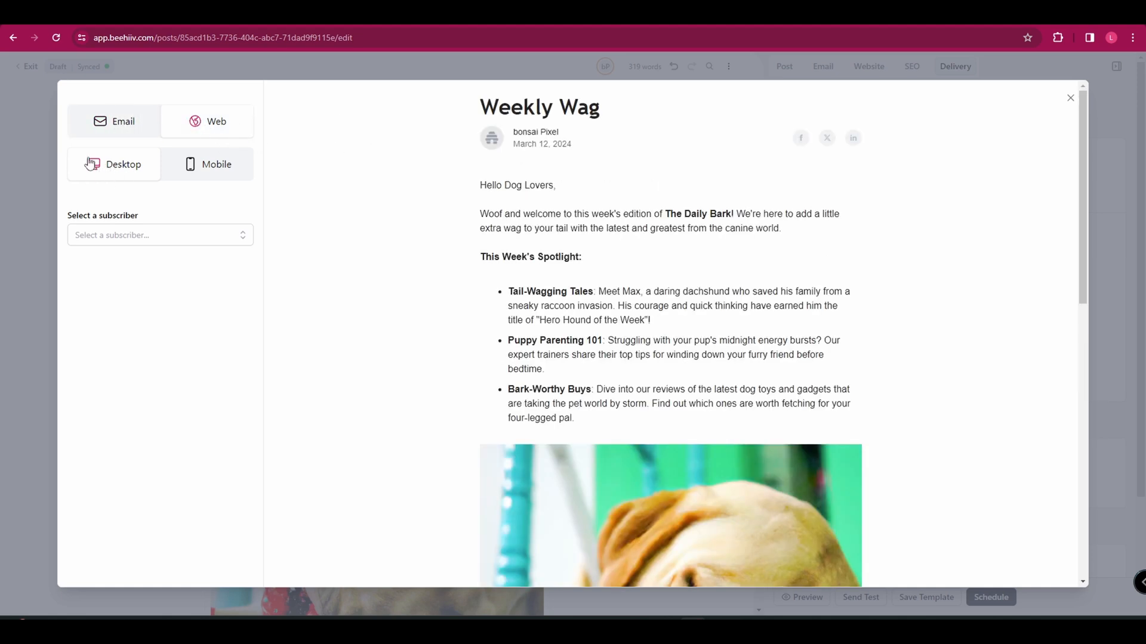
{"action": "scroll", "scroll_direction": "down", "scroll_amount": 3}
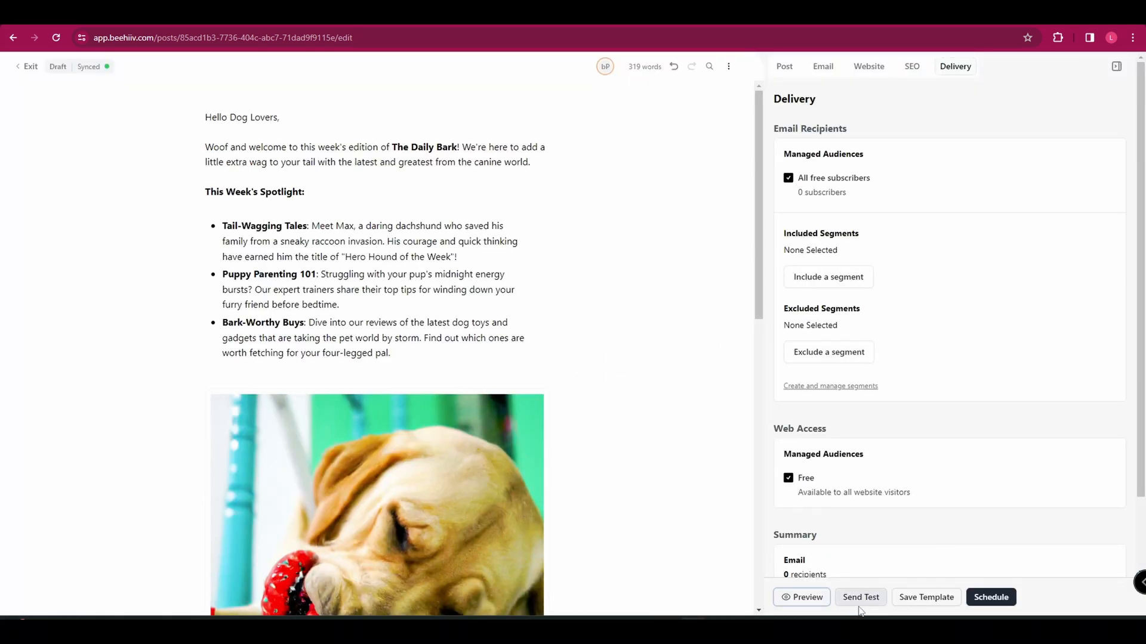
- Dismiss the Send Test window, then save the post as the 'bonsai's Newsletter' template and keep writing
{"action": "left_click", "coordinate": [860, 597]}
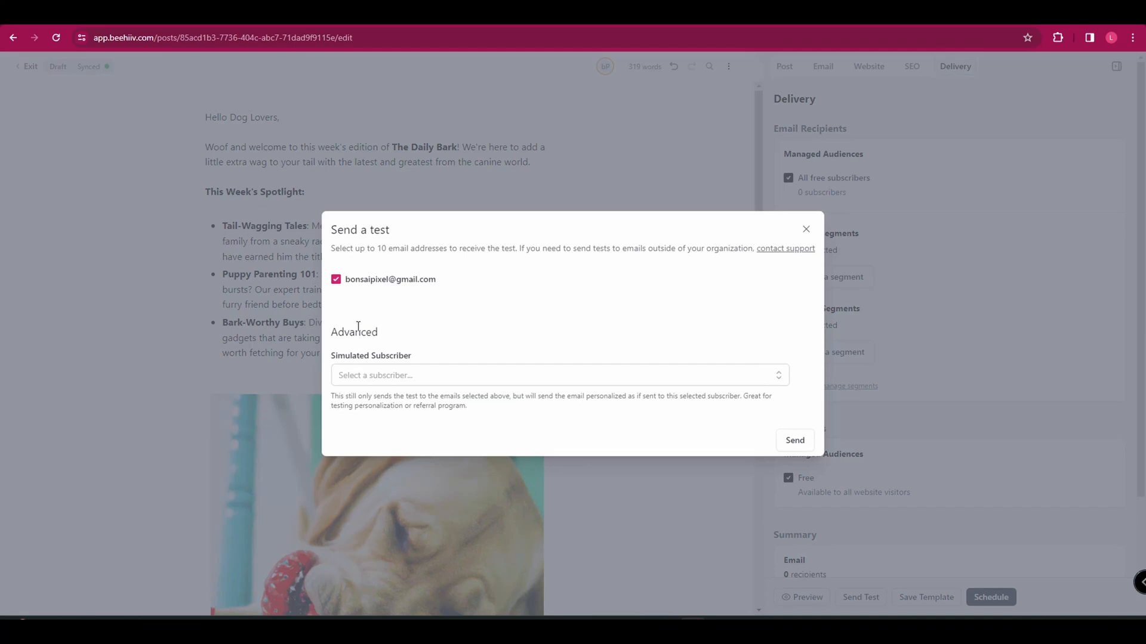
{"action": "left_click", "coordinate": [806, 229]}
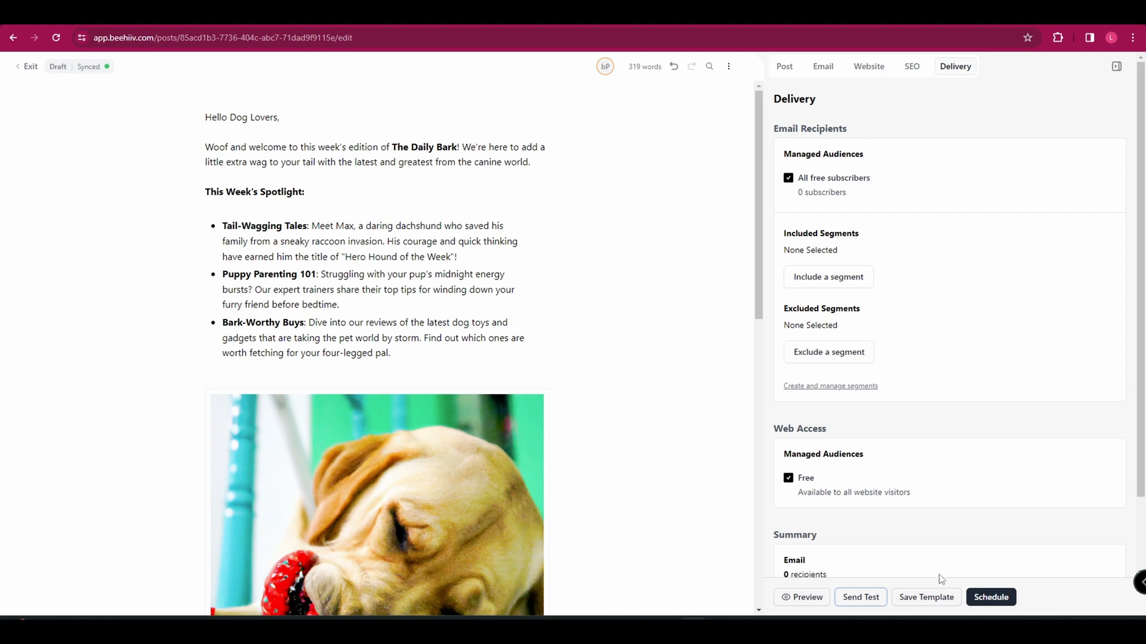
{"action": "left_click", "coordinate": [925, 596]}
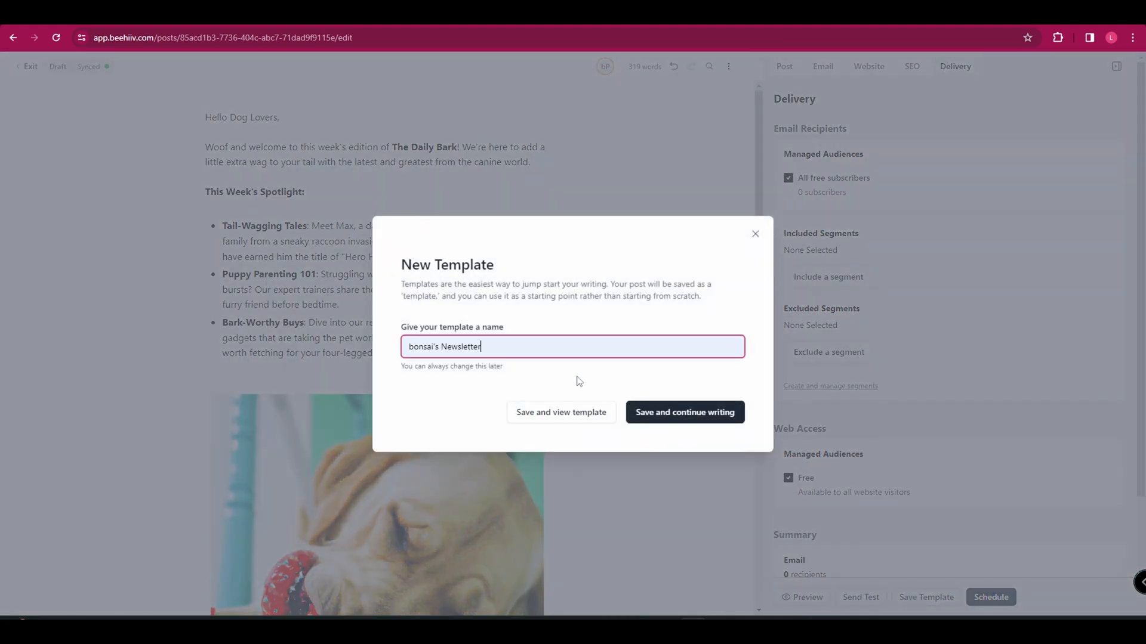
{"action": "mouse_move", "coordinate": [666, 420]}
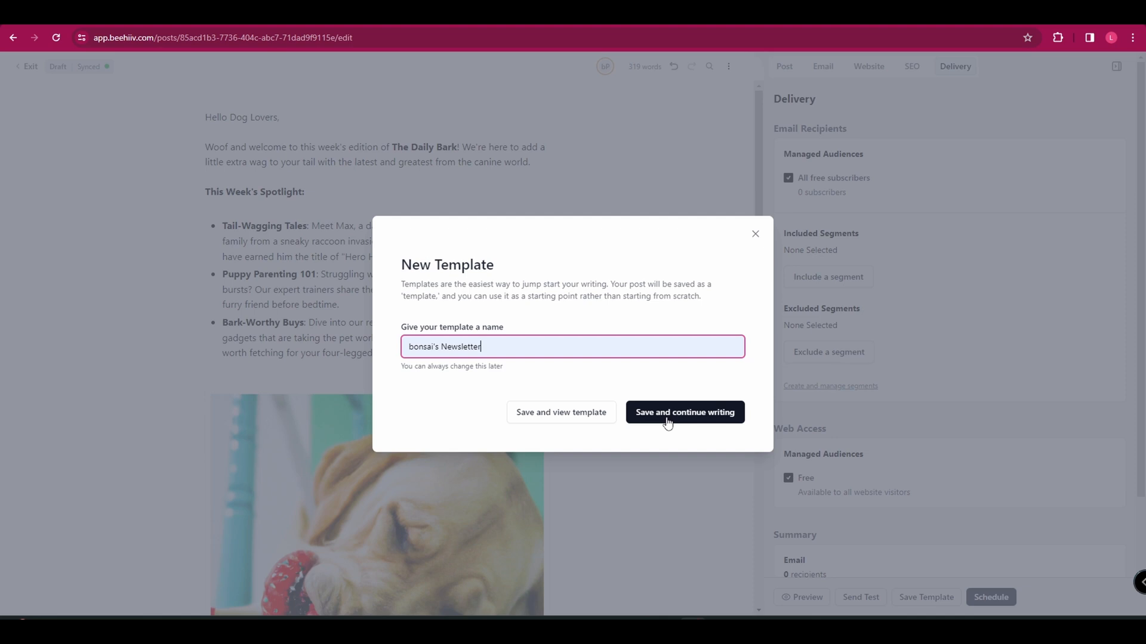
{"action": "left_click", "coordinate": [684, 412]}
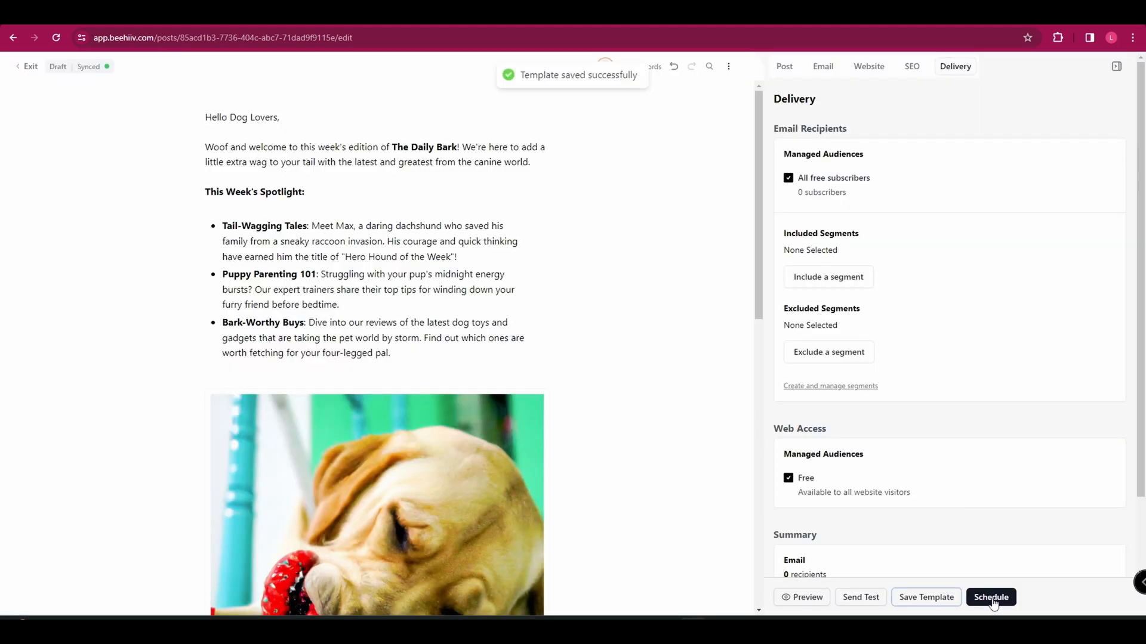
- Publish the Weekly Wag post now via Schedule, Review and Publish now
{"action": "left_click", "coordinate": [991, 597]}
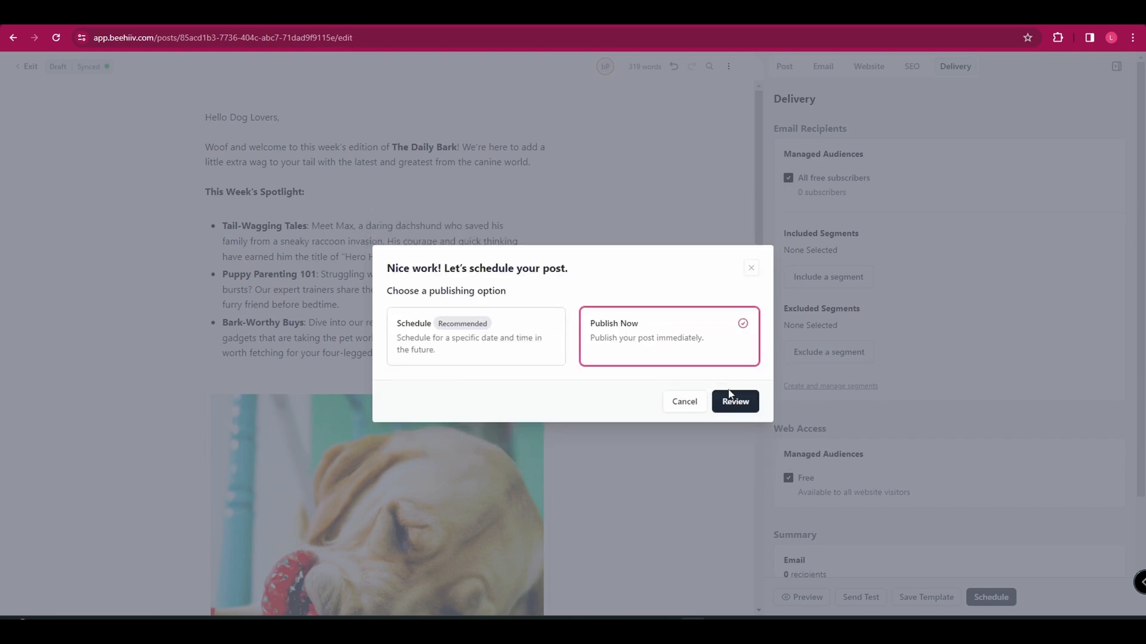
{"action": "left_click", "coordinate": [734, 401]}
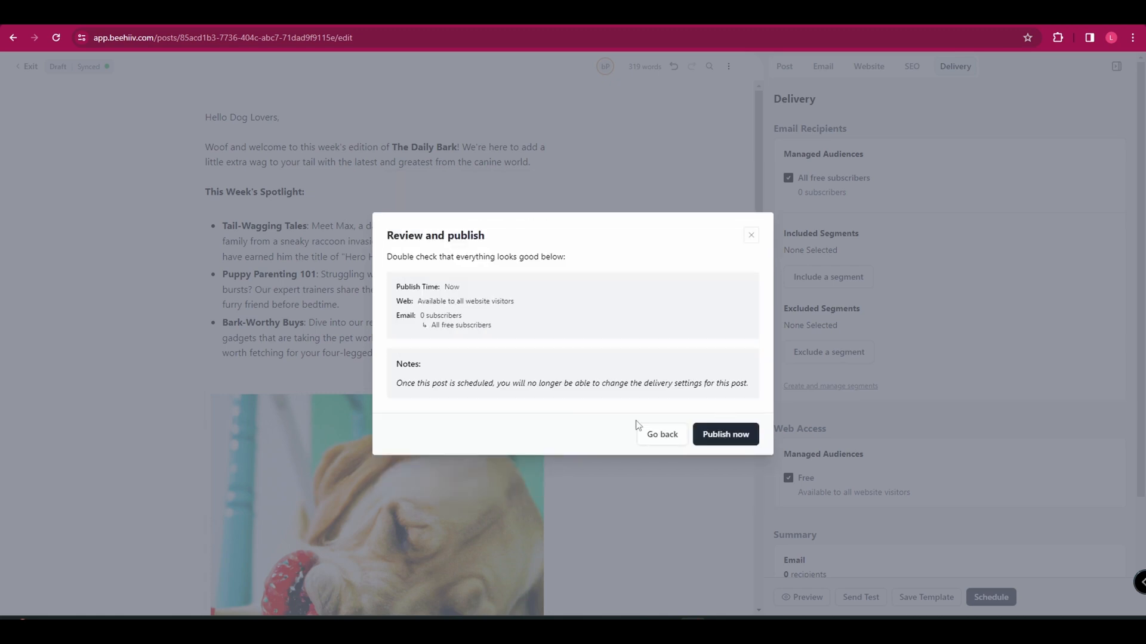
{"action": "mouse_move", "coordinate": [395, 386]}
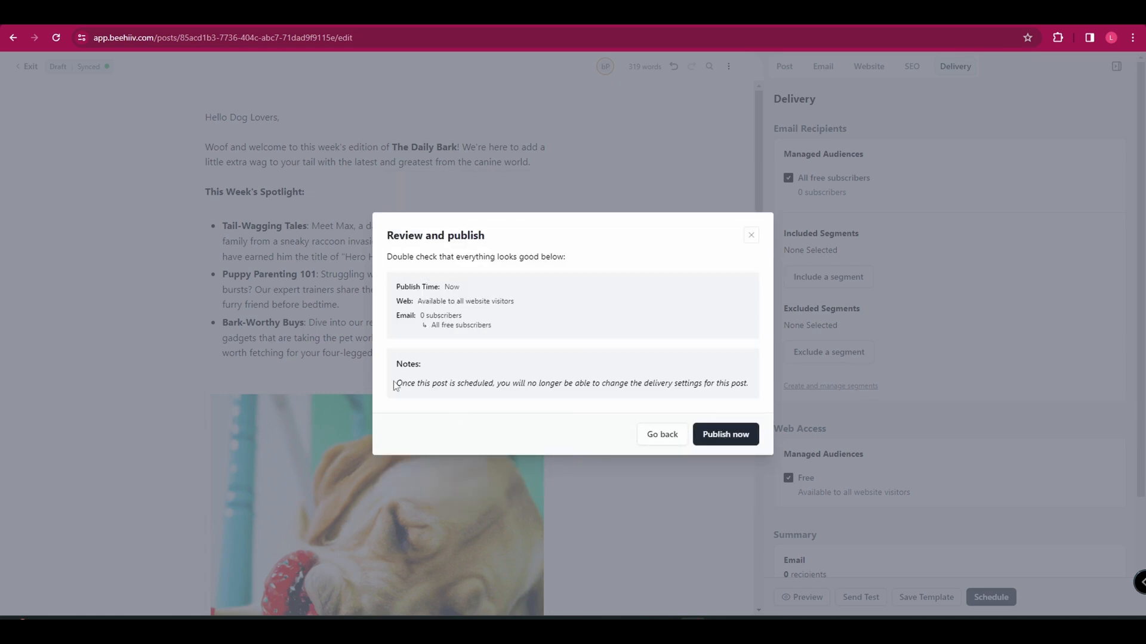
{"action": "left_click", "coordinate": [724, 435]}
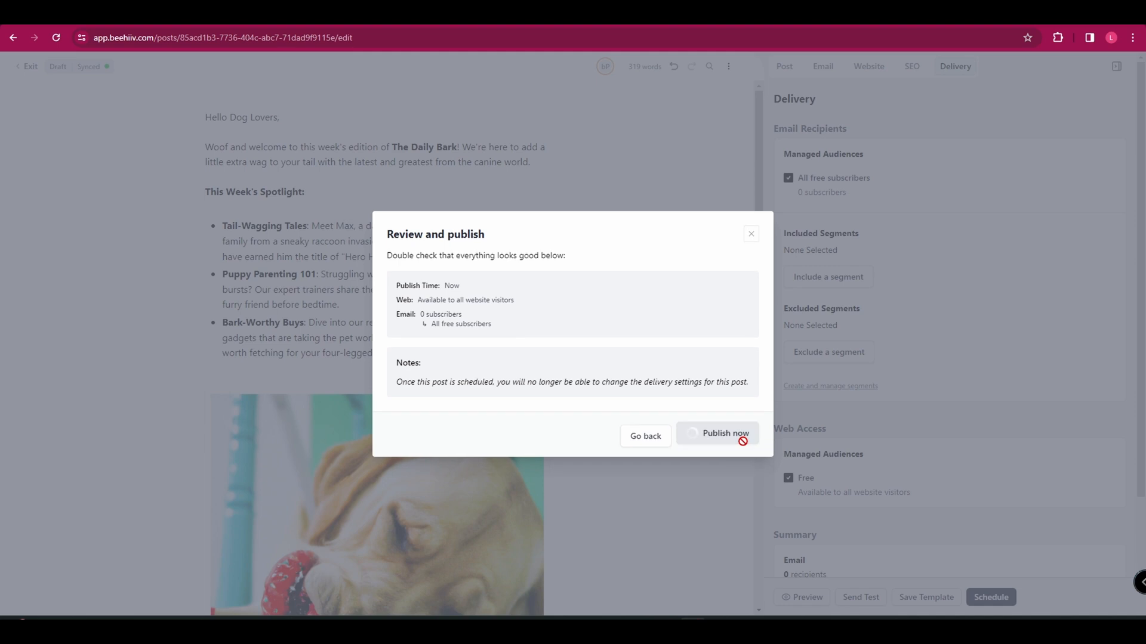
{"action": "left_click", "coordinate": [724, 433]}
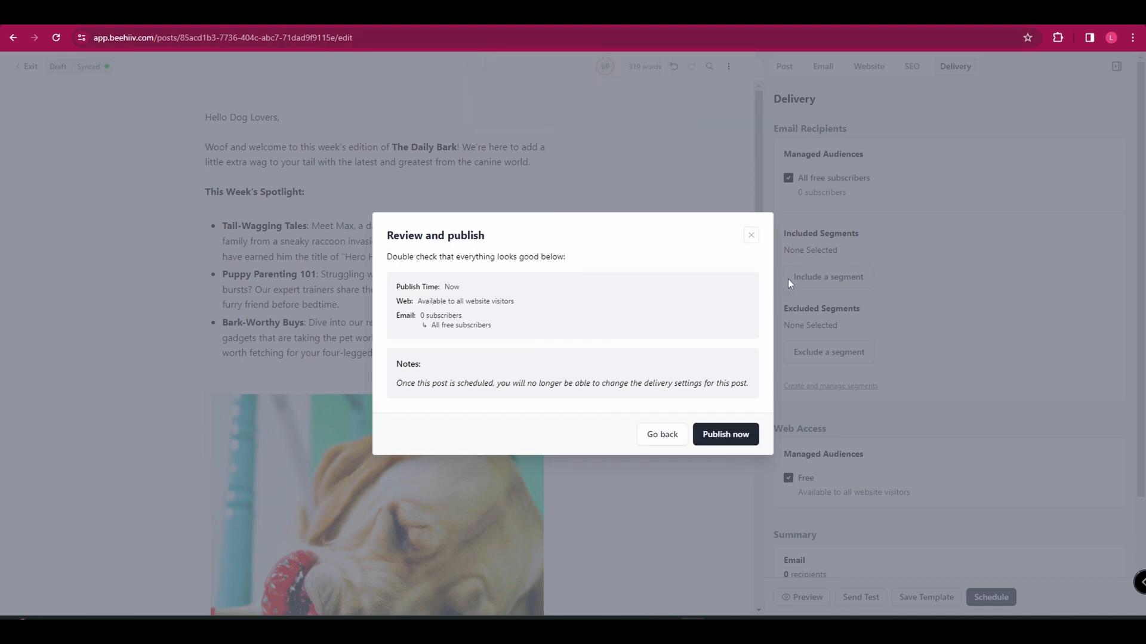
{"action": "left_click", "coordinate": [724, 434]}
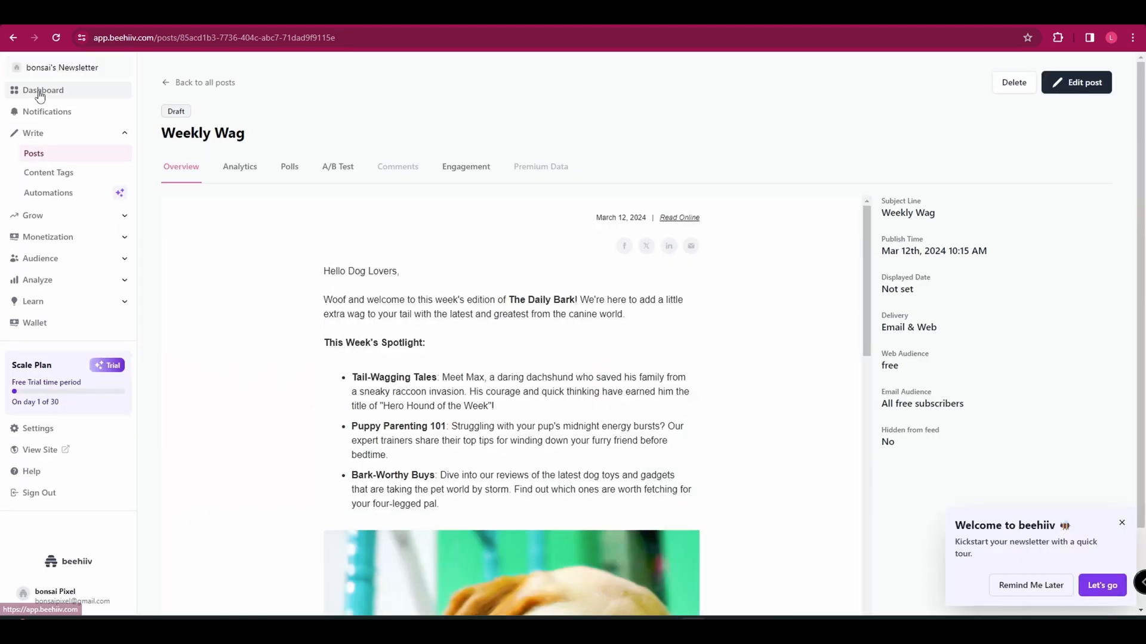
- From the dashboard, choose 'Use template' under Start writing to list saved templates
{"action": "left_click", "coordinate": [43, 89]}
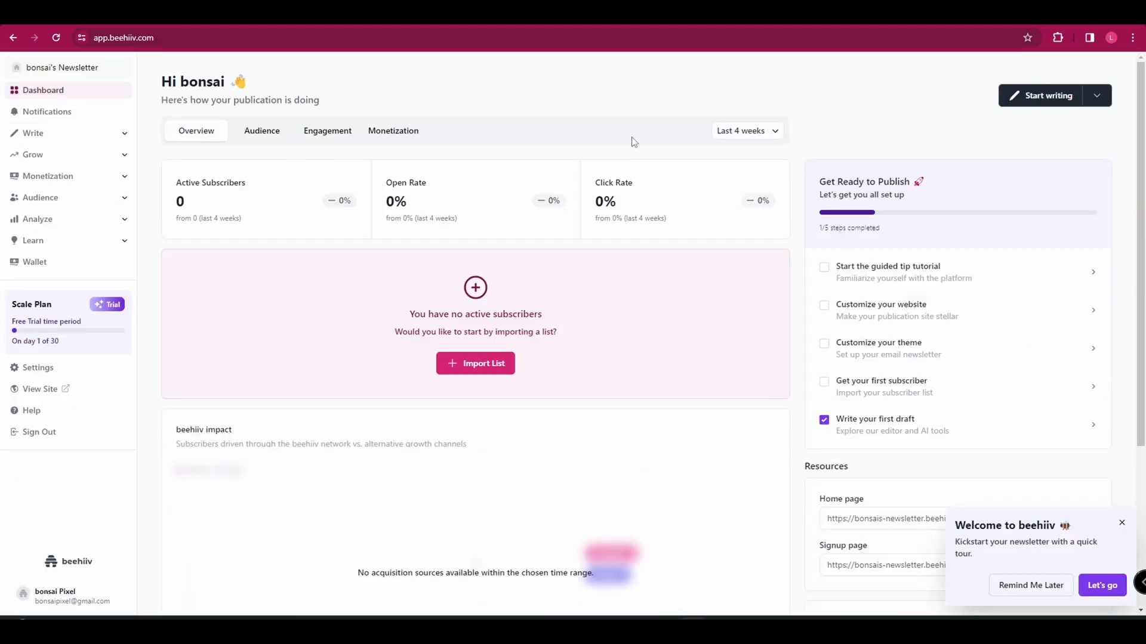
{"action": "mouse_move", "coordinate": [701, 143]}
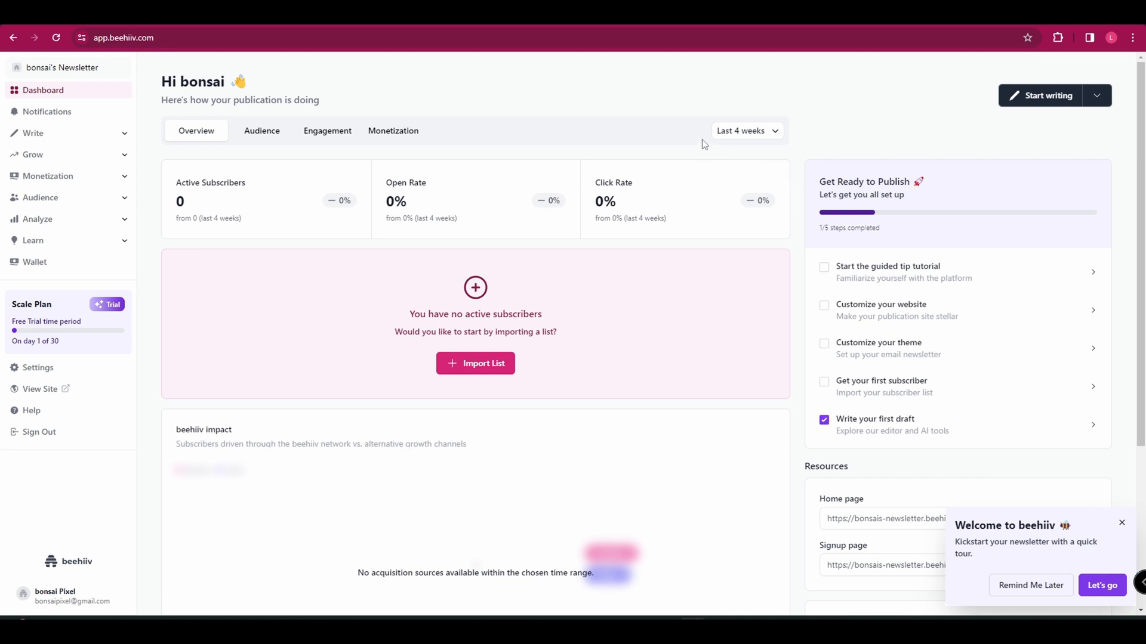
{"action": "mouse_move", "coordinate": [1040, 96]}
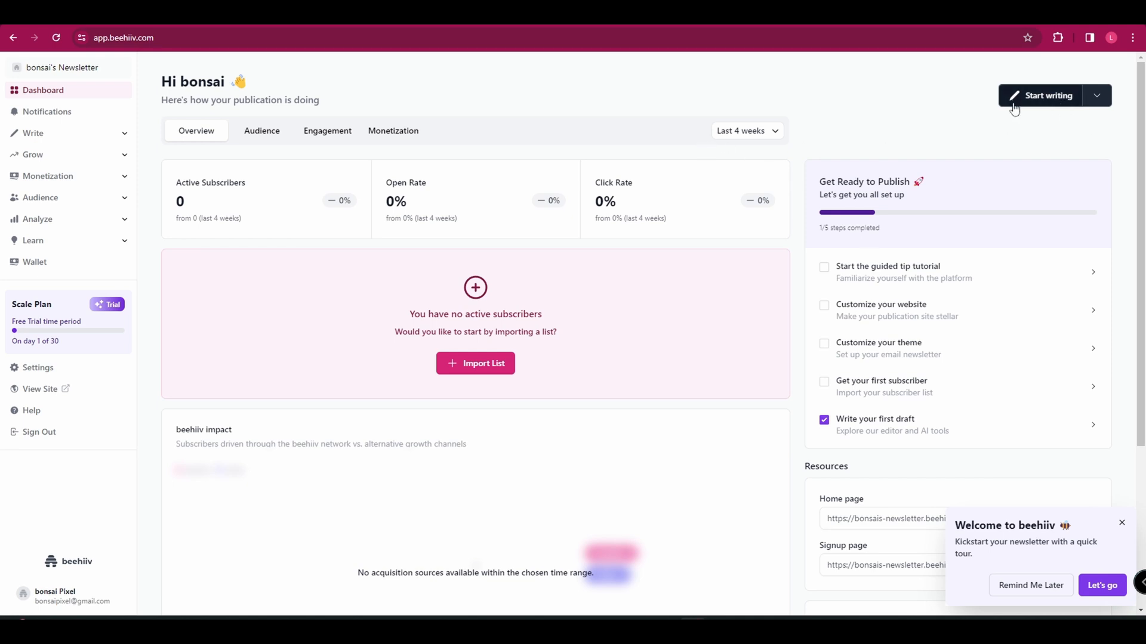
{"action": "left_click", "coordinate": [1096, 95]}
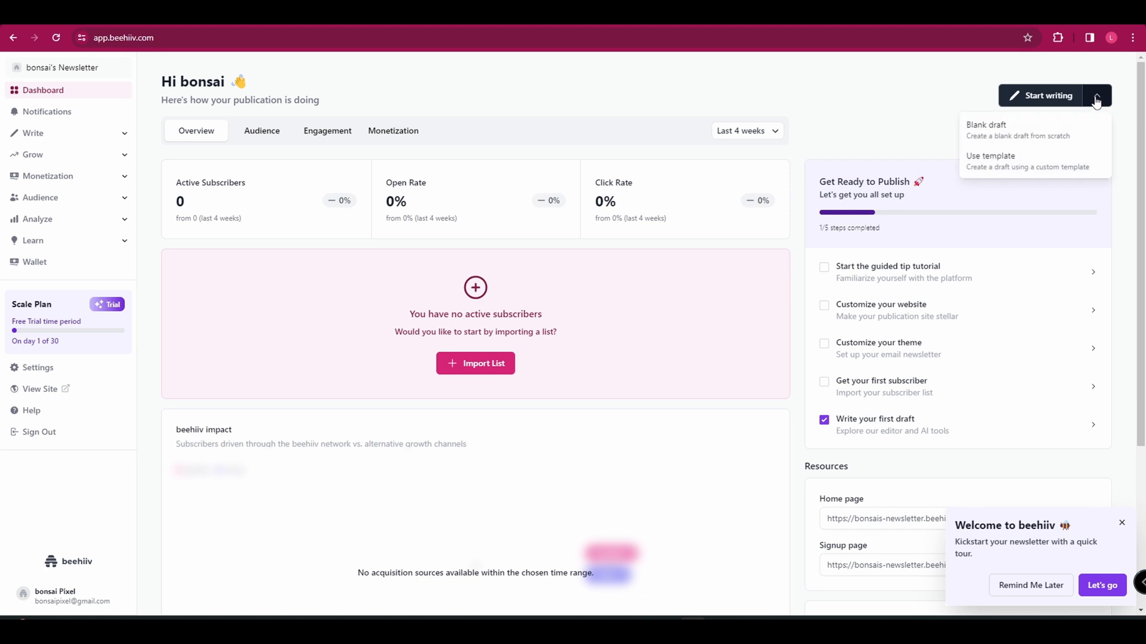
{"action": "left_click", "coordinate": [990, 161]}
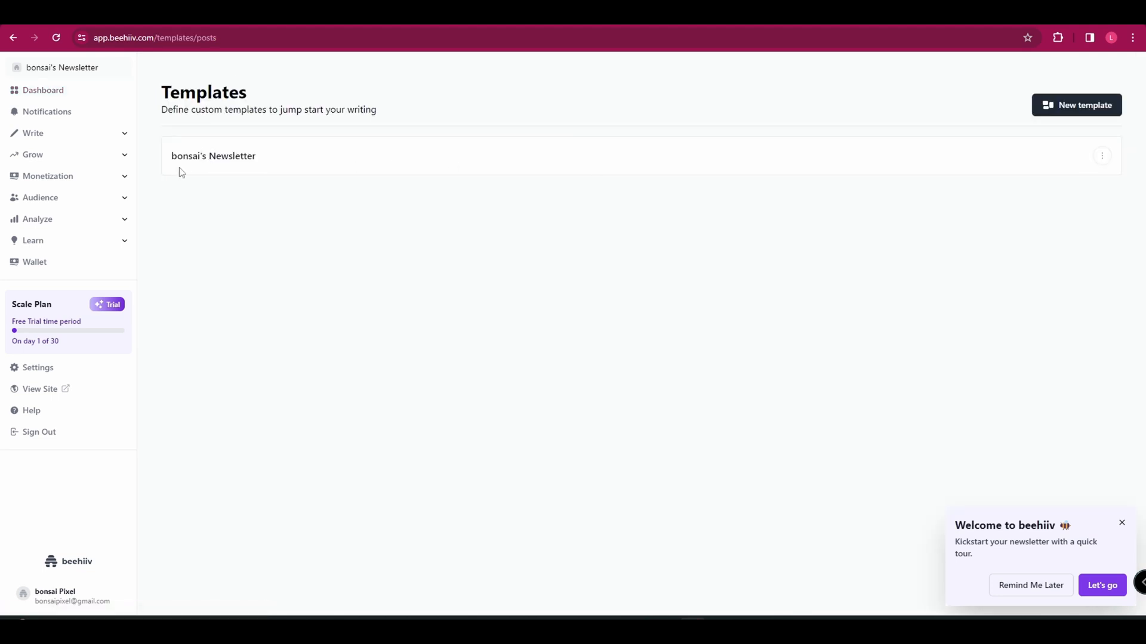
- Create a new draft from the 'bonsai's Newsletter' template
{"action": "left_click", "coordinate": [214, 155]}
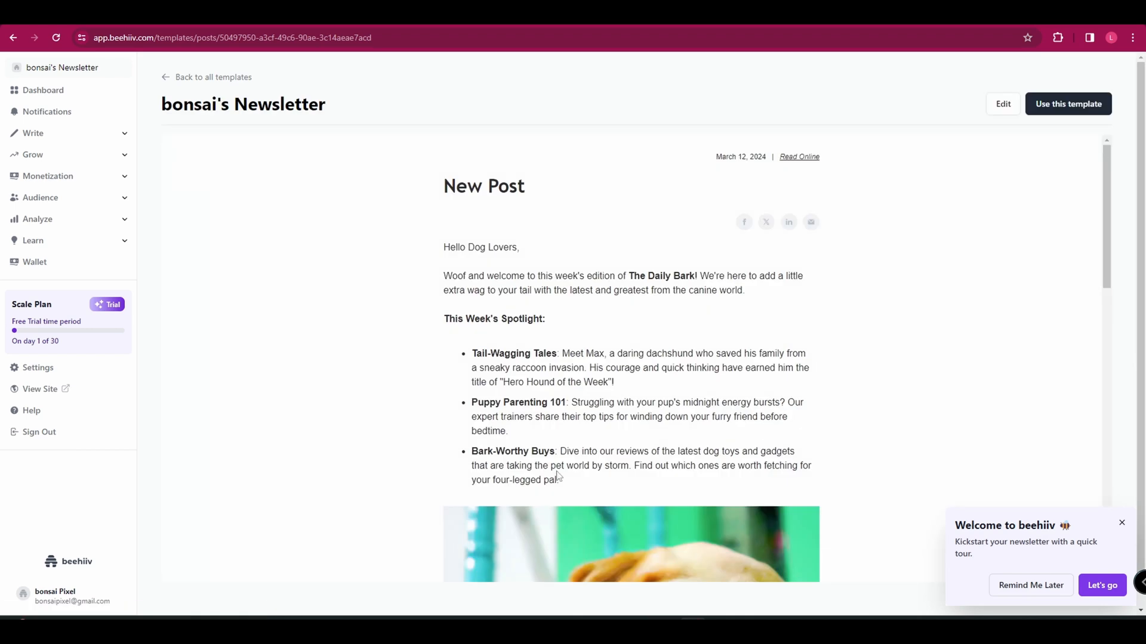
{"action": "left_click", "coordinate": [1067, 104]}
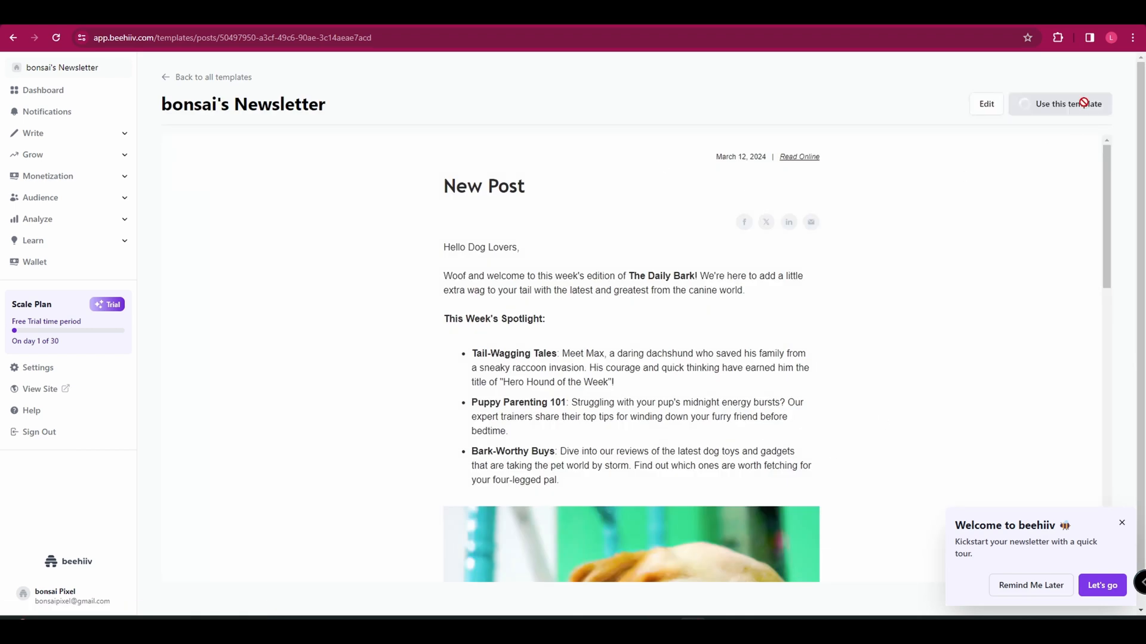
{"action": "left_click", "coordinate": [1058, 103]}
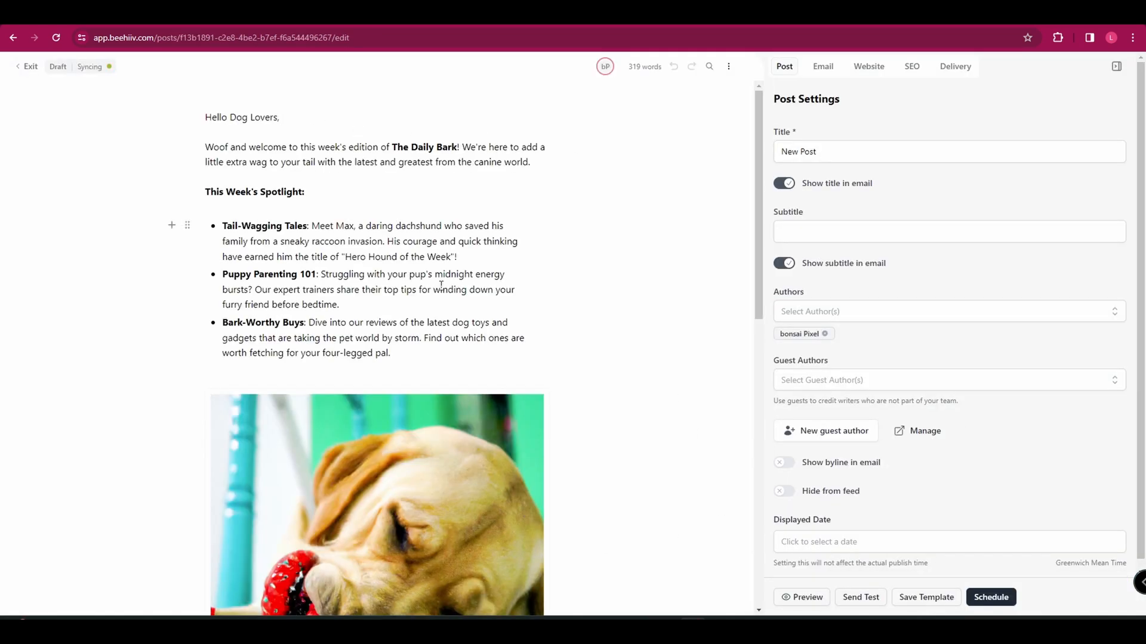